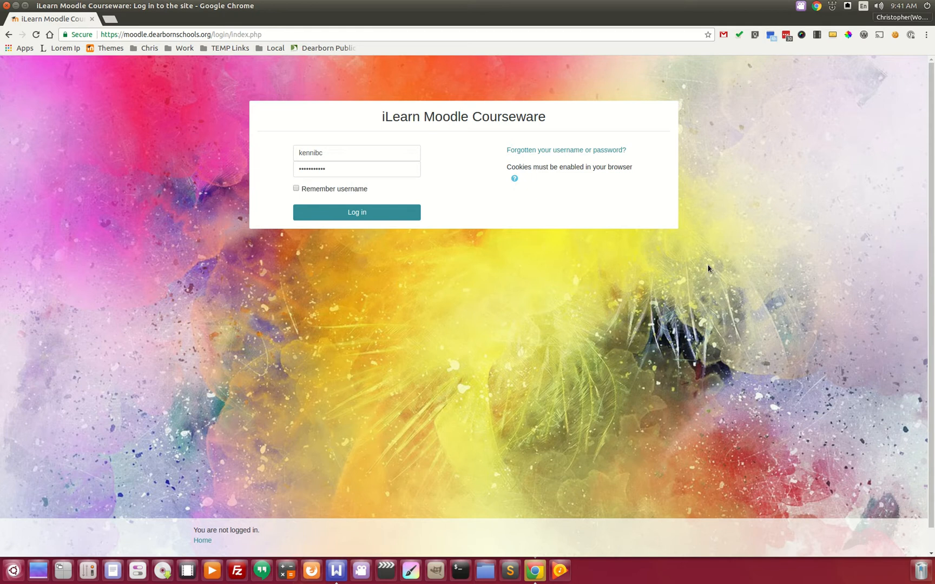
{"action": "mouse_move", "coordinate": [704, 297]}
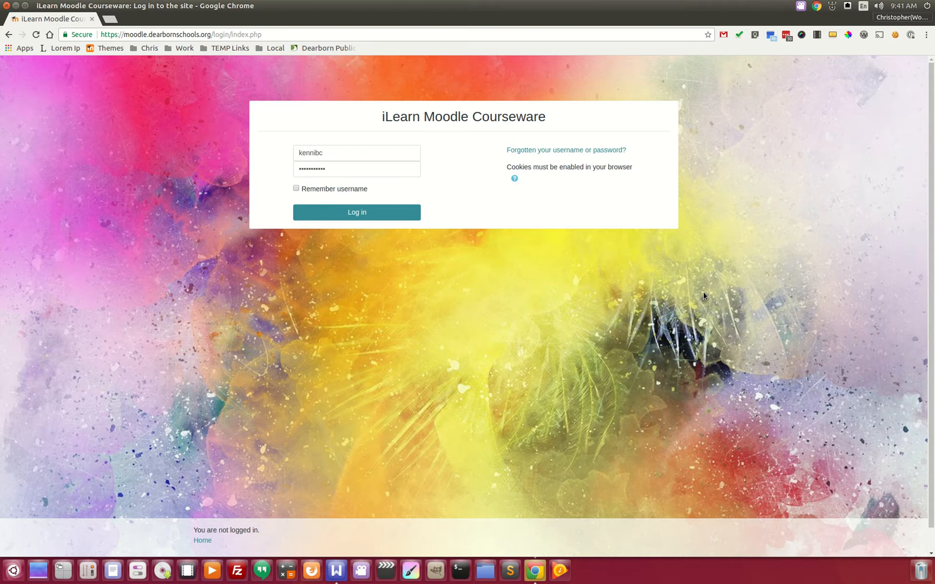
{"action": "mouse_move", "coordinate": [416, 261]}
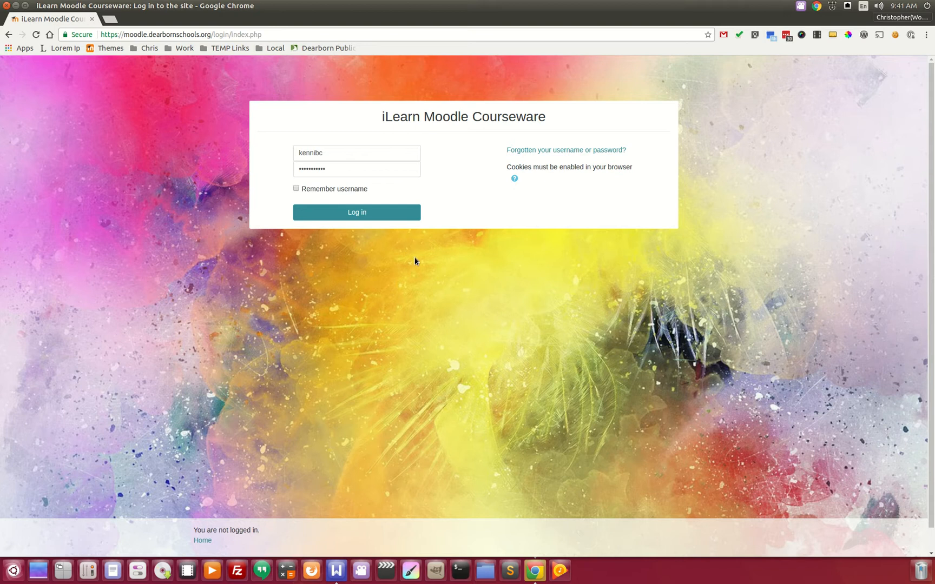
{"action": "mouse_move", "coordinate": [412, 259]}
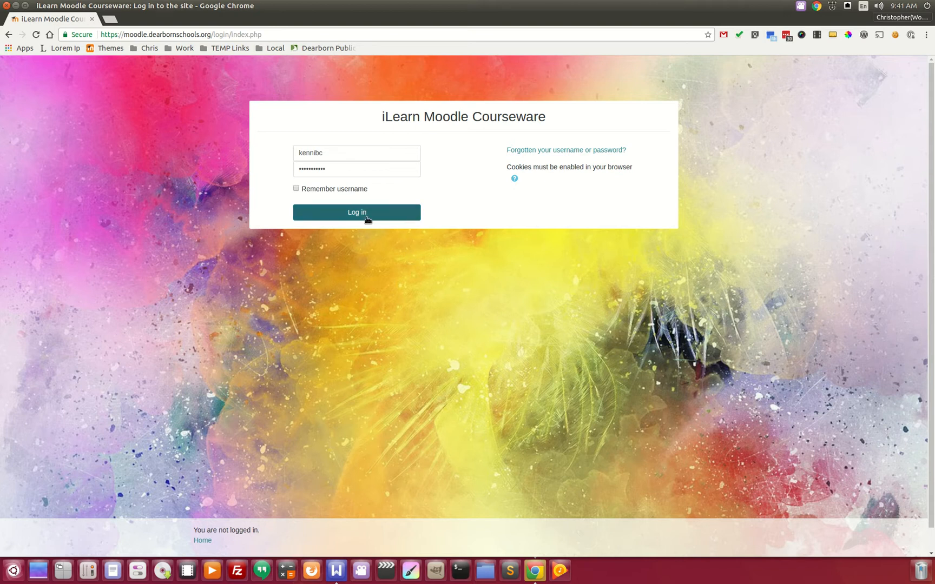
{"action": "mouse_move", "coordinate": [482, 91]}
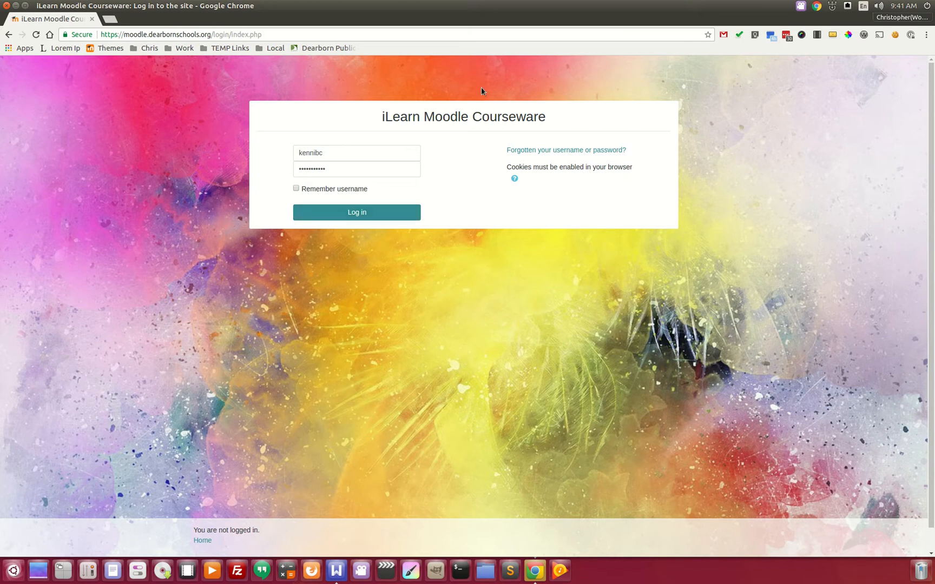
{"action": "mouse_move", "coordinate": [362, 136]}
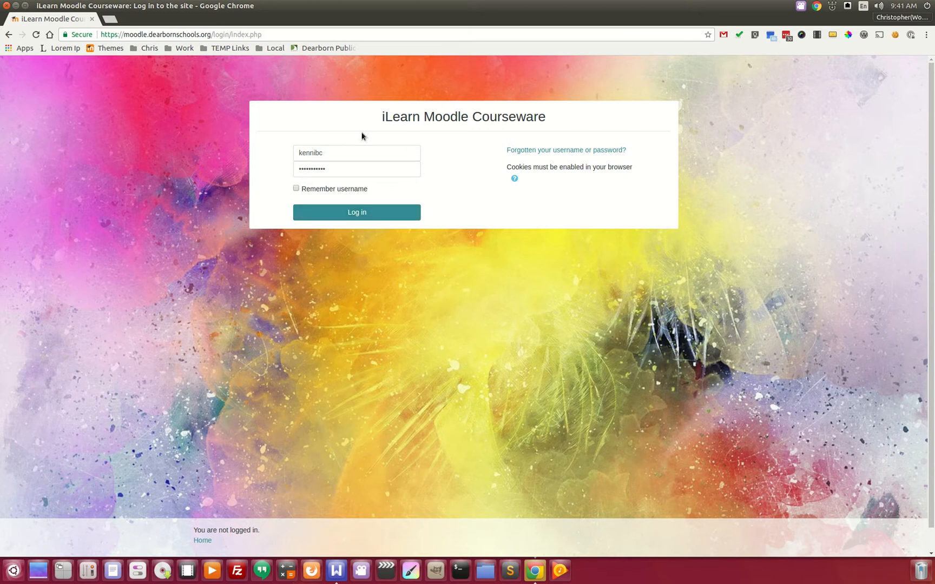
{"action": "mouse_move", "coordinate": [364, 125]}
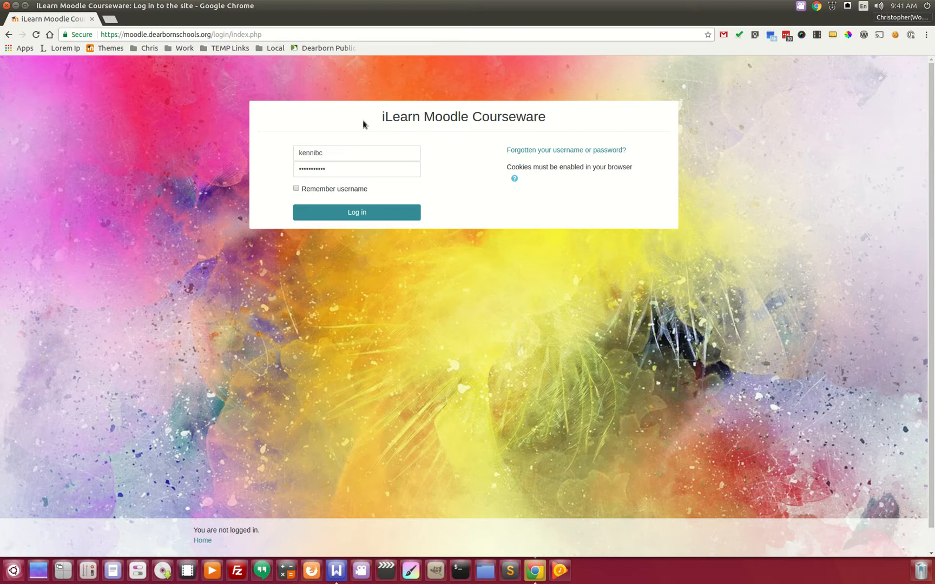
{"action": "mouse_move", "coordinate": [387, 249]}
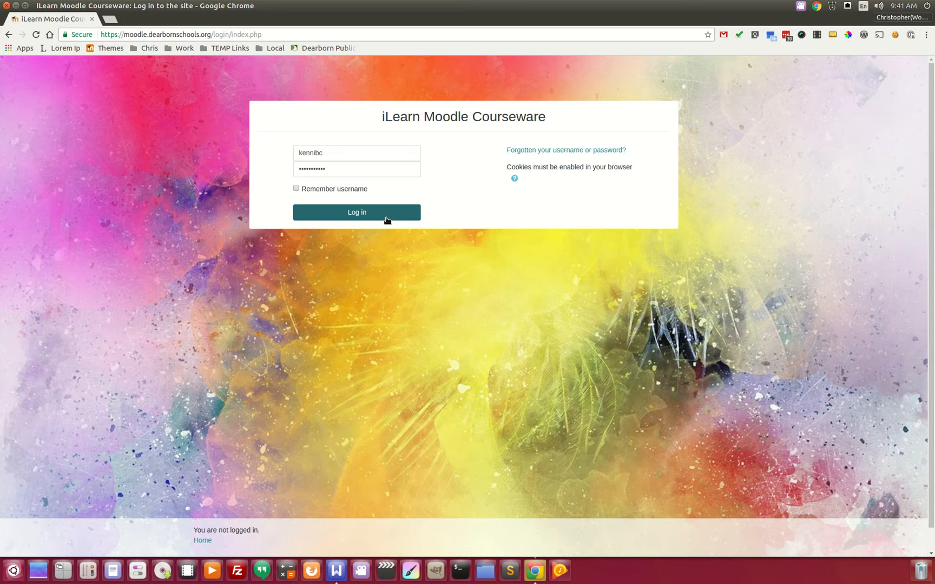
Log in, reveal the side navigation drawer, and focus the Course Code enrollment field
{"action": "left_click", "coordinate": [356, 212]}
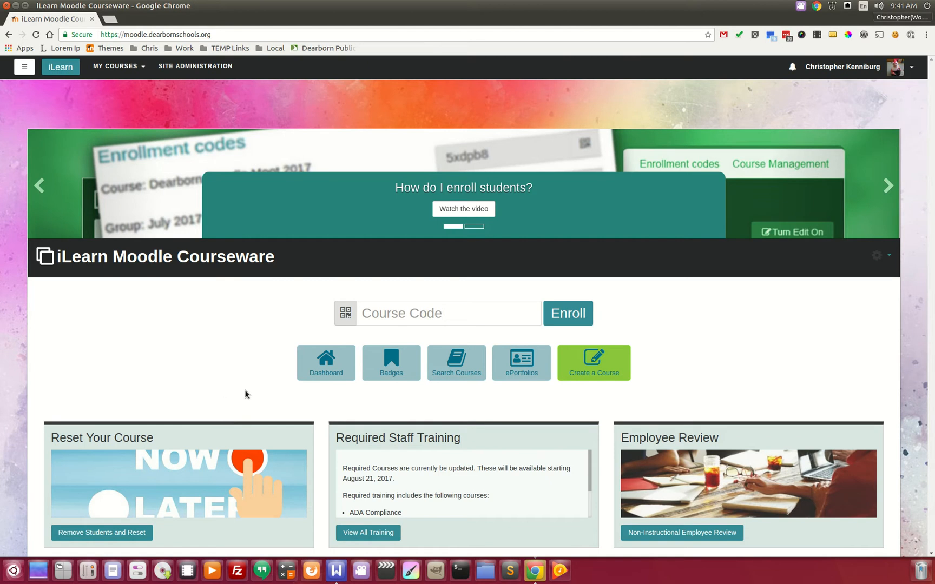
{"action": "mouse_move", "coordinate": [887, 185]}
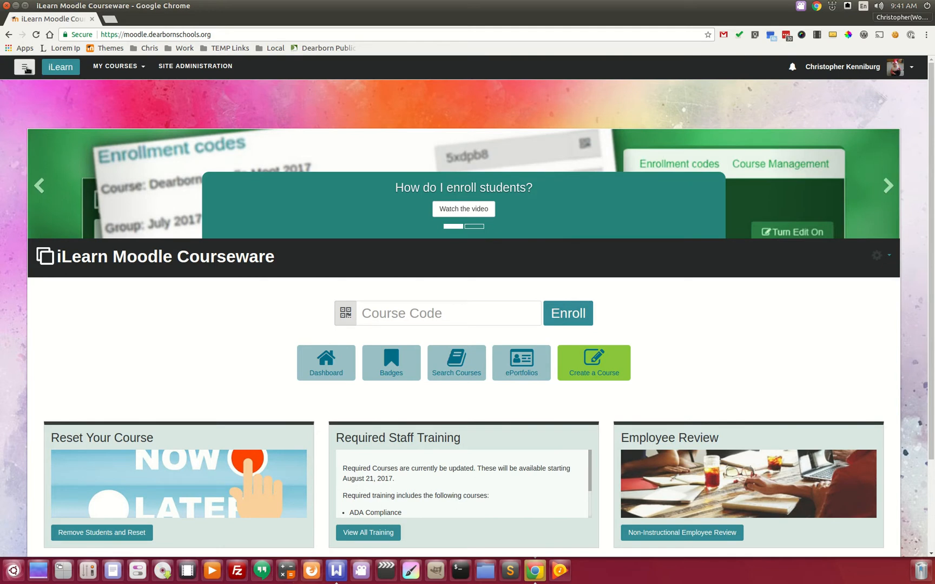
{"action": "left_click", "coordinate": [25, 66]}
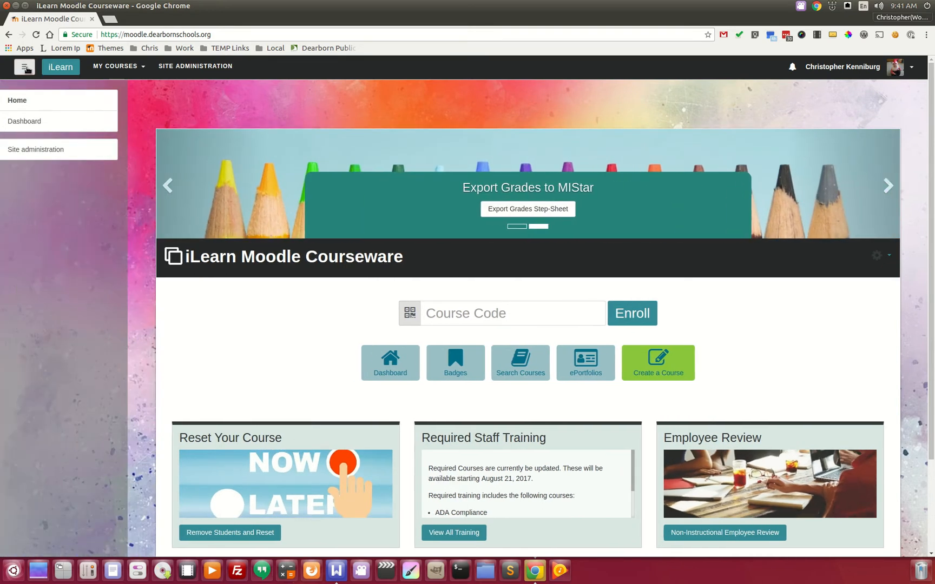
{"action": "left_click", "coordinate": [25, 66]}
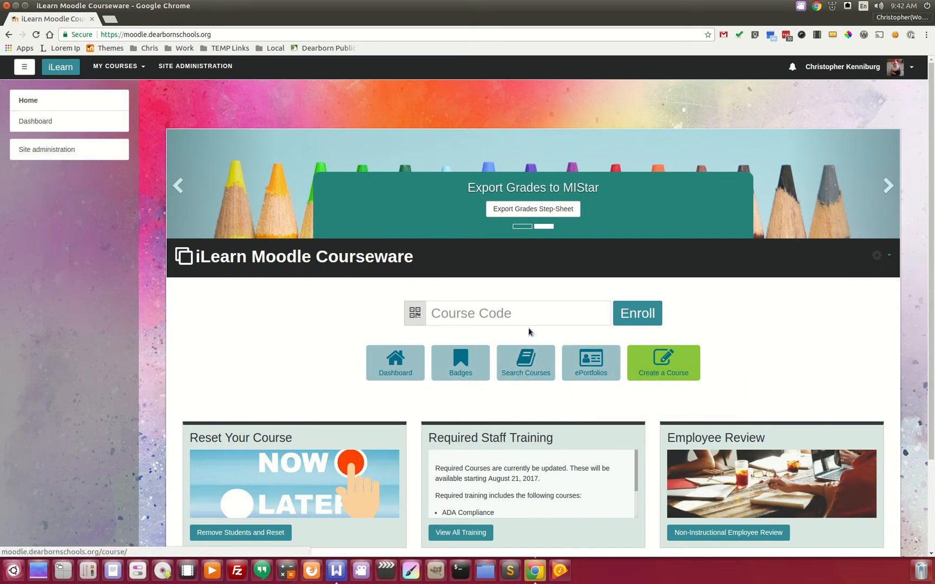
{"action": "left_click", "coordinate": [517, 313]}
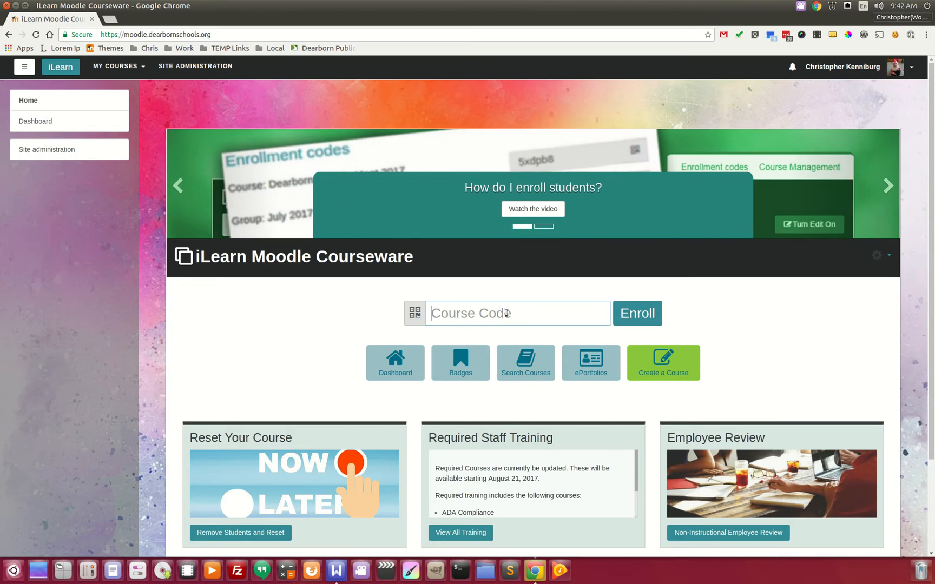
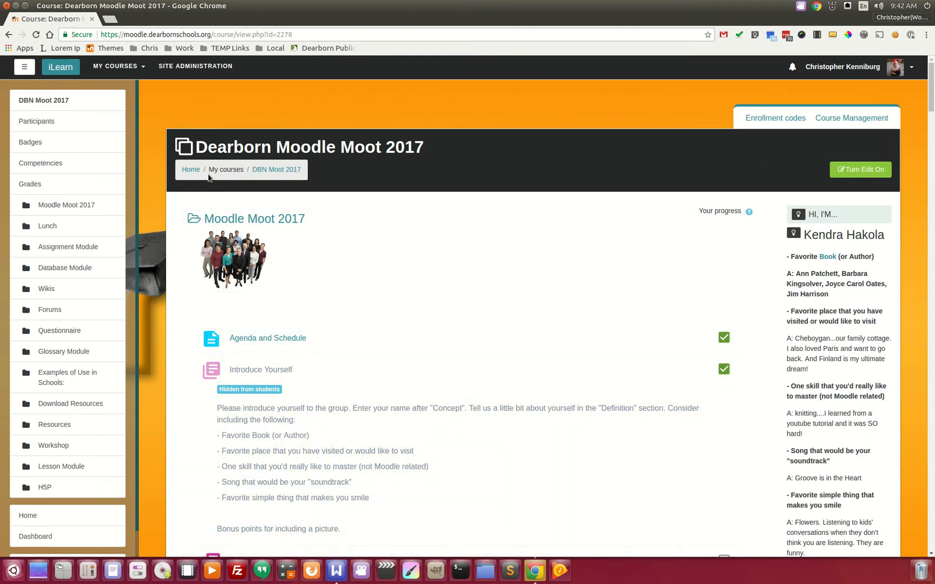
{"action": "mouse_move", "coordinate": [775, 118]}
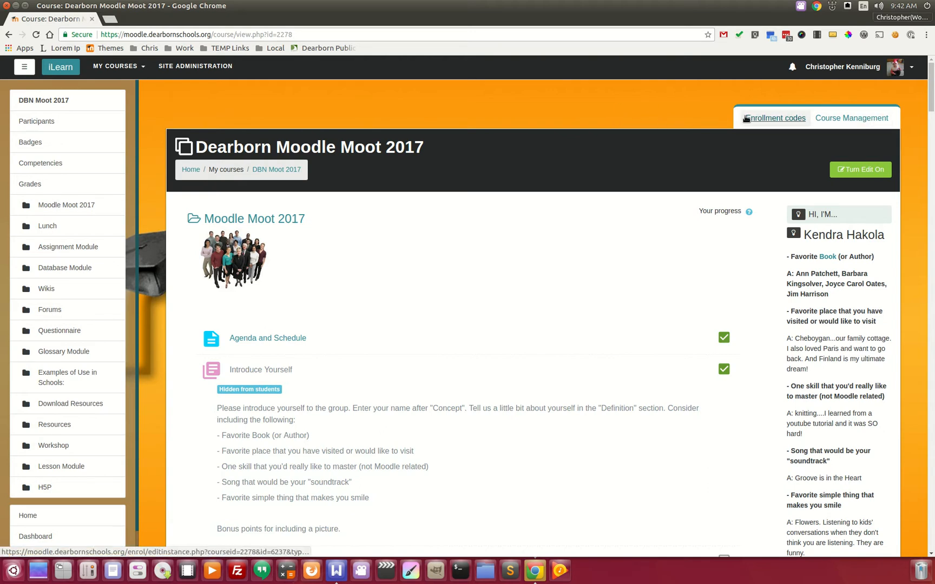
{"action": "left_click", "coordinate": [851, 118]}
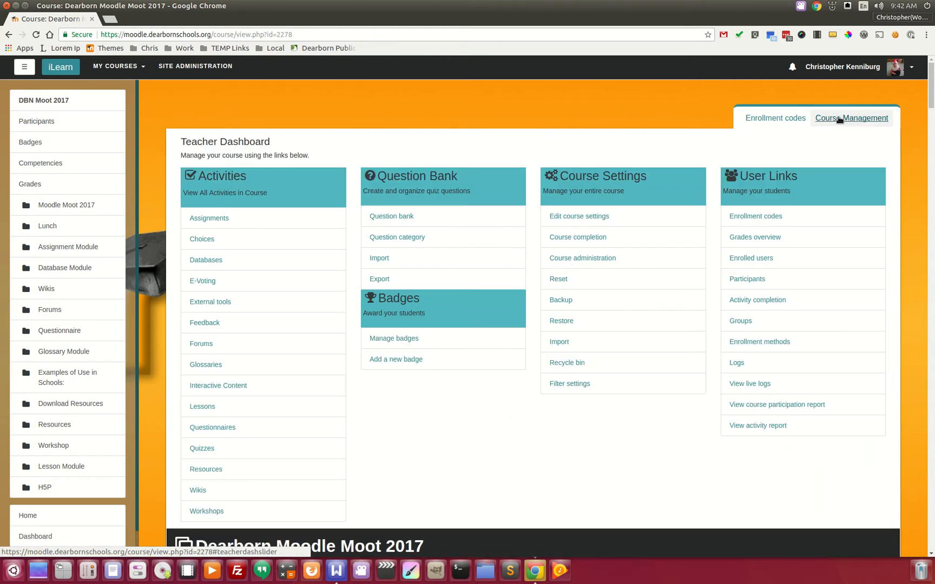
{"action": "mouse_move", "coordinate": [757, 425]}
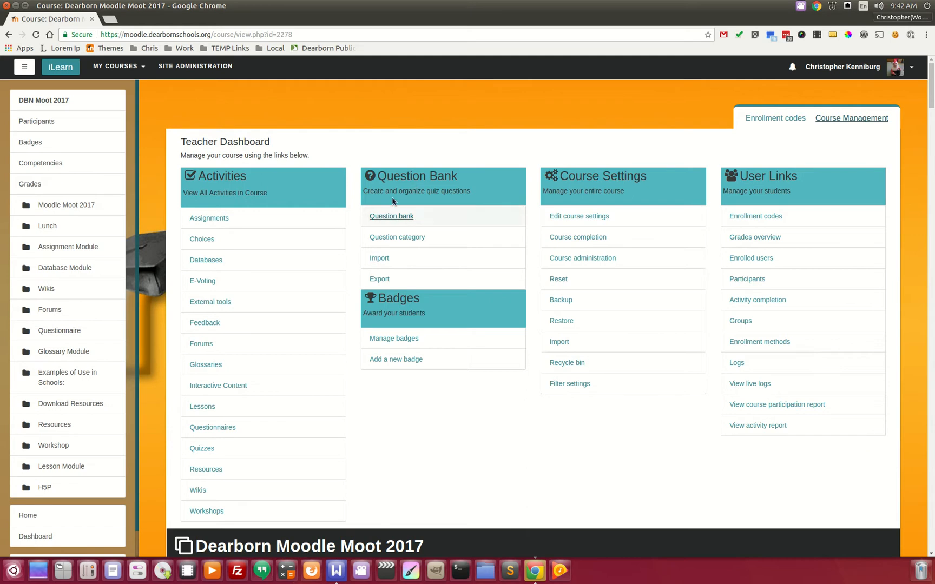
{"action": "mouse_move", "coordinate": [431, 381]}
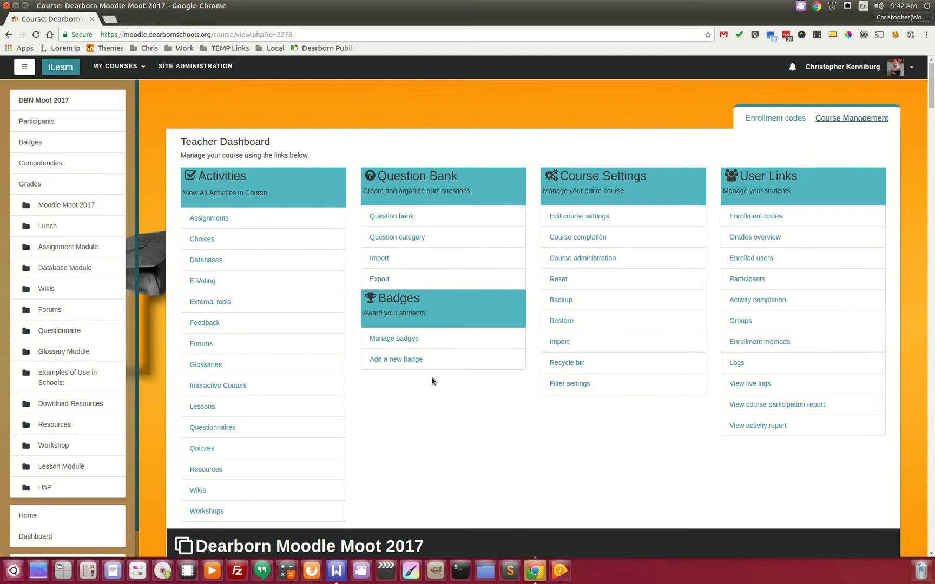
{"action": "mouse_move", "coordinate": [634, 425]}
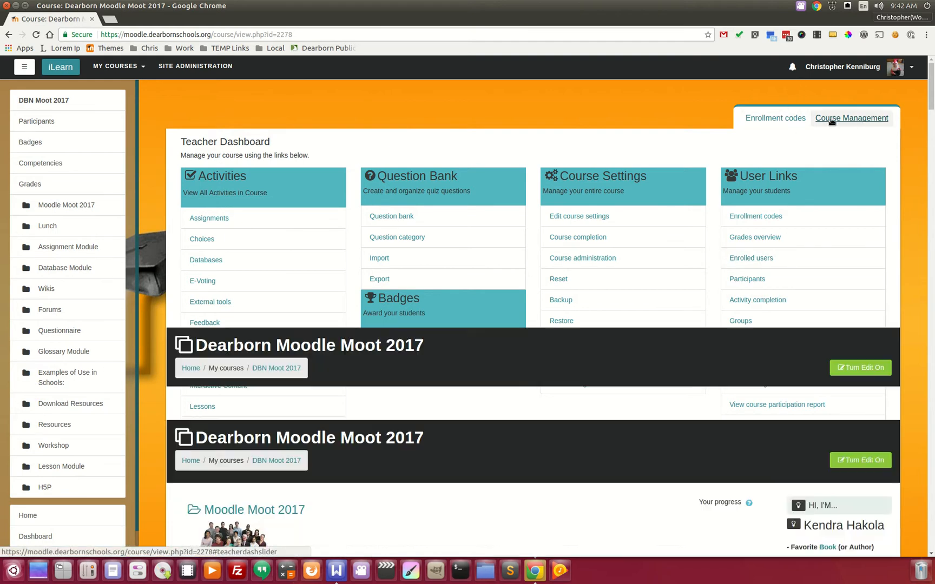
{"action": "left_click", "coordinate": [850, 118]}
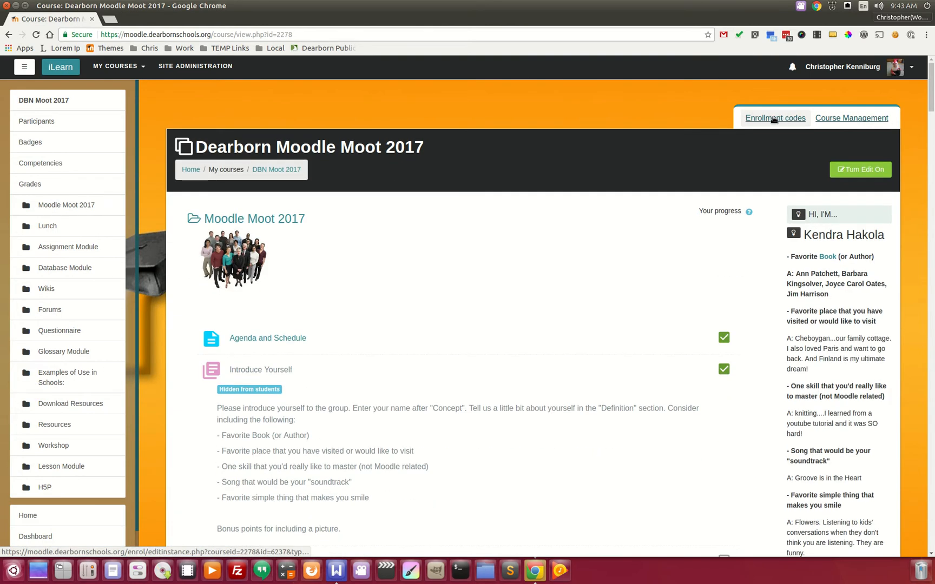
View the Enrollment codes list, select the course's code, and dismiss the QR image save dialog
{"action": "left_click", "coordinate": [775, 118]}
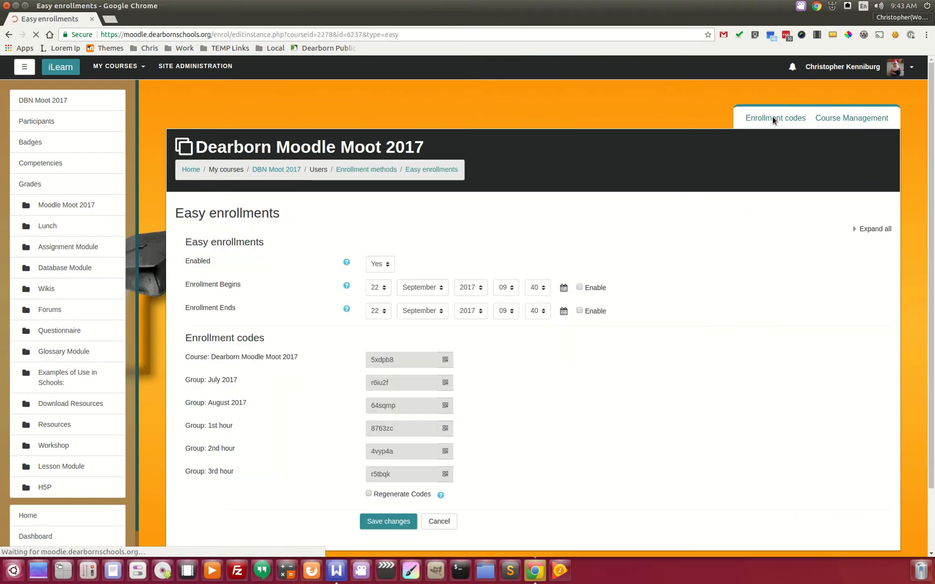
{"action": "scroll", "scroll_direction": "down", "scroll_amount": 3}
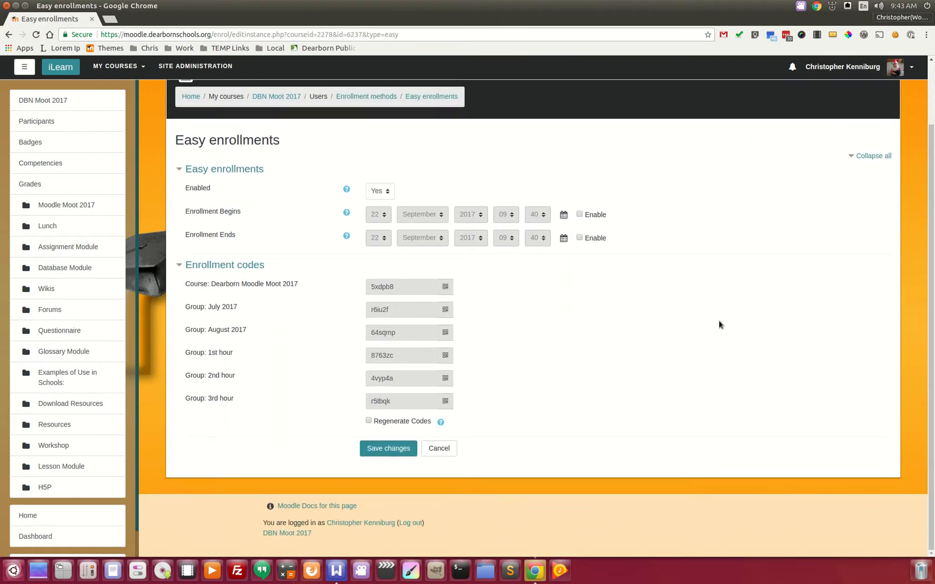
{"action": "triple_click", "coordinate": [401, 287]}
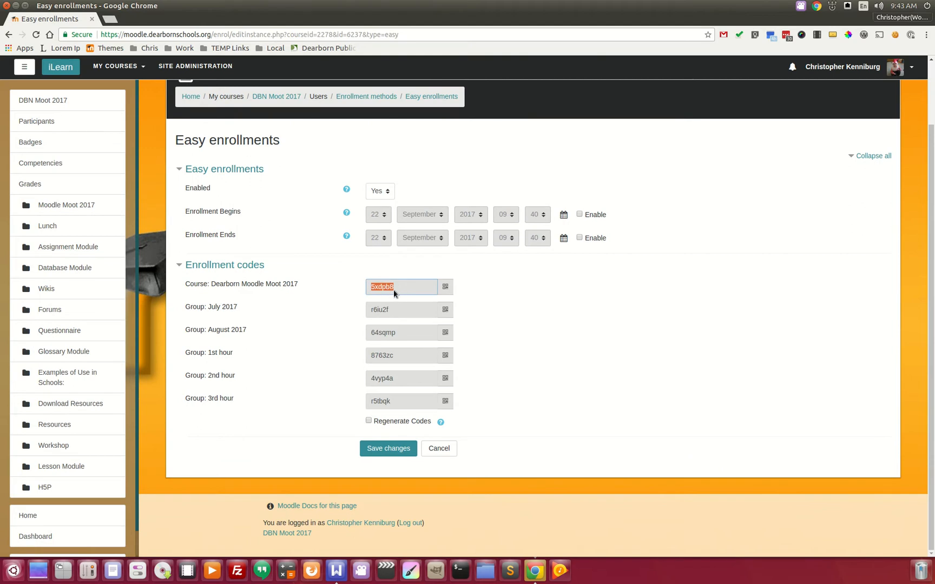
{"action": "mouse_move", "coordinate": [398, 294]}
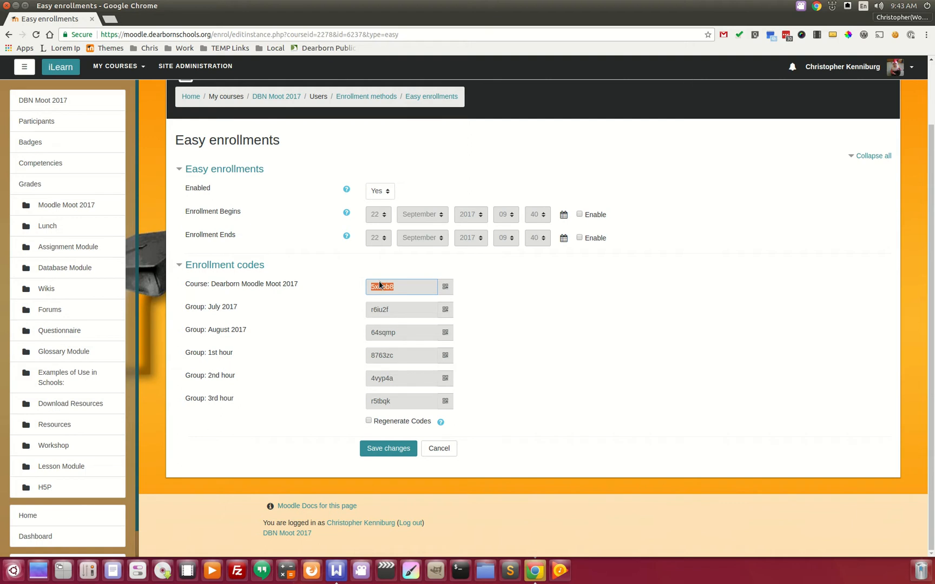
{"action": "mouse_move", "coordinate": [459, 290]}
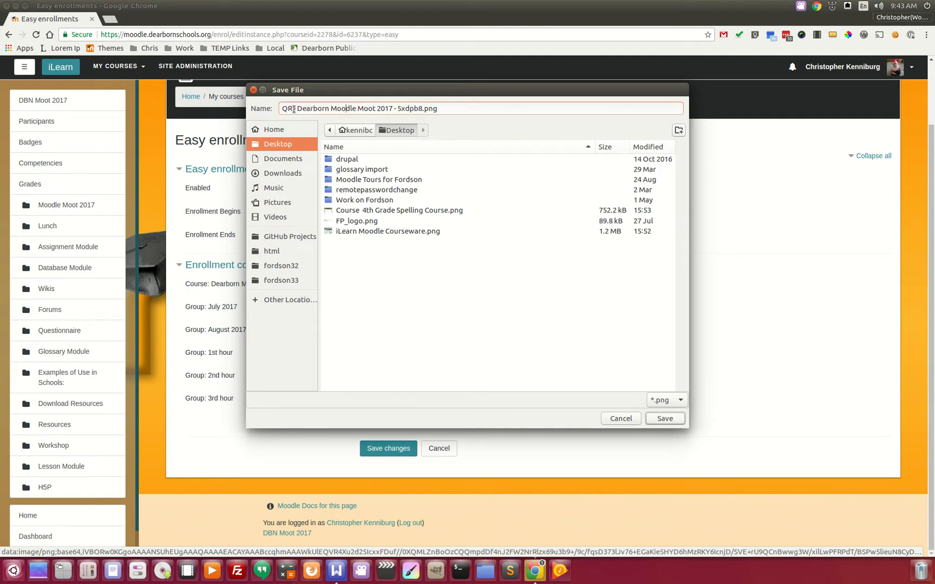
{"action": "left_click", "coordinate": [620, 417]}
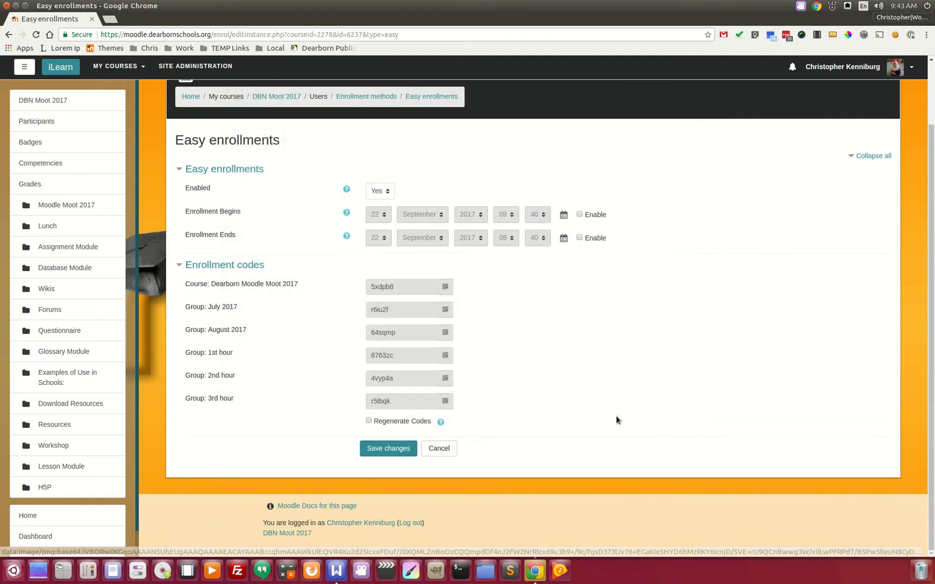
{"action": "mouse_move", "coordinate": [308, 142]}
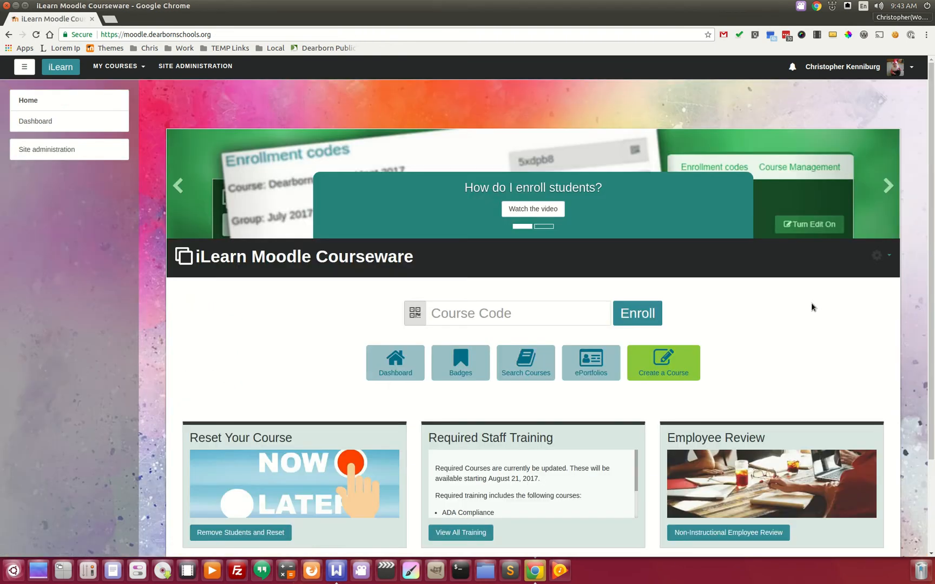
{"action": "mouse_move", "coordinate": [764, 290]}
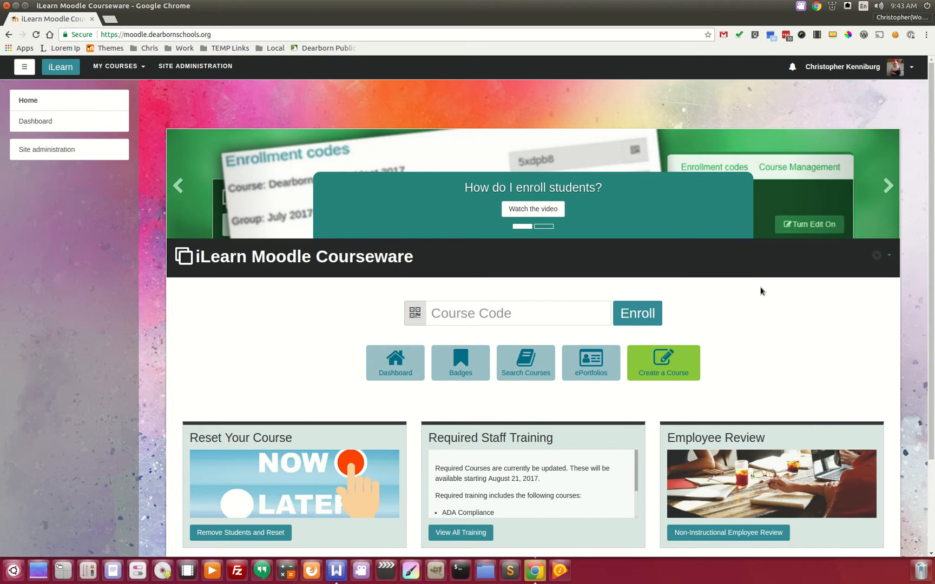
{"action": "mouse_move", "coordinate": [739, 278]}
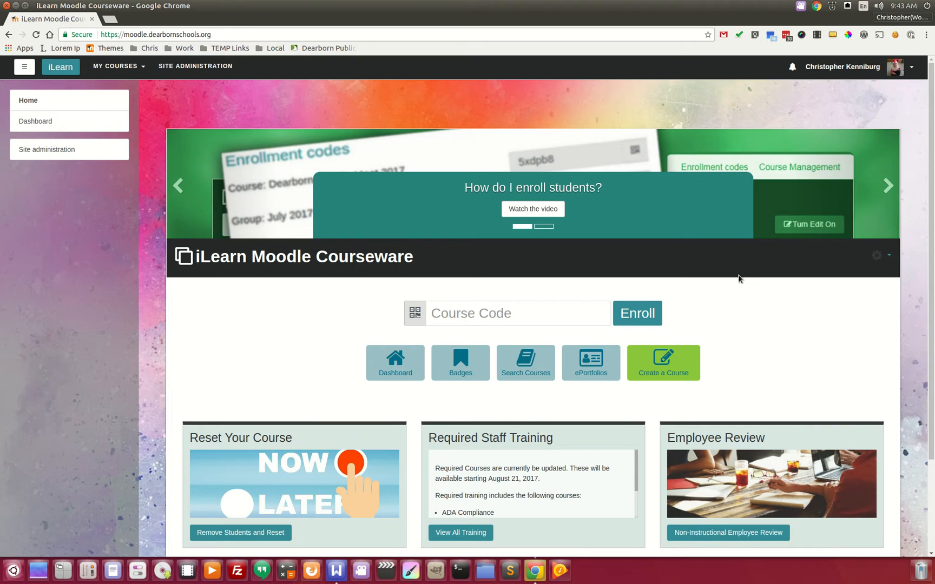
{"action": "mouse_move", "coordinate": [532, 280]}
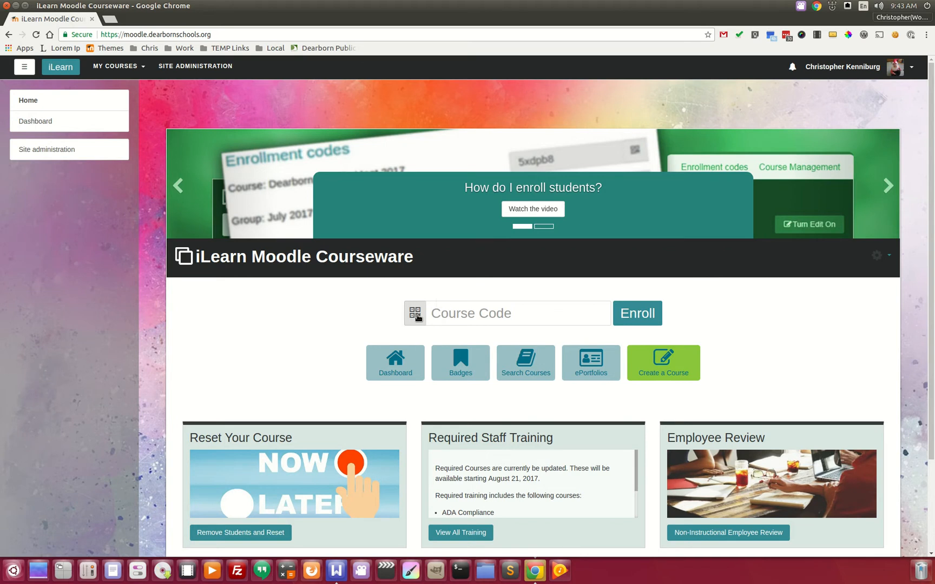
{"action": "left_click", "coordinate": [415, 313]}
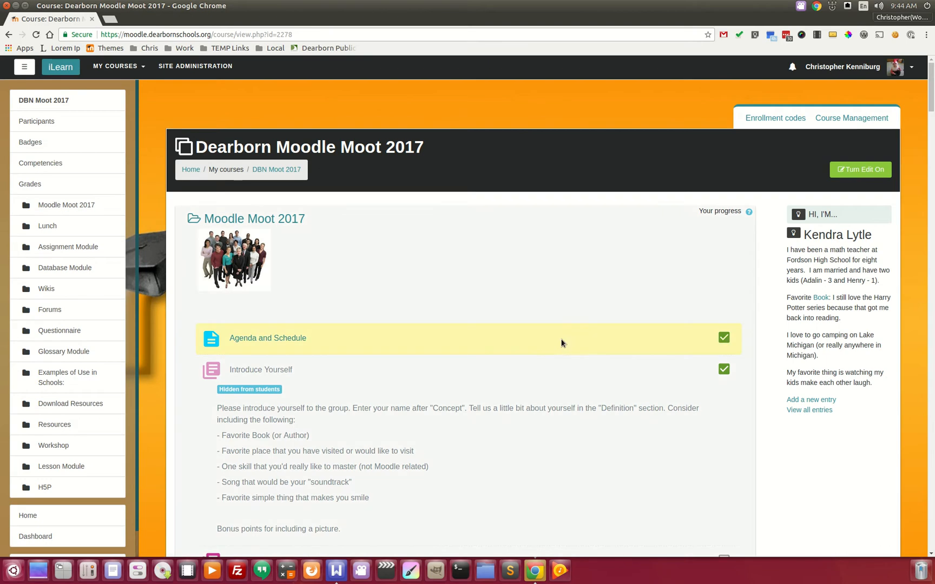
{"action": "mouse_move", "coordinate": [567, 329]}
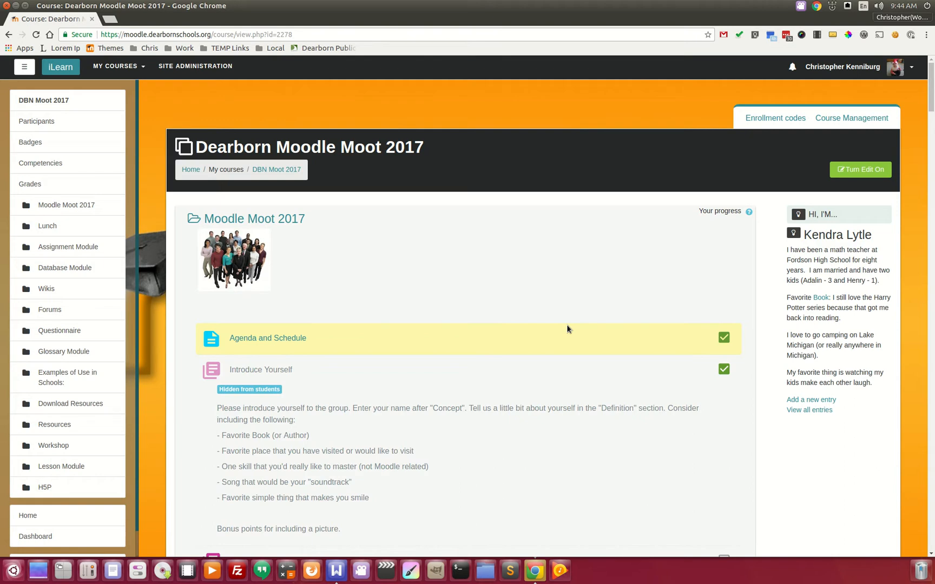
{"action": "mouse_move", "coordinate": [589, 336]}
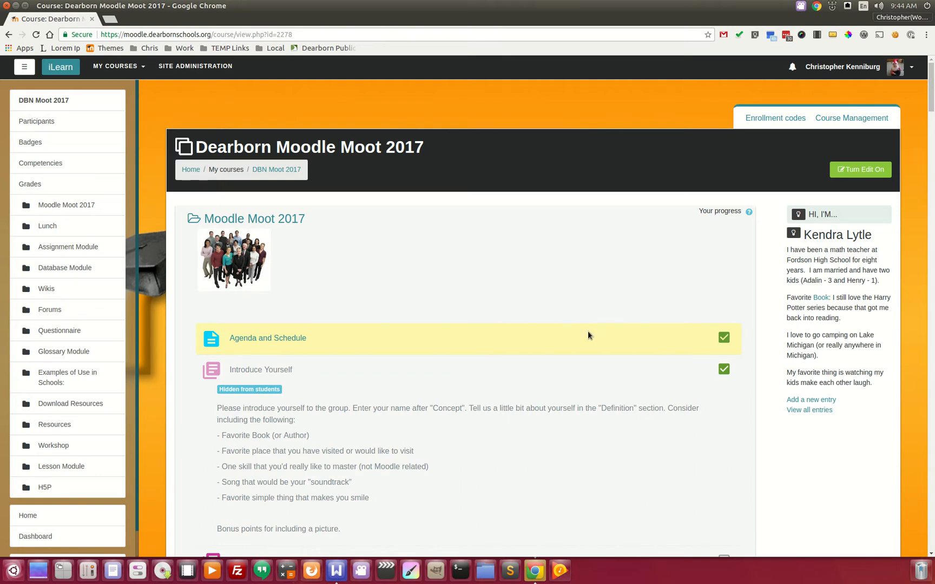
{"action": "mouse_move", "coordinate": [596, 340]}
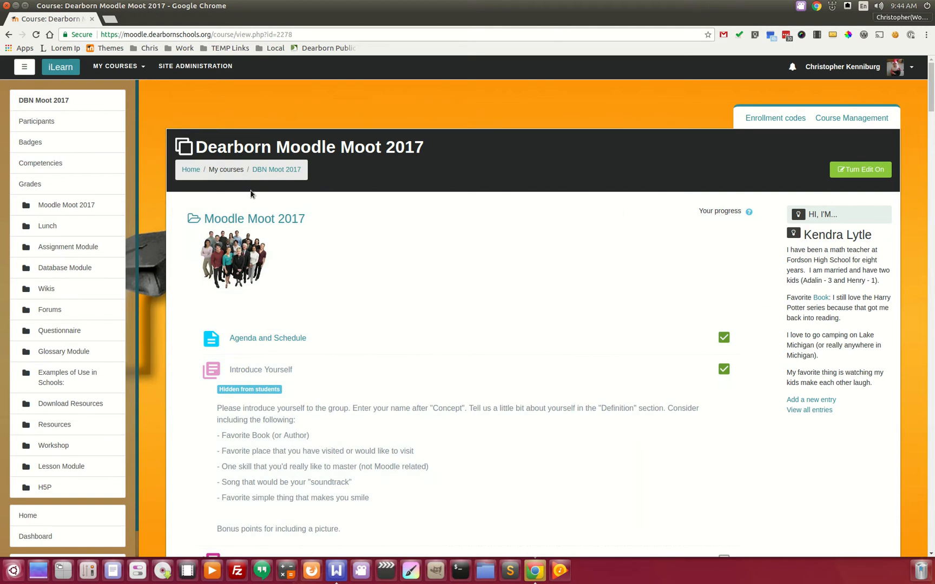
{"action": "mouse_move", "coordinate": [191, 169]}
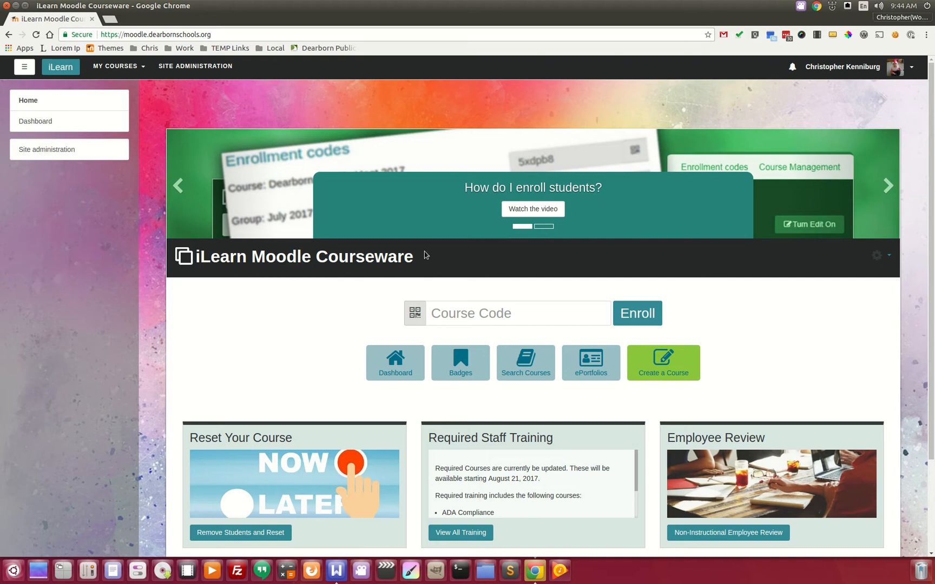
{"action": "mouse_move", "coordinate": [425, 260]}
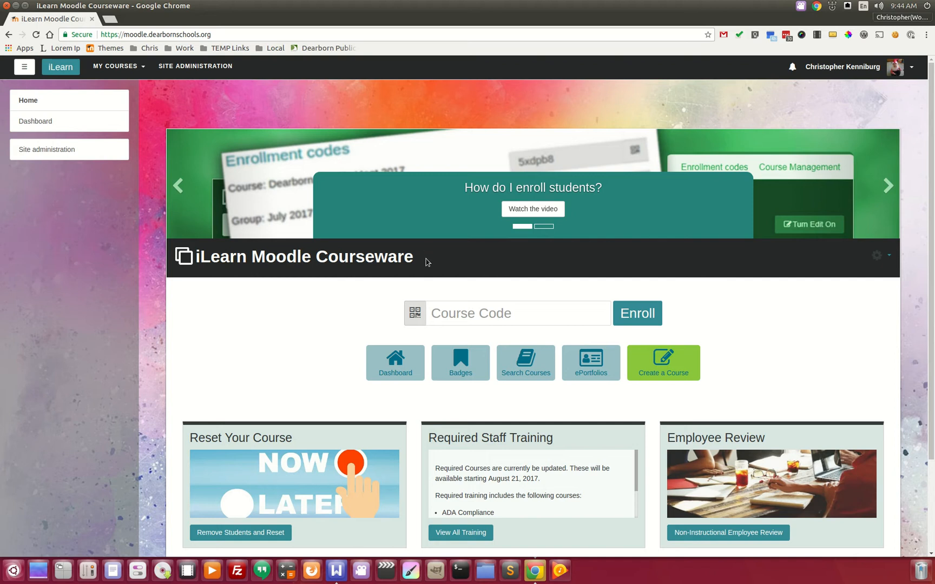
{"action": "mouse_move", "coordinate": [424, 262]}
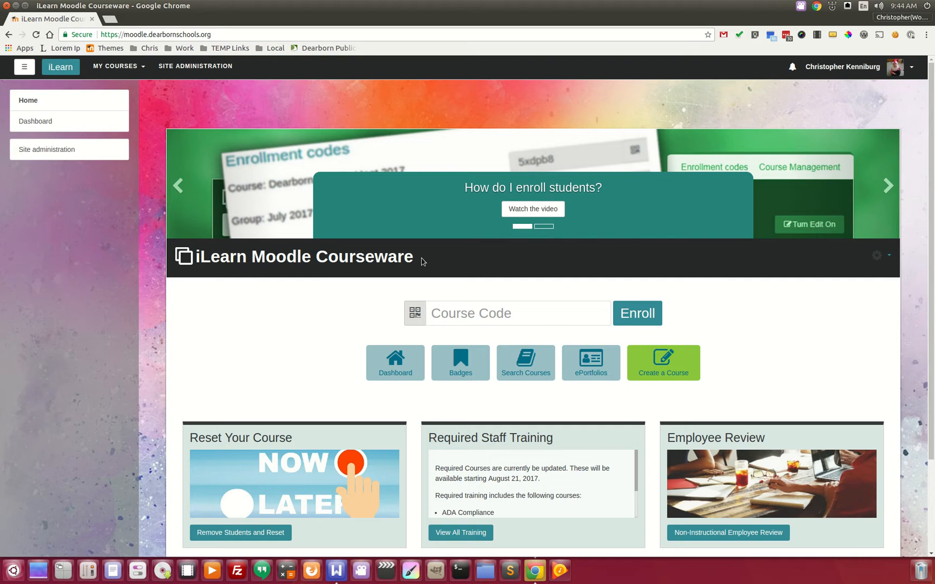
{"action": "mouse_move", "coordinate": [591, 361]}
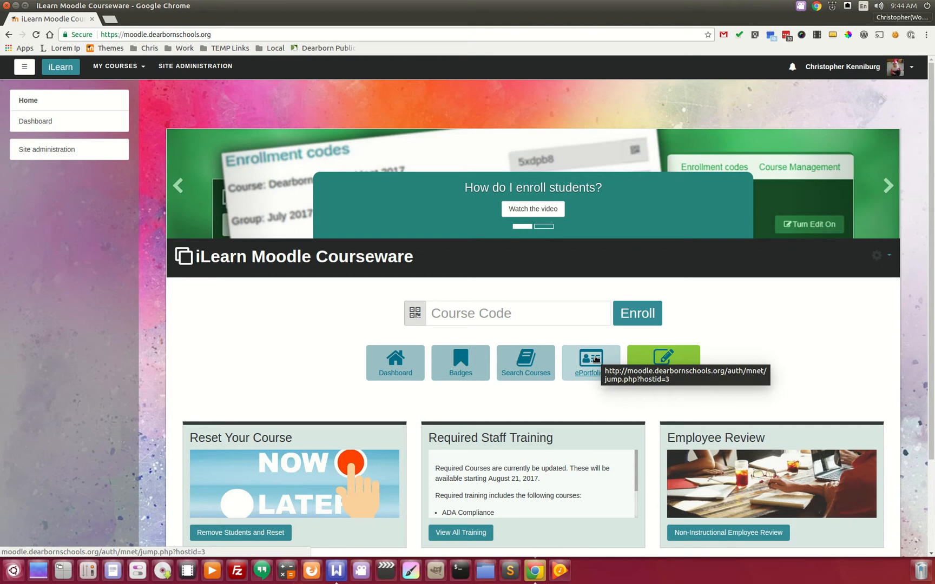
{"action": "mouse_move", "coordinate": [477, 325]}
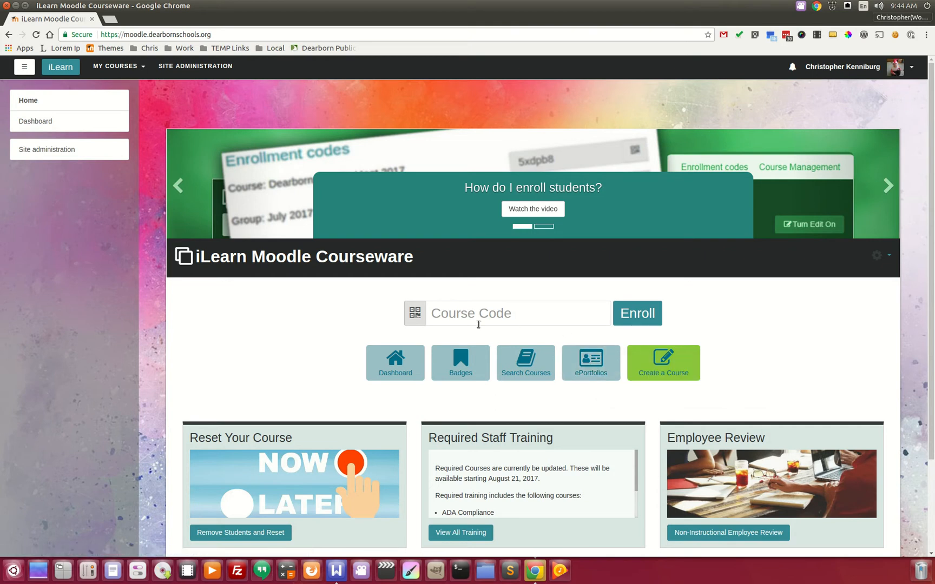
{"action": "mouse_move", "coordinate": [591, 361]}
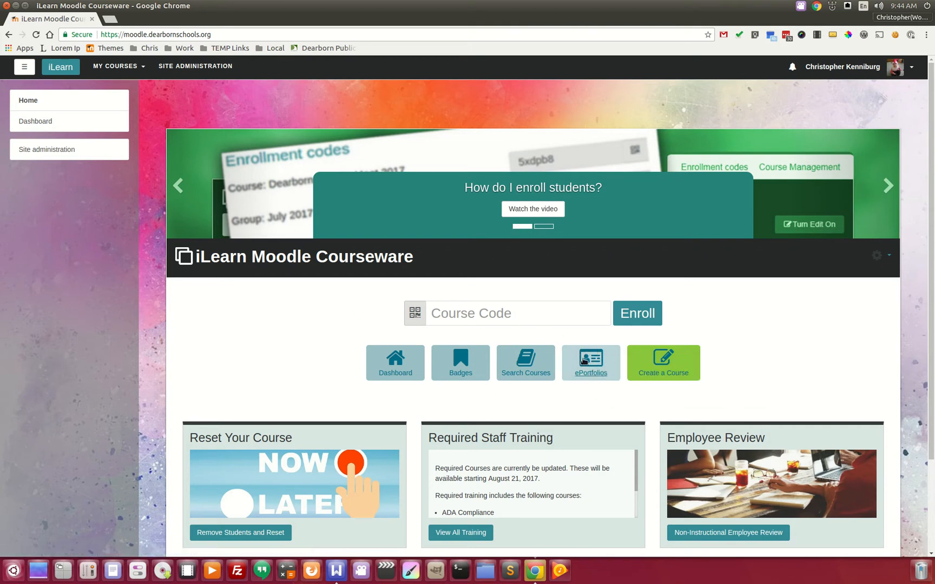
Go to the district ePortfolios site and expand the 'New access to page' inbox notice
{"action": "scroll", "scroll_direction": "down", "scroll_amount": 3}
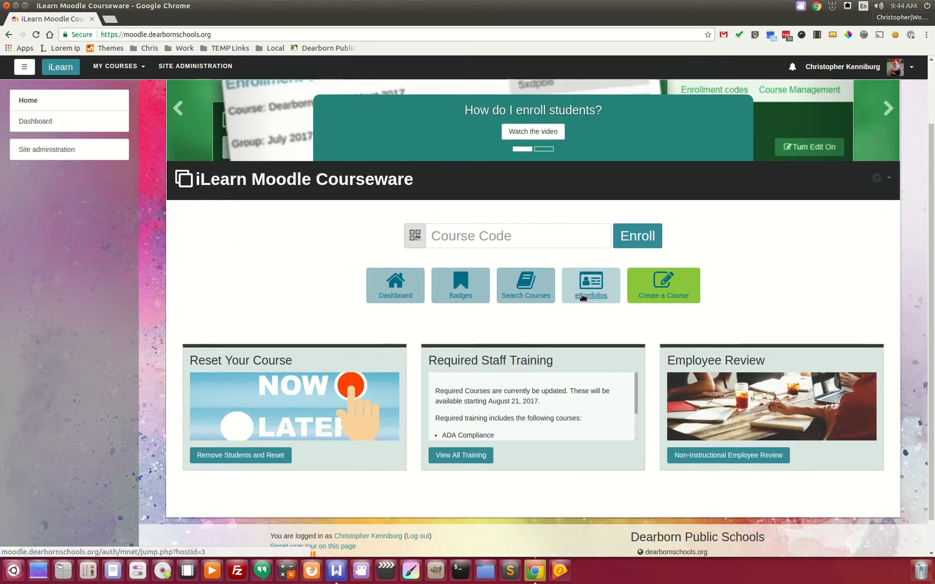
{"action": "left_click", "coordinate": [589, 284]}
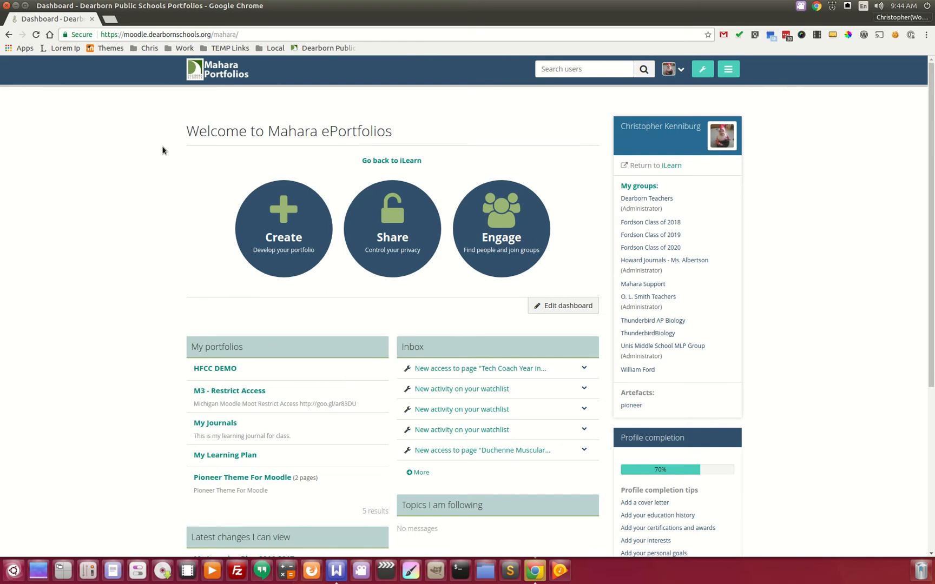
{"action": "mouse_move", "coordinate": [554, 156]}
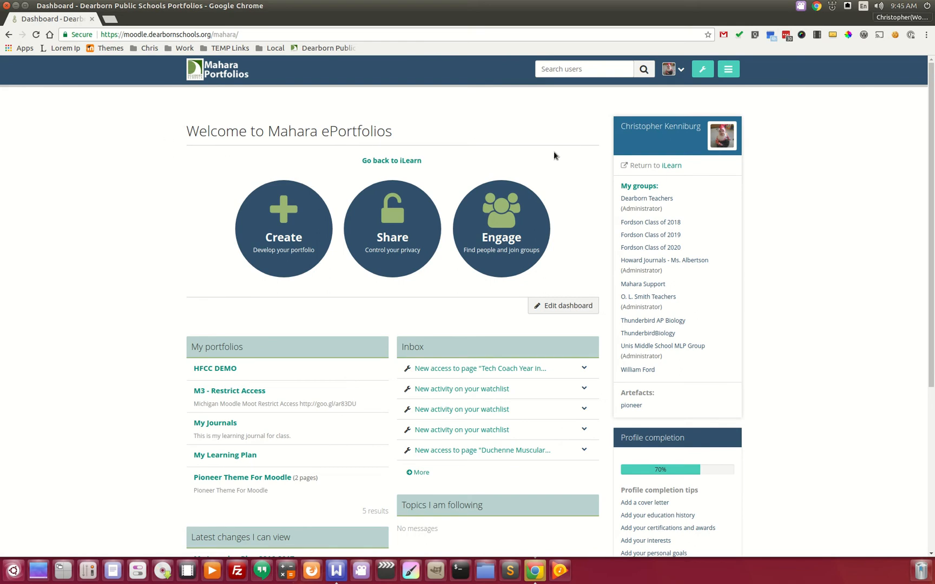
{"action": "mouse_move", "coordinate": [603, 329]}
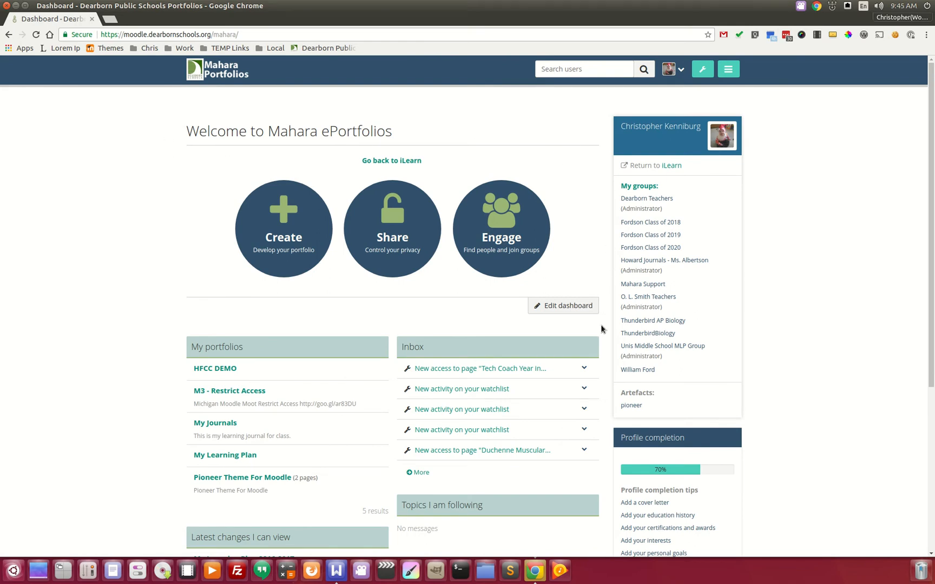
{"action": "left_click", "coordinate": [478, 368]}
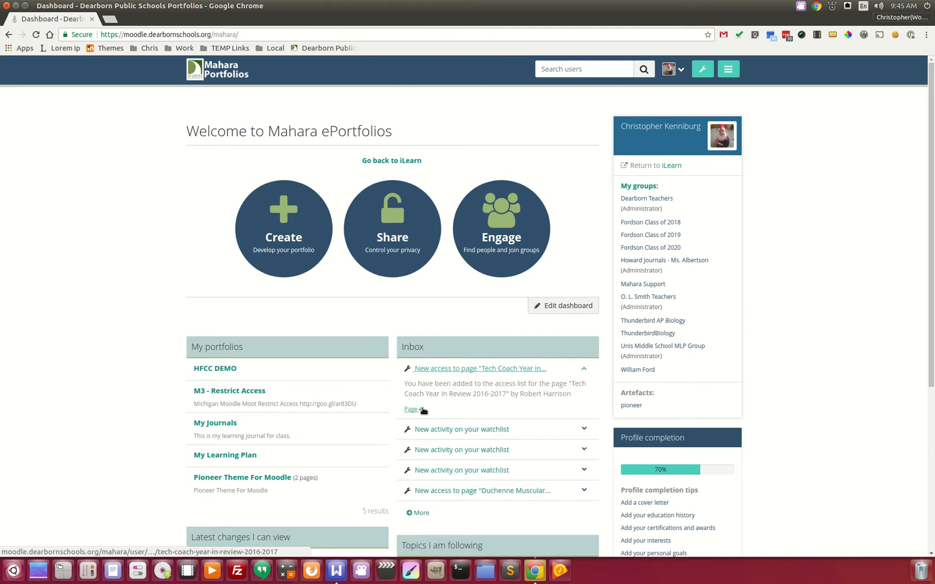
Open the Tech Coach Year in Review 2016-2017 page and review its sections top to bottom
{"action": "left_click", "coordinate": [478, 368]}
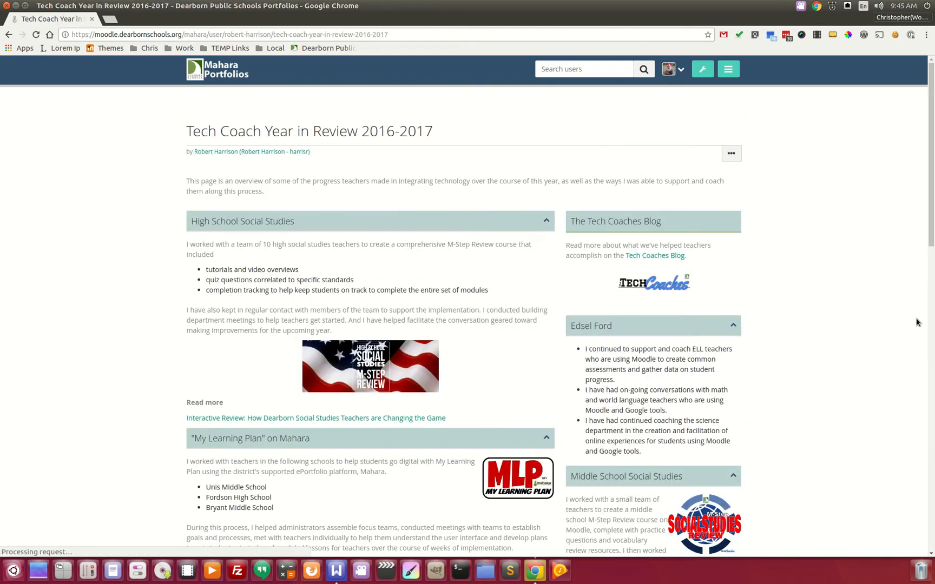
{"action": "mouse_move", "coordinate": [172, 138]}
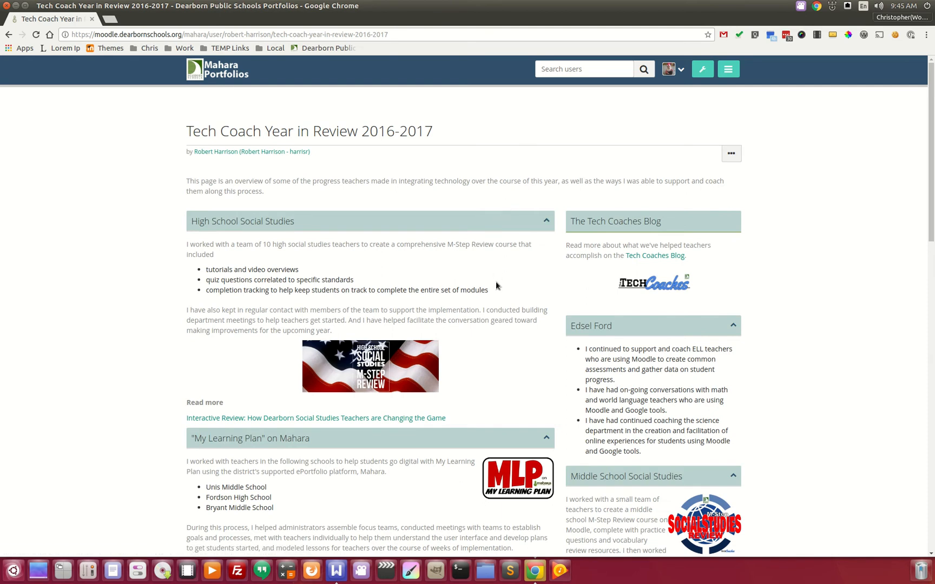
{"action": "scroll", "scroll_direction": "down", "scroll_amount": 3}
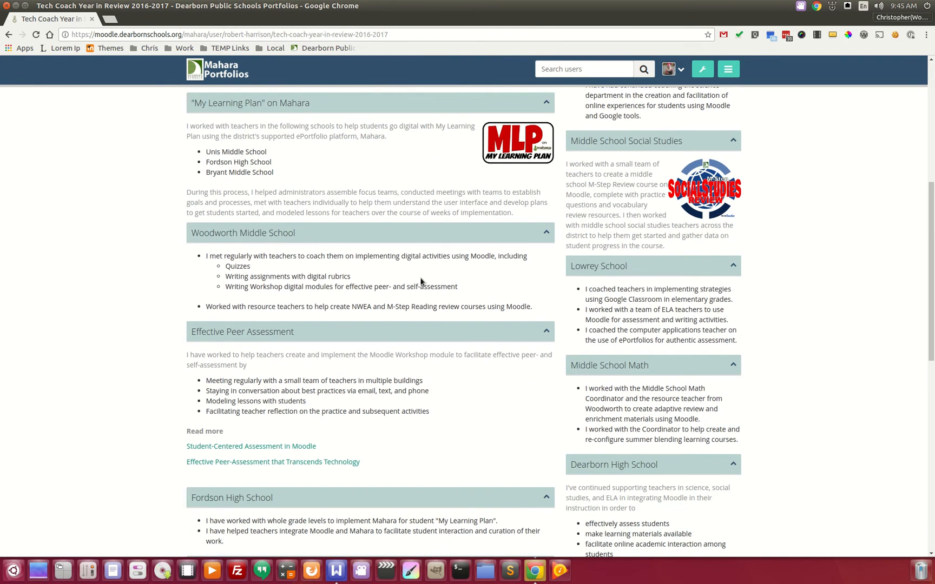
{"action": "scroll", "scroll_direction": "down", "scroll_amount": 3}
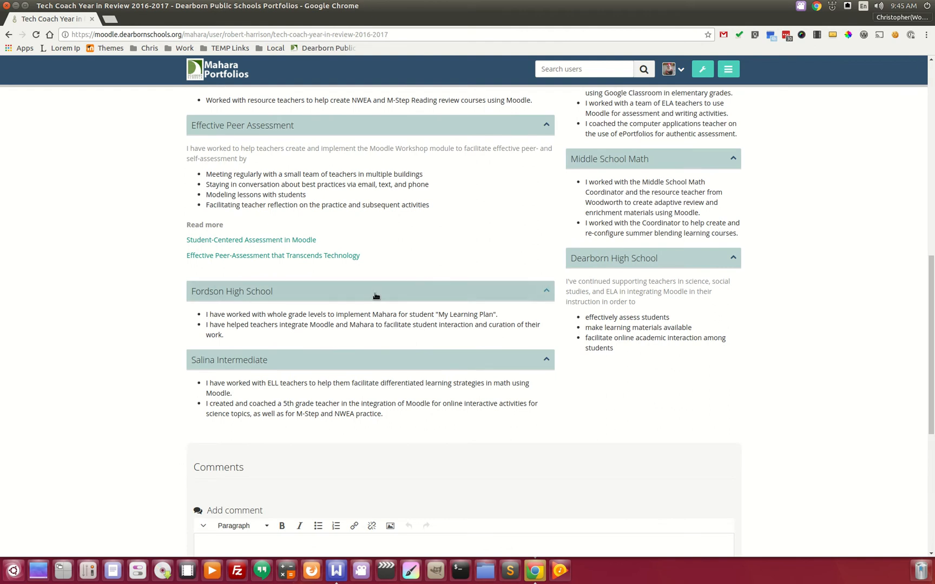
{"action": "scroll", "scroll_direction": "up", "scroll_amount": 3}
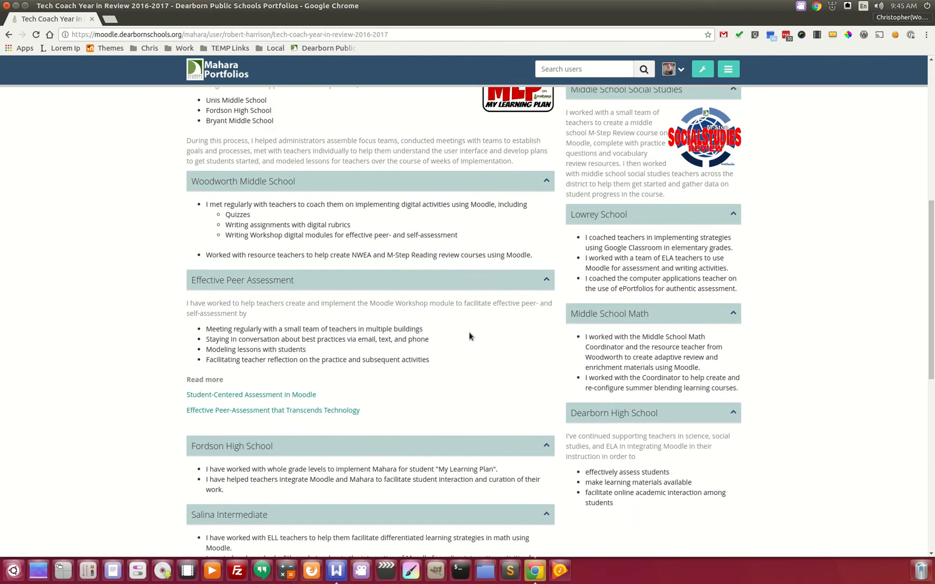
{"action": "scroll", "scroll_direction": "up", "scroll_amount": 3}
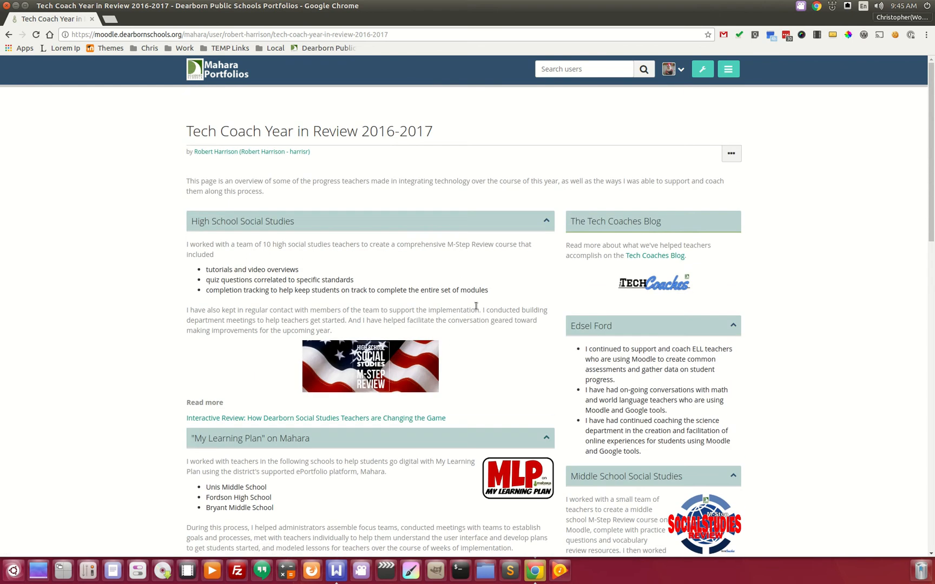
{"action": "mouse_move", "coordinate": [450, 305]}
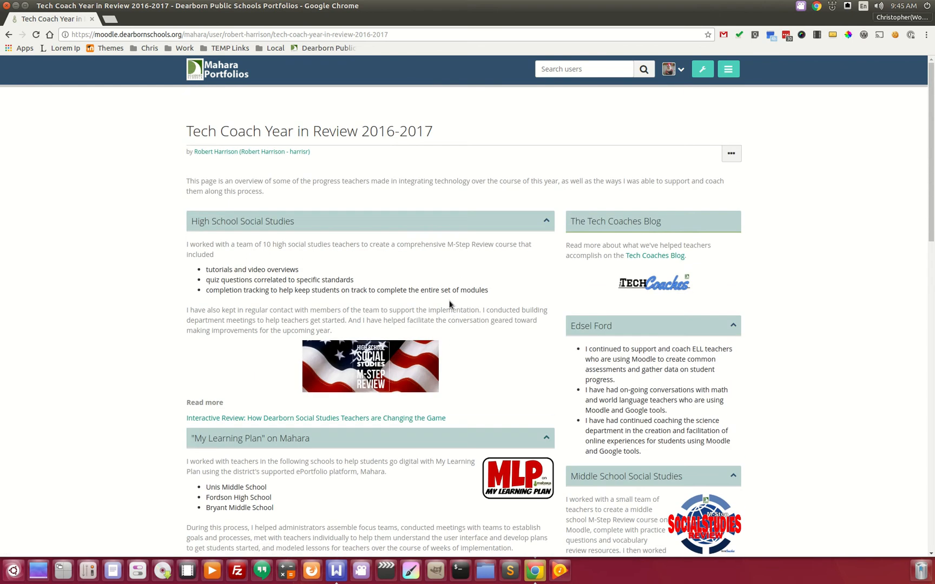
{"action": "mouse_move", "coordinate": [439, 283]}
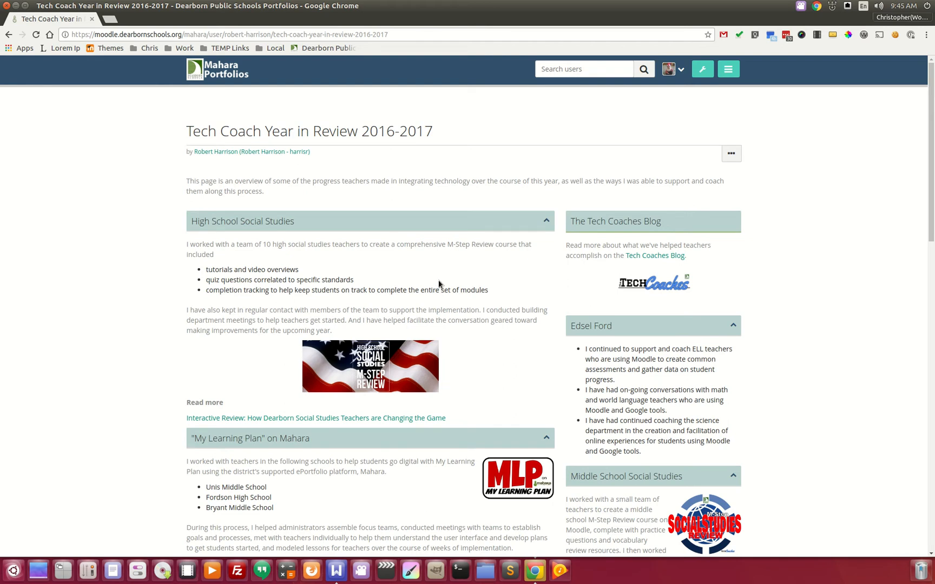
{"action": "mouse_move", "coordinate": [327, 128]}
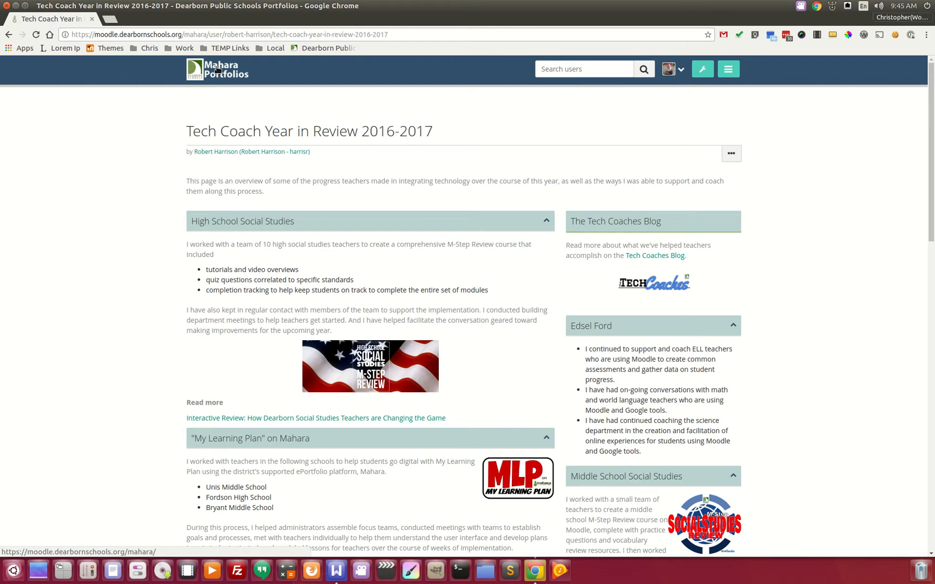
Return to the Mahara ePortfolio dashboard via the Mahara logo
{"action": "left_click", "coordinate": [218, 69]}
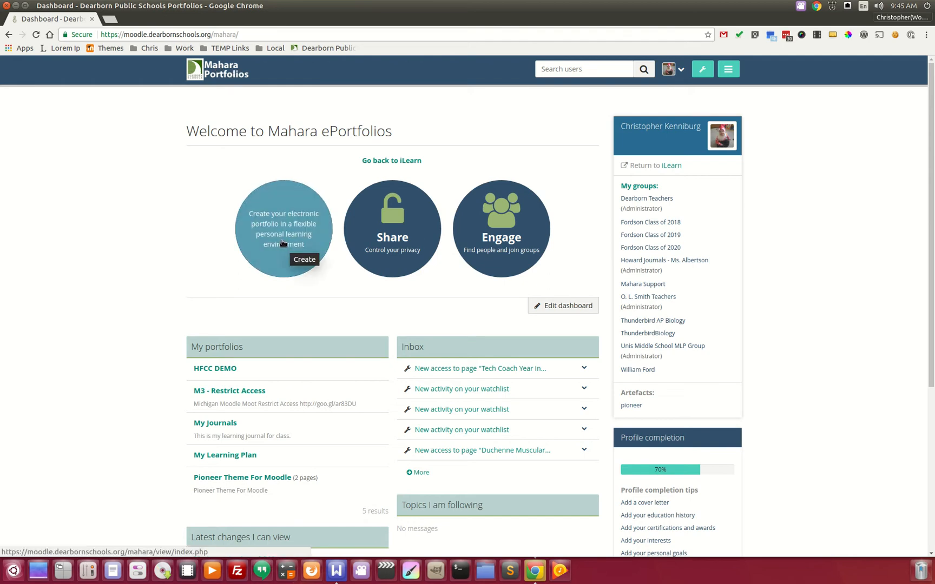
{"action": "mouse_move", "coordinate": [391, 160]}
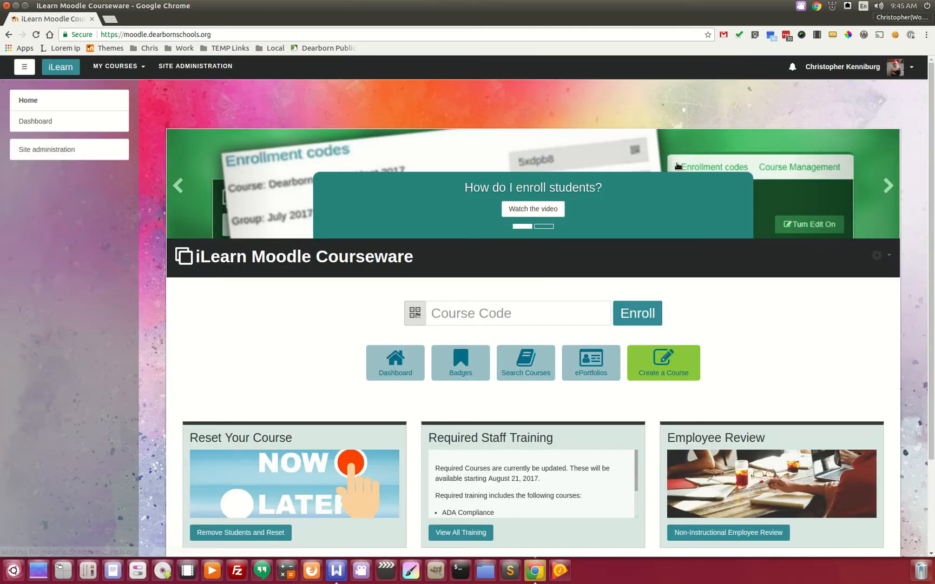
Open the Mahara Test assignment in the Training and Testing course
{"action": "left_click", "coordinate": [114, 66]}
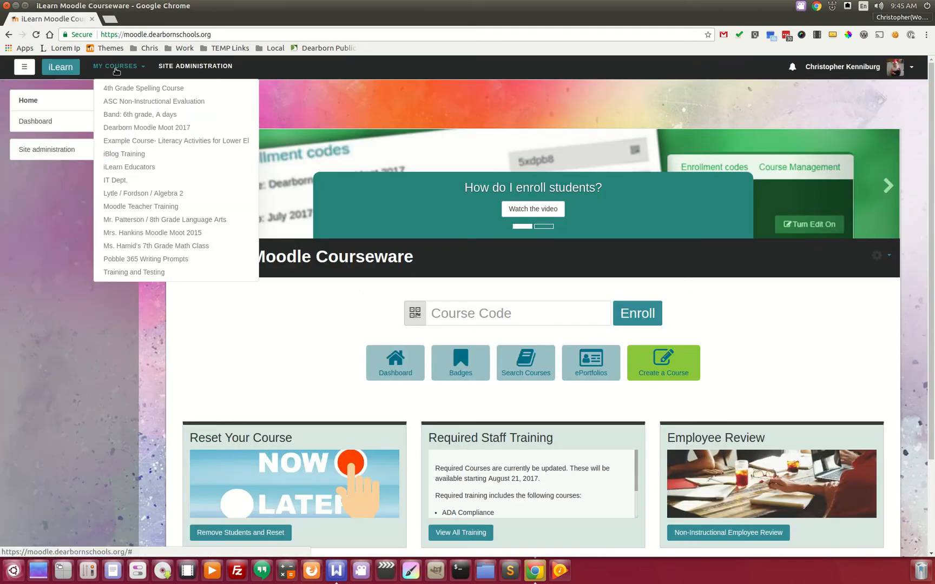
{"action": "left_click", "coordinate": [133, 273]}
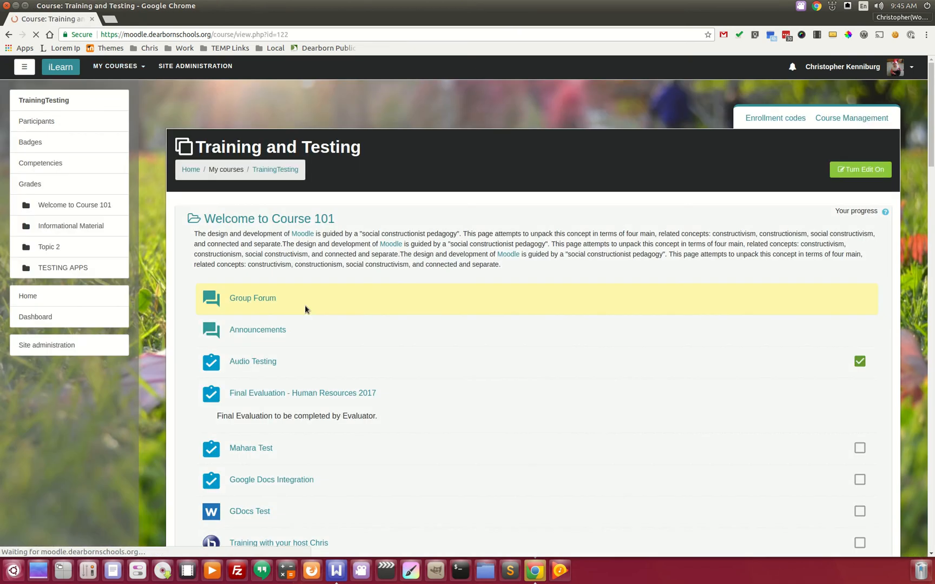
{"action": "mouse_move", "coordinate": [522, 335]}
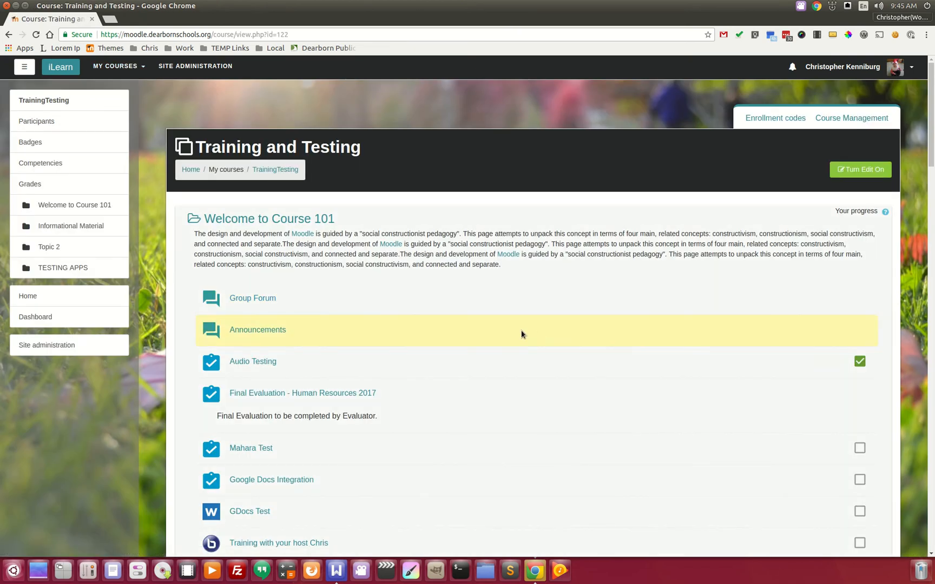
{"action": "scroll", "scroll_direction": "down", "scroll_amount": 3}
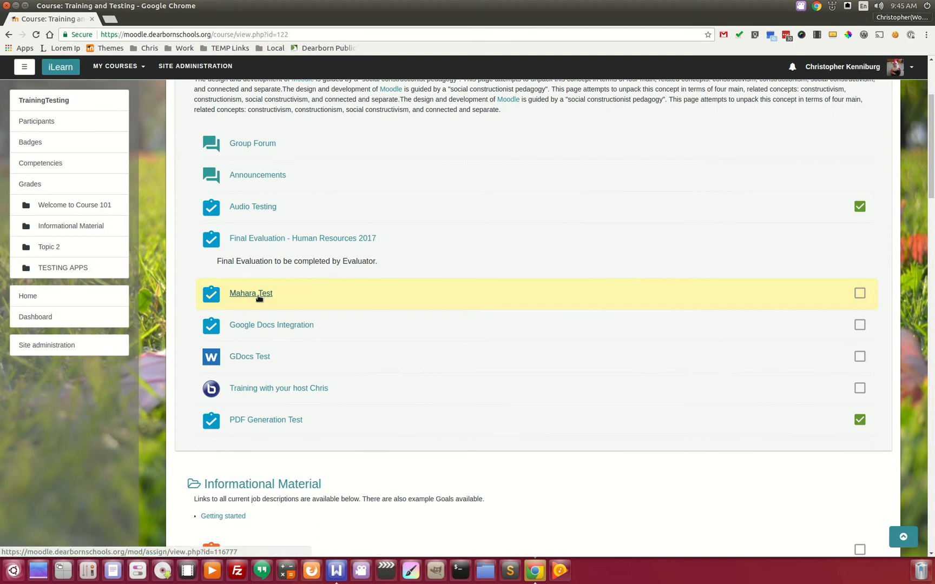
{"action": "left_click", "coordinate": [250, 294]}
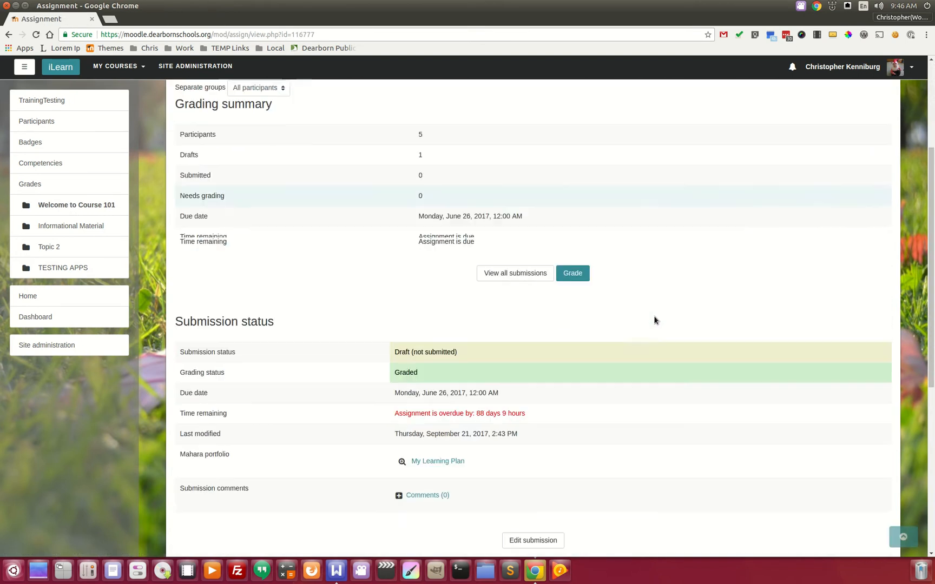
View the Submission status table showing the My Learning Plan portfolio entry
{"action": "scroll", "scroll_direction": "down", "scroll_amount": 3}
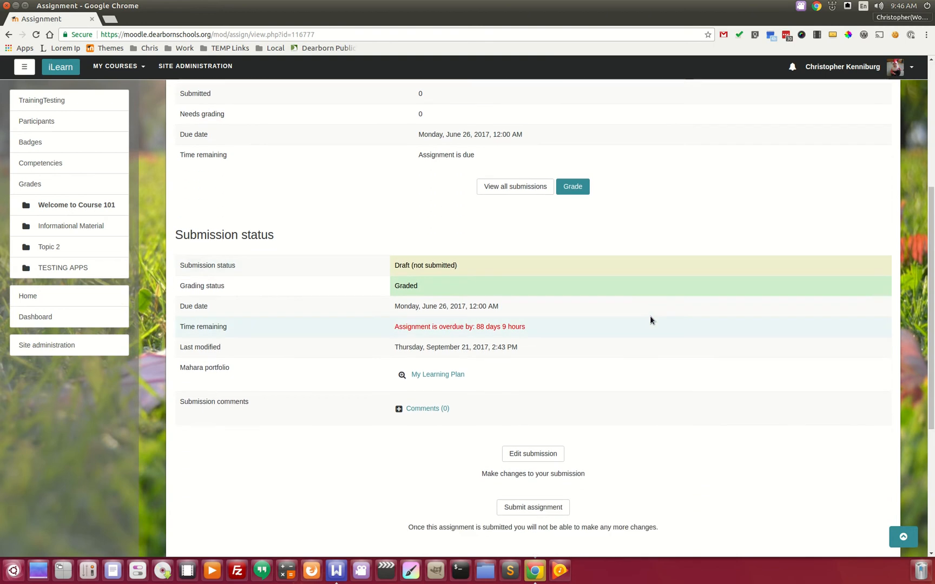
{"action": "scroll", "scroll_direction": "down", "scroll_amount": 3}
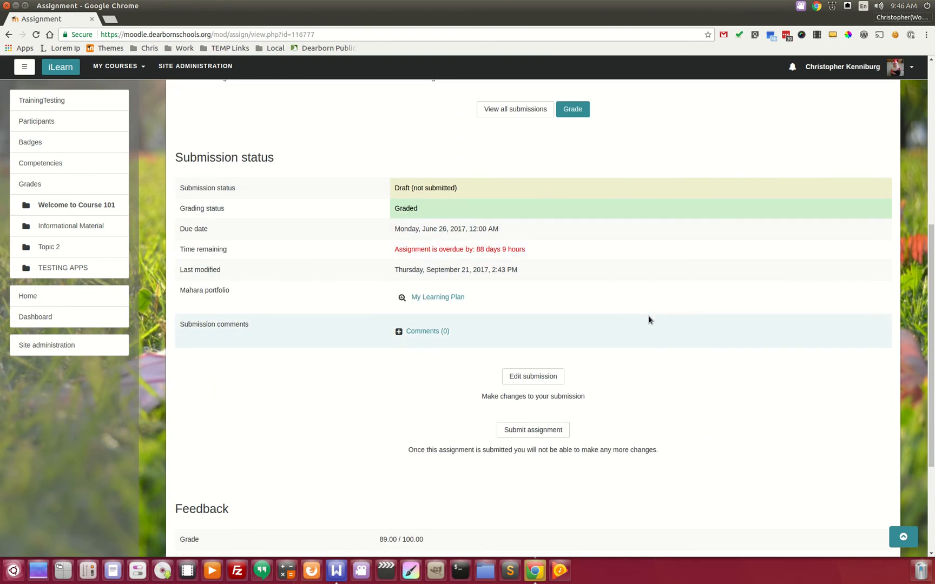
{"action": "mouse_move", "coordinate": [454, 306]}
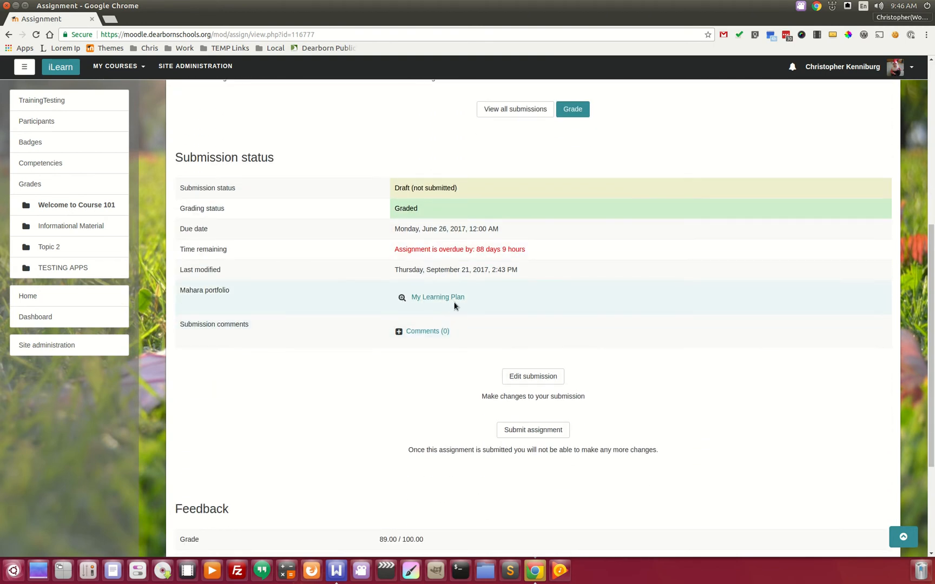
{"action": "mouse_move", "coordinate": [401, 299]}
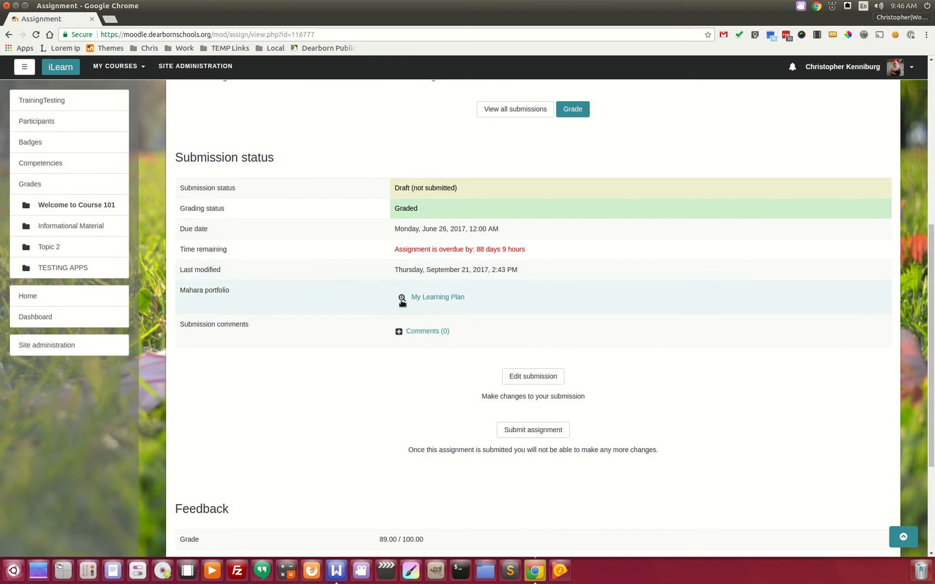
{"action": "left_click", "coordinate": [437, 297]}
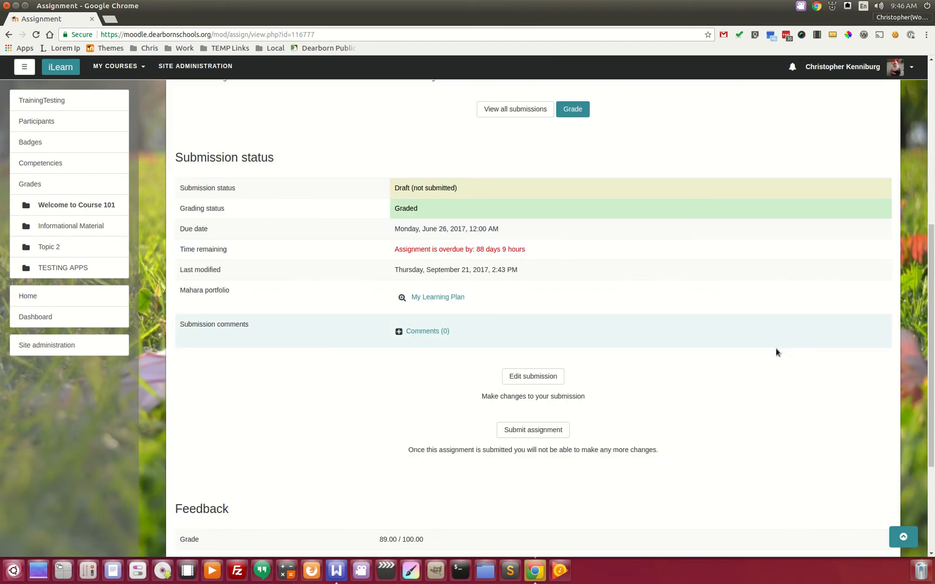
Edit the submission to use the M3 - Restrict Access portfolio page and save changes
{"action": "left_click", "coordinate": [532, 376]}
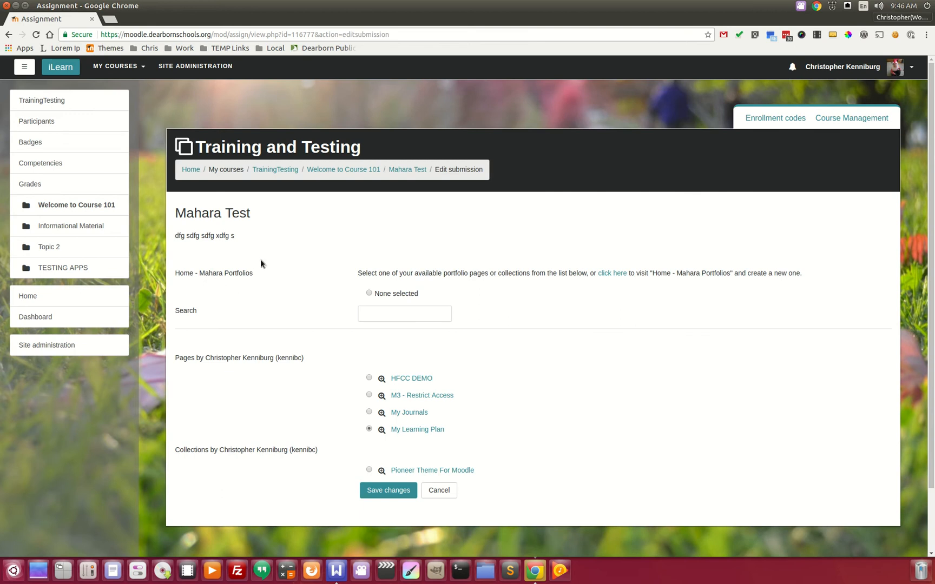
{"action": "scroll", "scroll_direction": "down", "scroll_amount": 3}
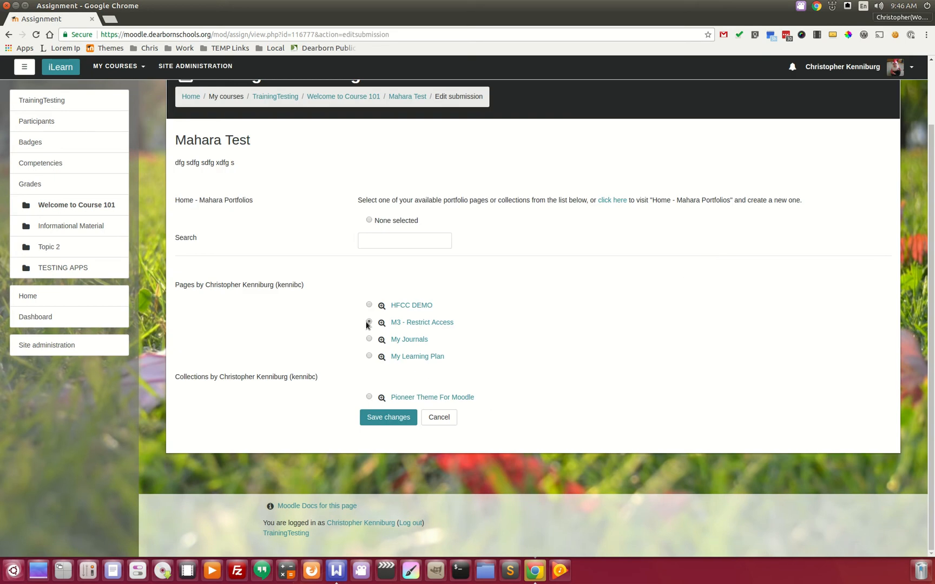
{"action": "left_click", "coordinate": [381, 323]}
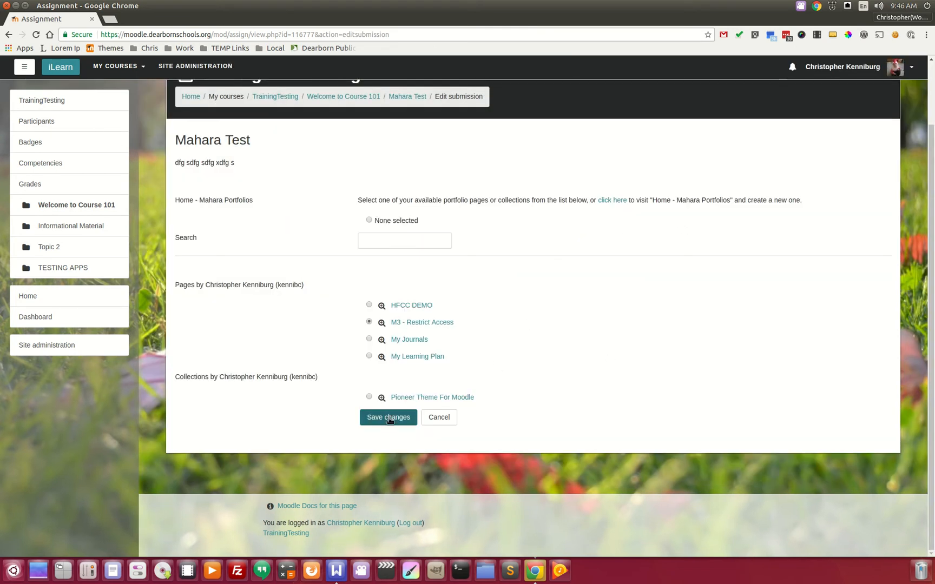
{"action": "left_click", "coordinate": [387, 417]}
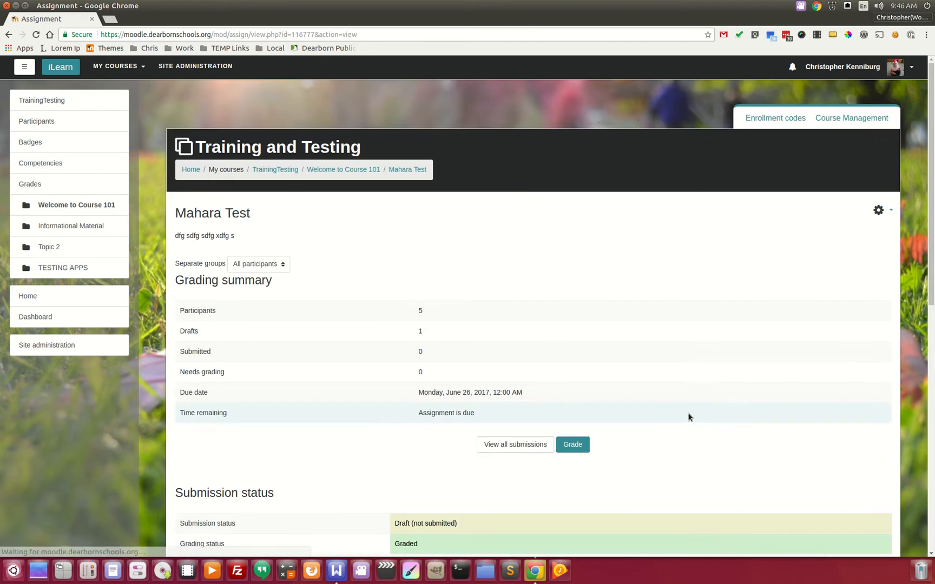
{"action": "scroll", "scroll_direction": "down", "scroll_amount": 3}
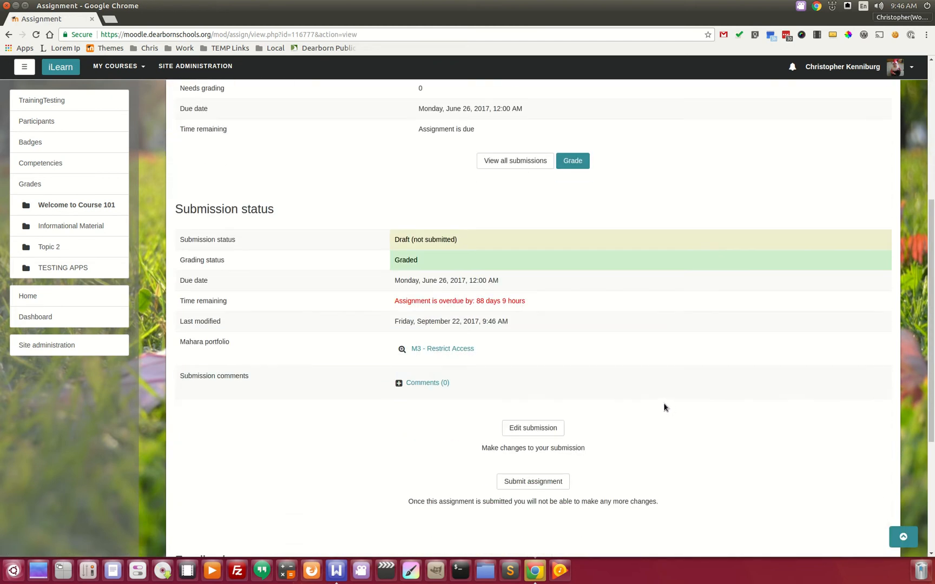
{"action": "scroll", "scroll_direction": "down", "scroll_amount": 3}
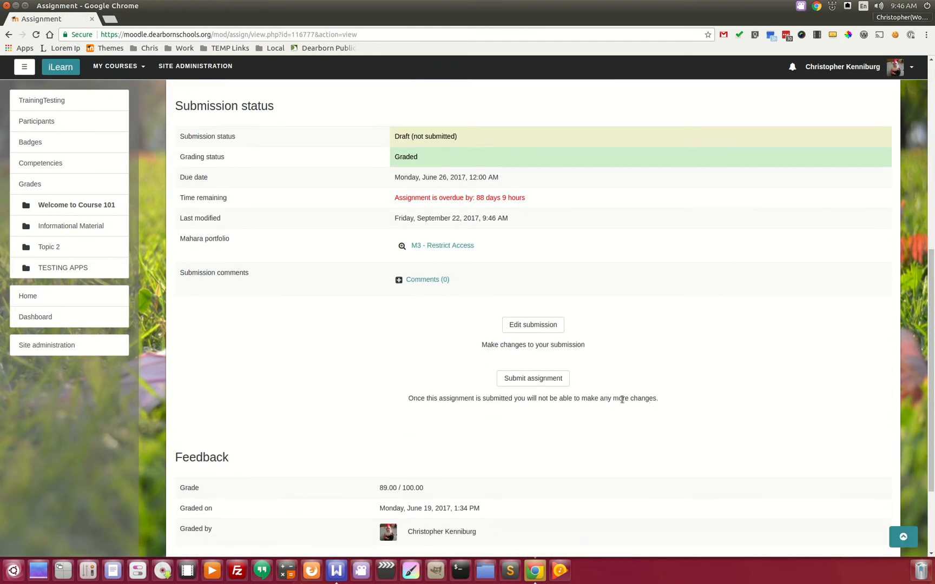
{"action": "scroll", "scroll_direction": "up", "scroll_amount": 3}
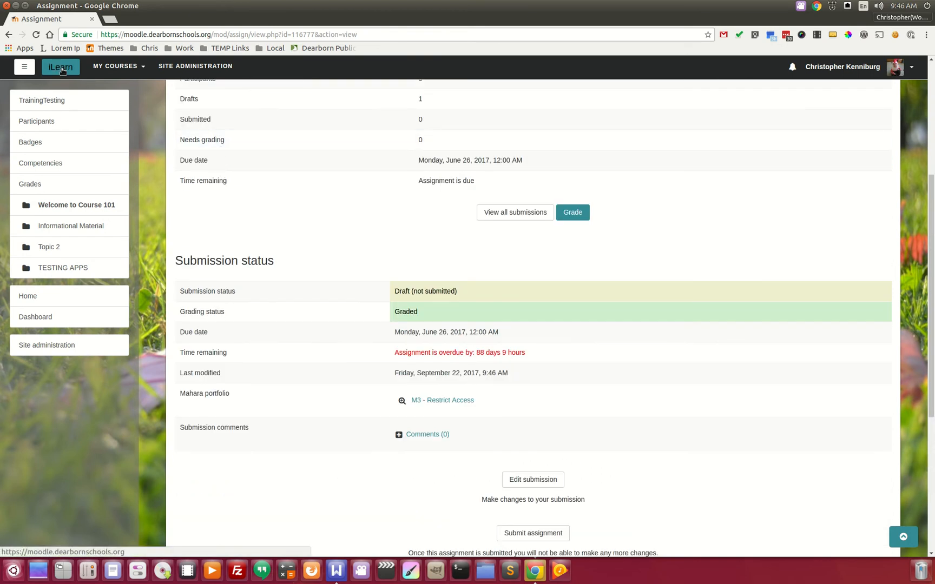
From the home page, reach the Training and Testing course and open 'Training with your host Chris'
{"action": "left_click", "coordinate": [60, 66]}
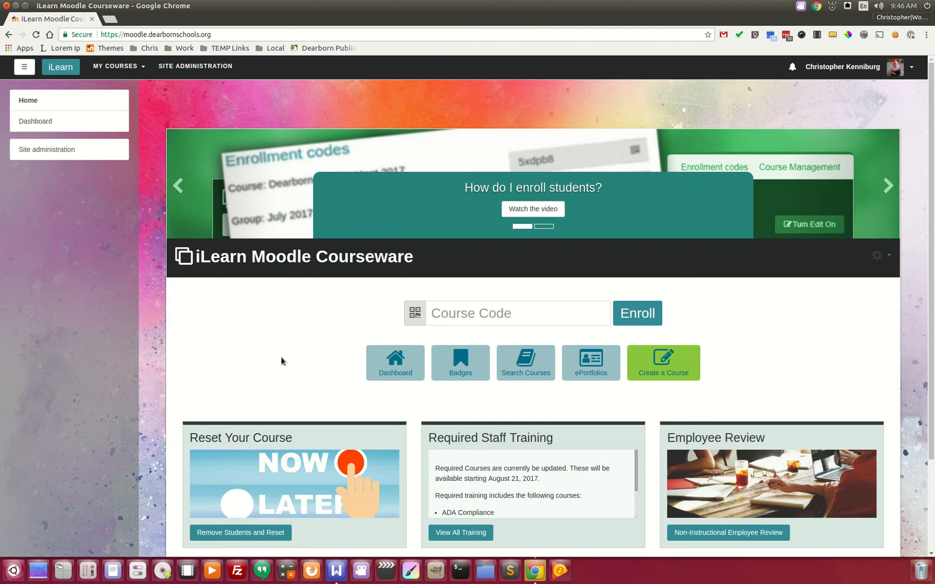
{"action": "mouse_move", "coordinate": [319, 471]}
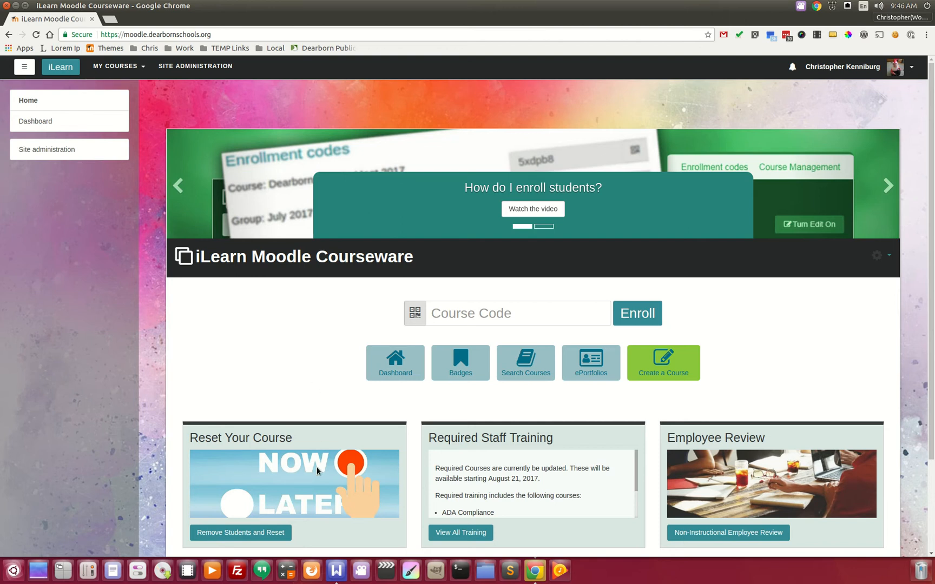
{"action": "mouse_move", "coordinate": [320, 457]}
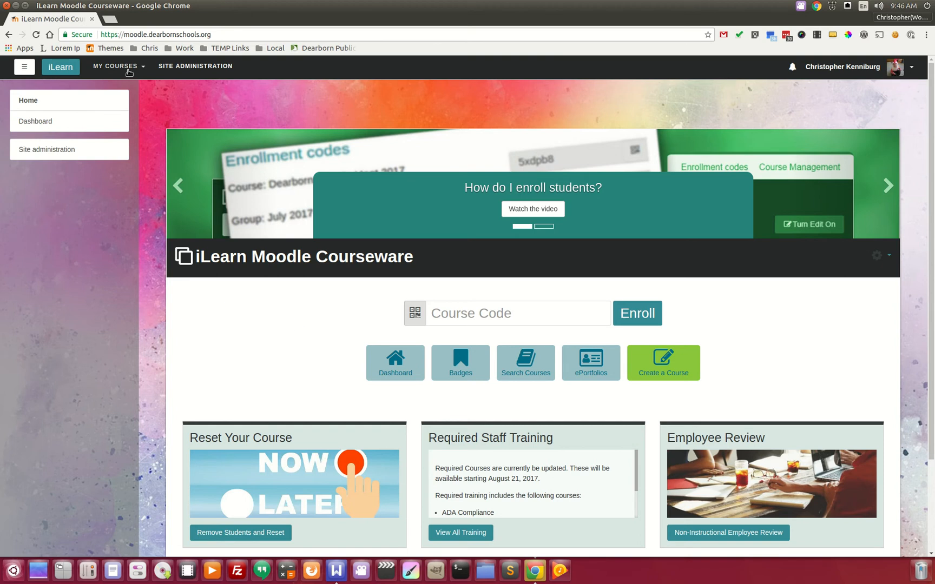
{"action": "left_click", "coordinate": [115, 66]}
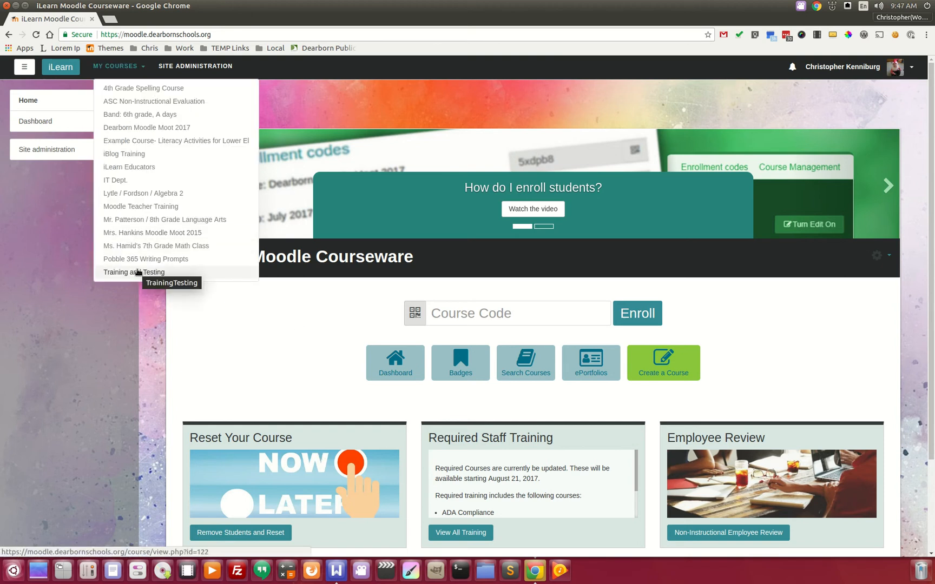
{"action": "left_click", "coordinate": [134, 273]}
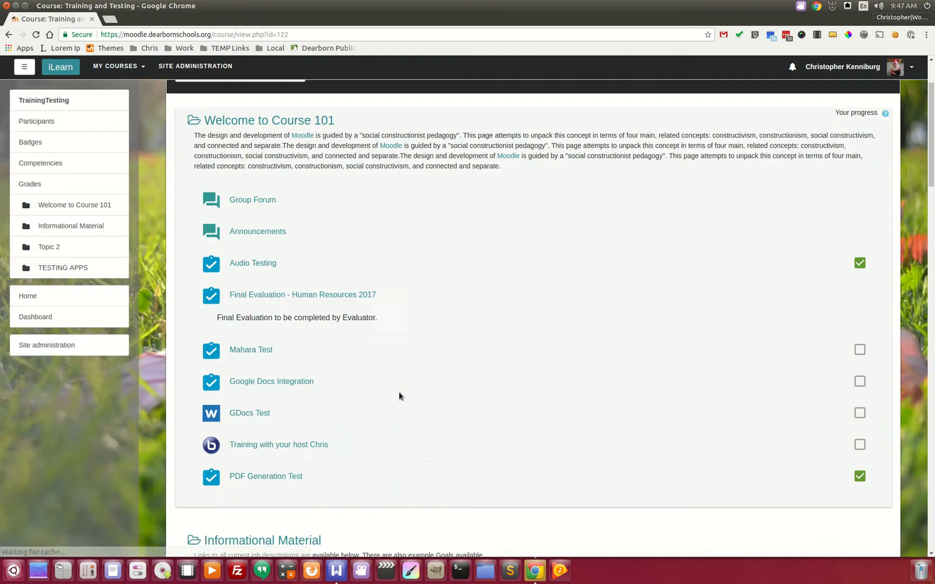
{"action": "scroll", "scroll_direction": "down", "scroll_amount": 3}
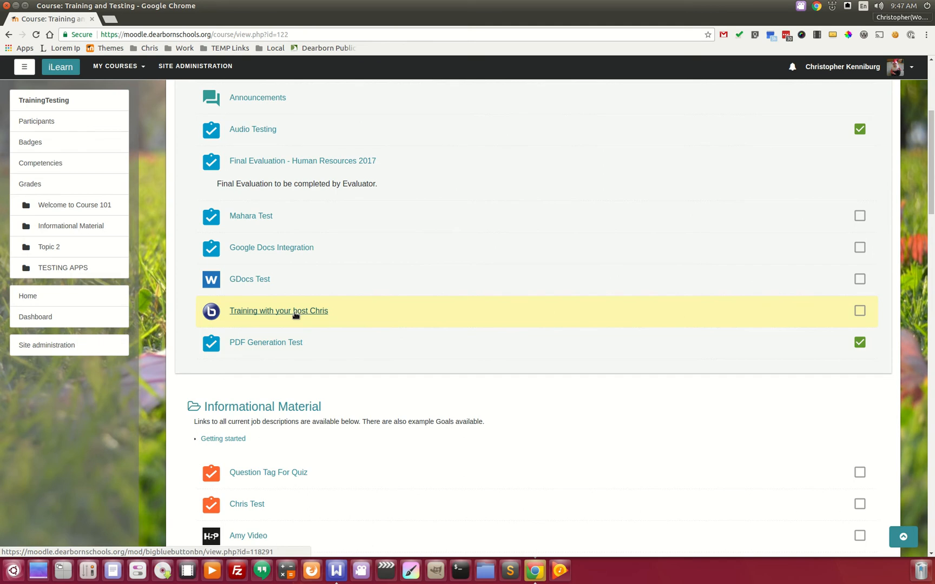
{"action": "mouse_move", "coordinate": [290, 316]}
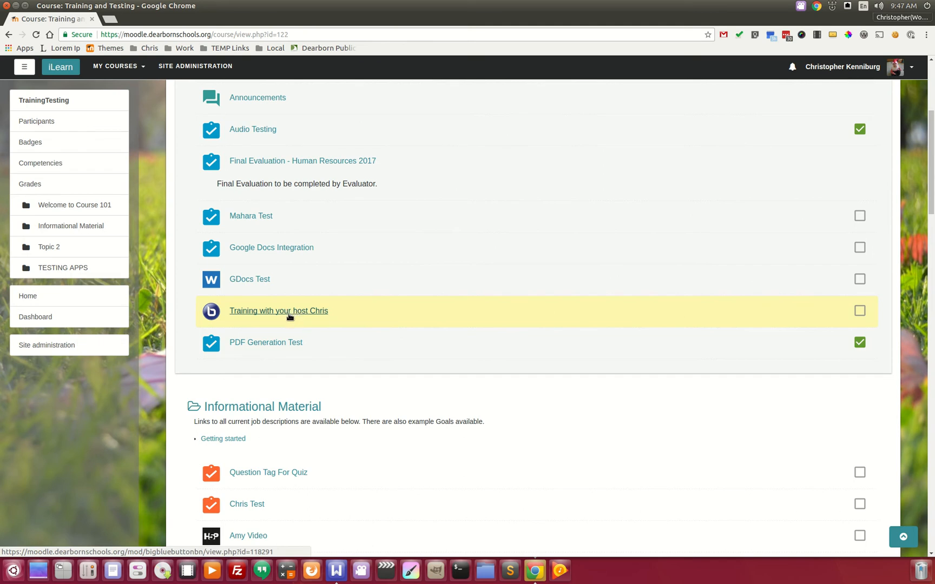
{"action": "mouse_move", "coordinate": [332, 318]}
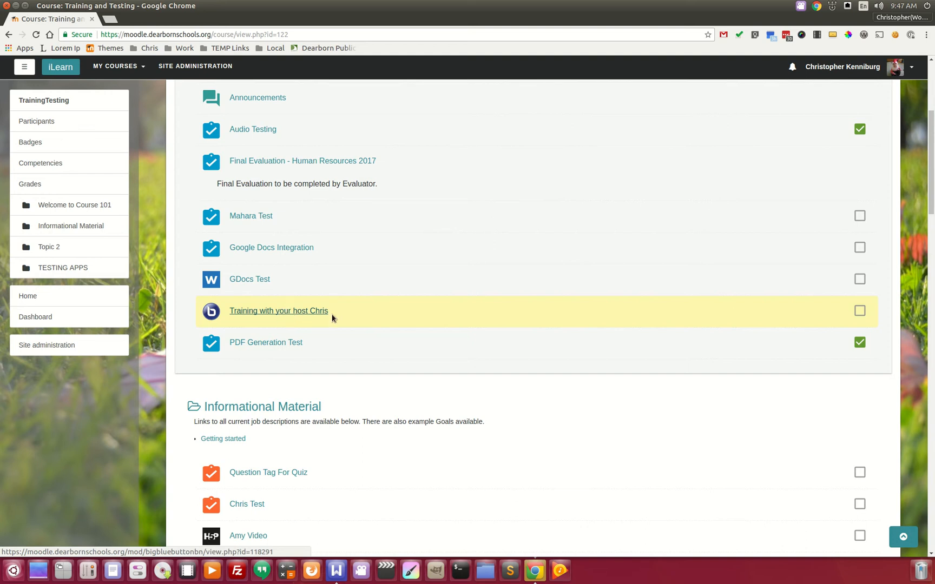
{"action": "left_click", "coordinate": [278, 311]}
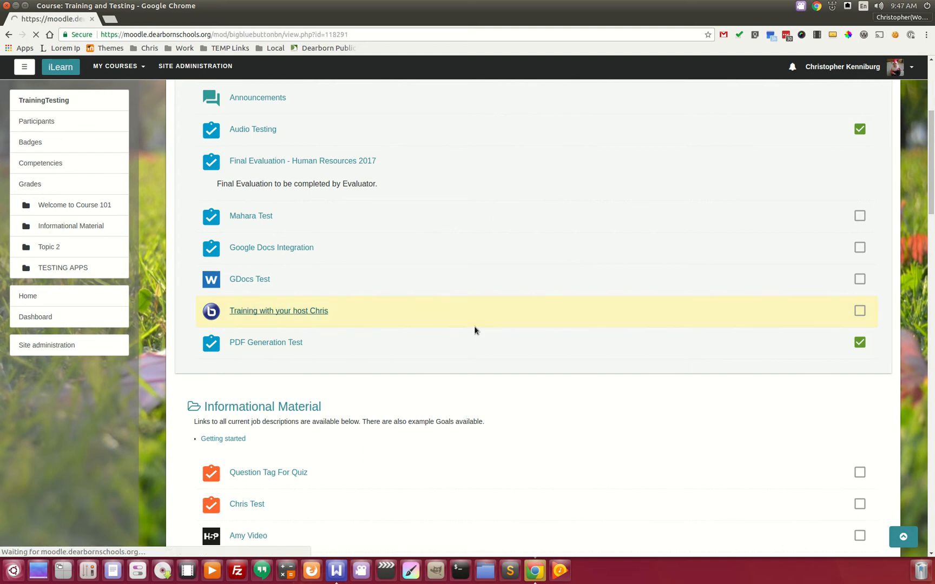
Keep All participants in Separate groups and join the BigBlueButton conference session
{"action": "left_click", "coordinate": [278, 311]}
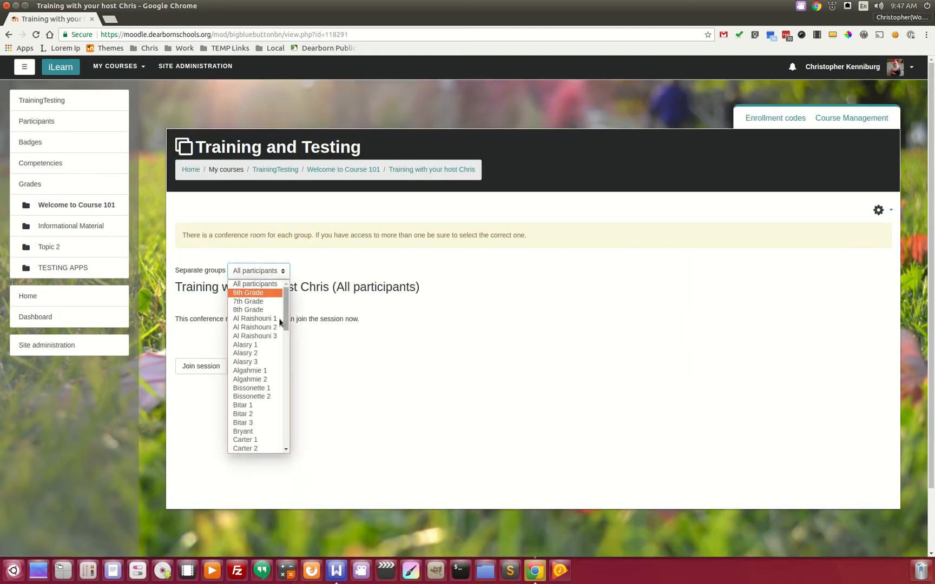
{"action": "mouse_move", "coordinate": [248, 301]}
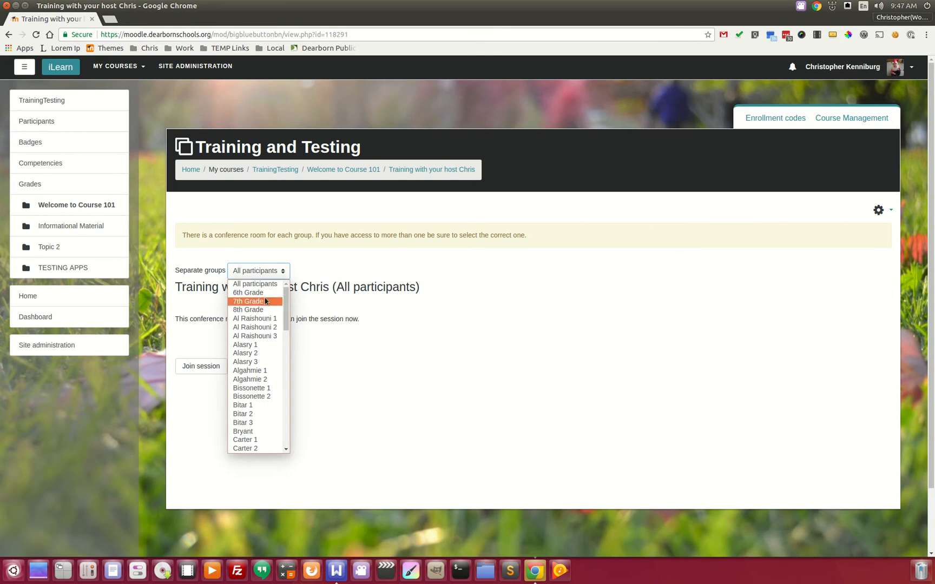
{"action": "mouse_move", "coordinate": [248, 294]}
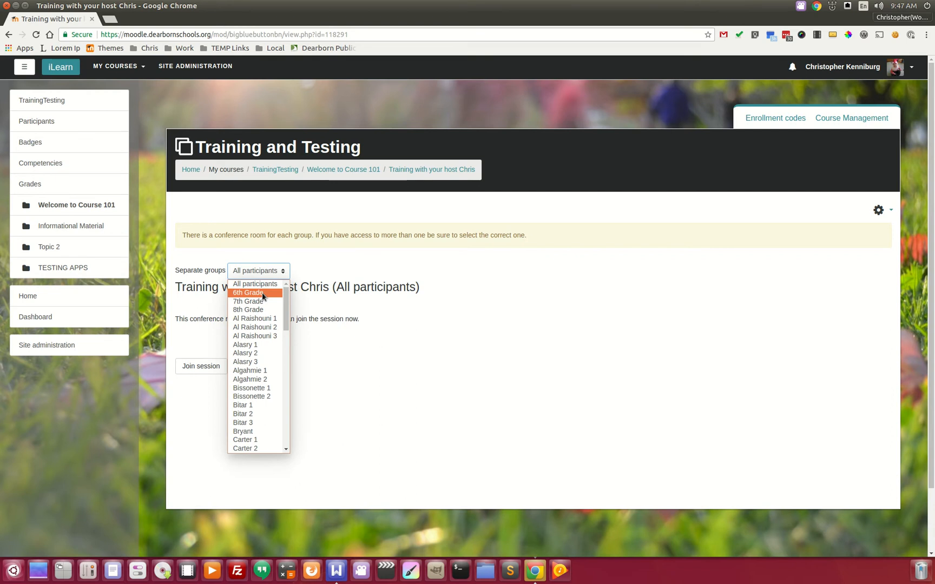
{"action": "mouse_move", "coordinate": [301, 295]}
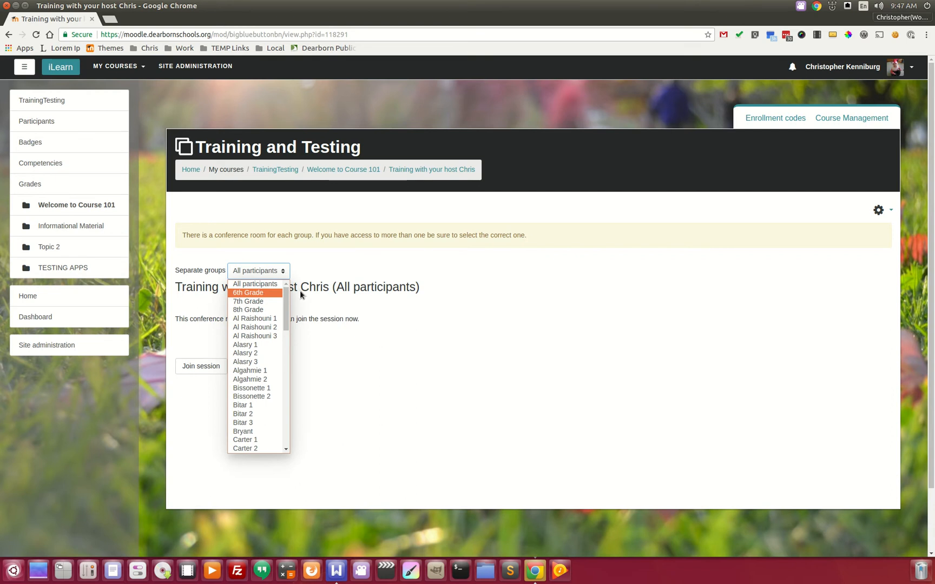
{"action": "mouse_move", "coordinate": [248, 300]}
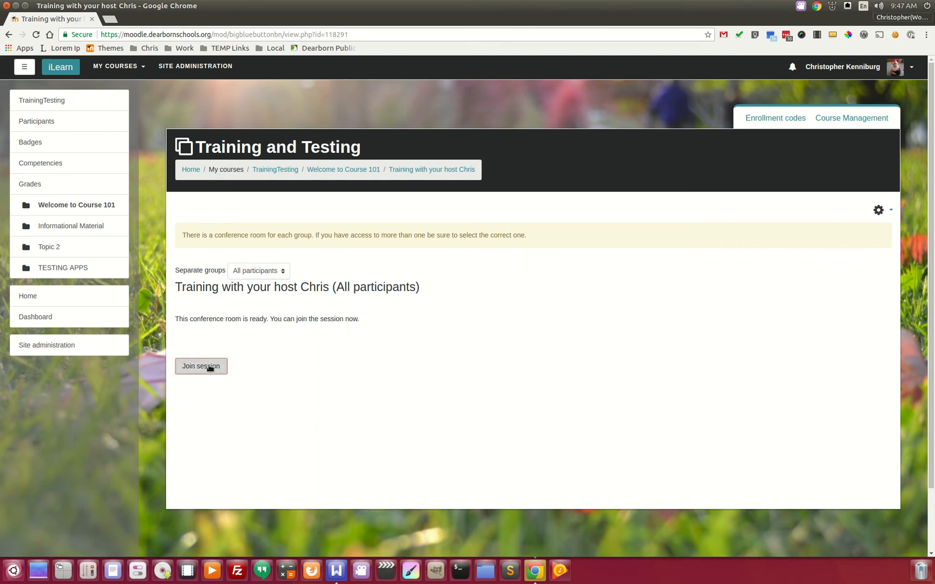
{"action": "left_click", "coordinate": [201, 366]}
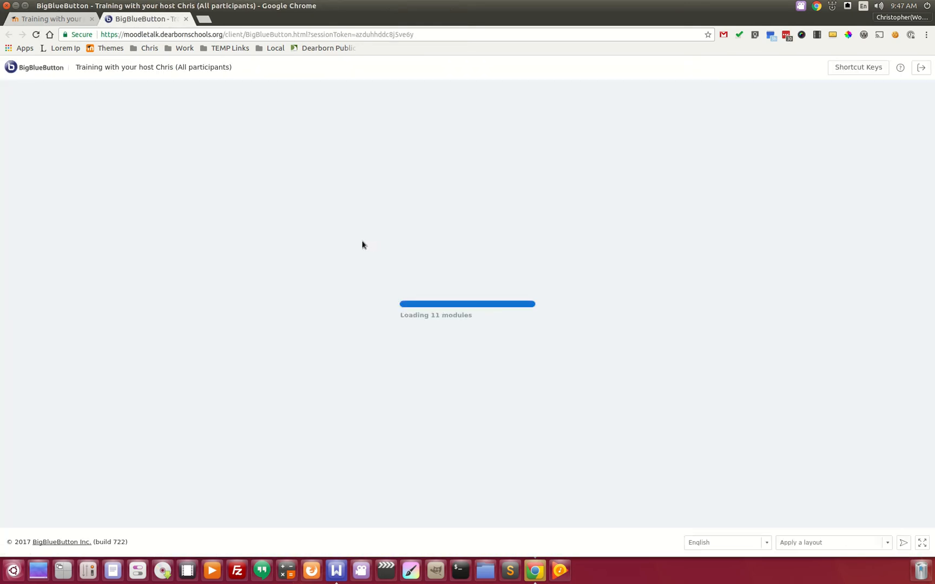
{"action": "mouse_move", "coordinate": [474, 250]}
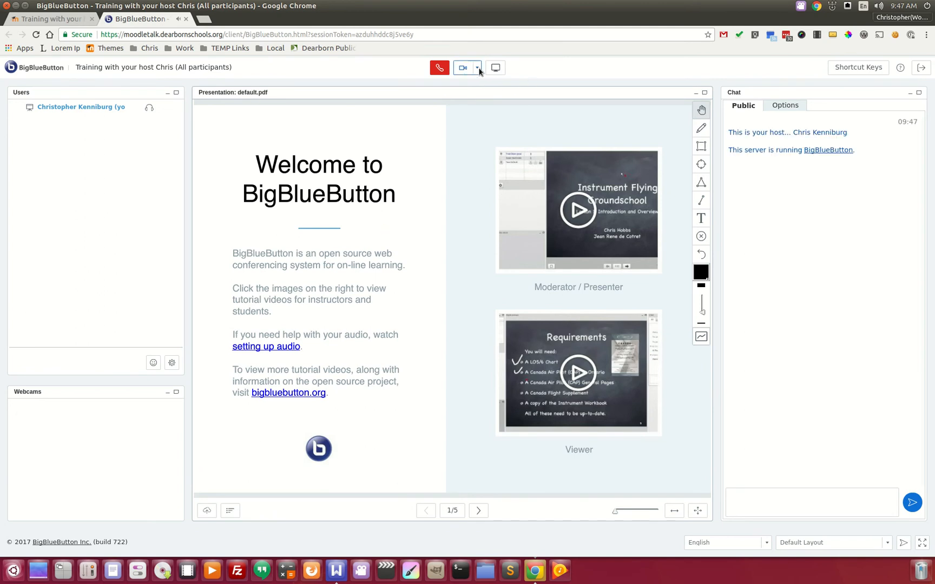
Share the webcam in the conference, allowing camera and microphone access
{"action": "left_click", "coordinate": [463, 67]}
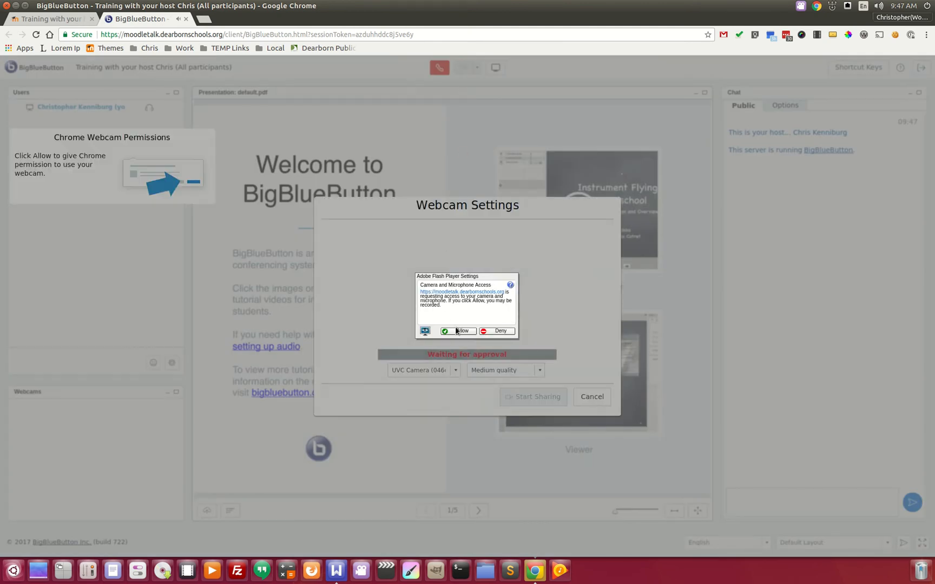
{"action": "left_click", "coordinate": [459, 331]}
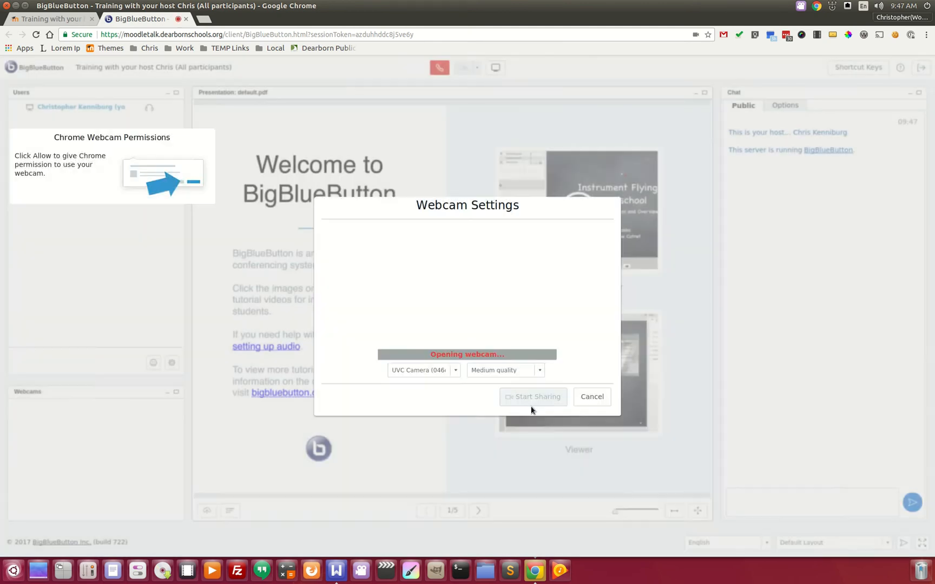
{"action": "left_click", "coordinate": [533, 396]}
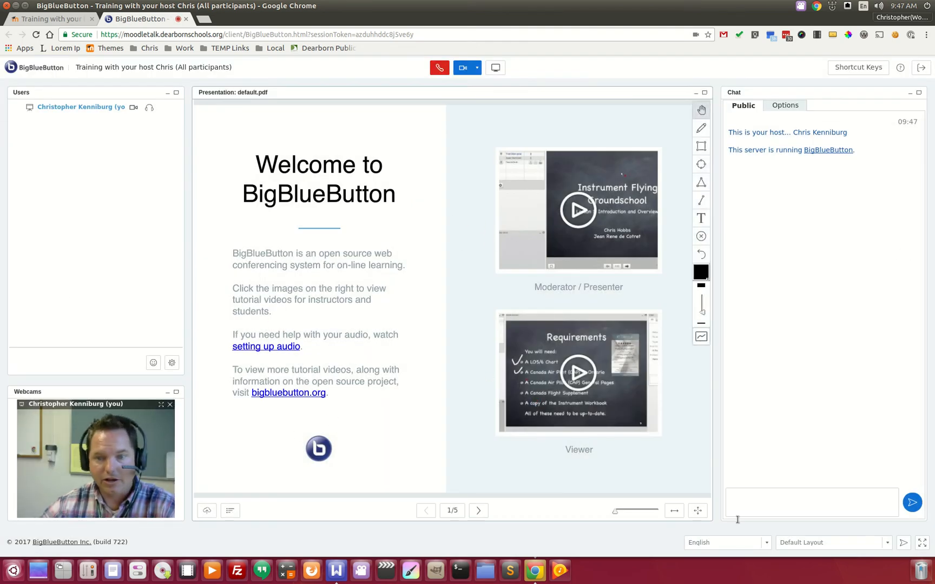
Post a test chat message and switch to freehand drawing on the blank whiteboard slide
{"action": "type", "text": "aweui fhaeuifh qw3l"}
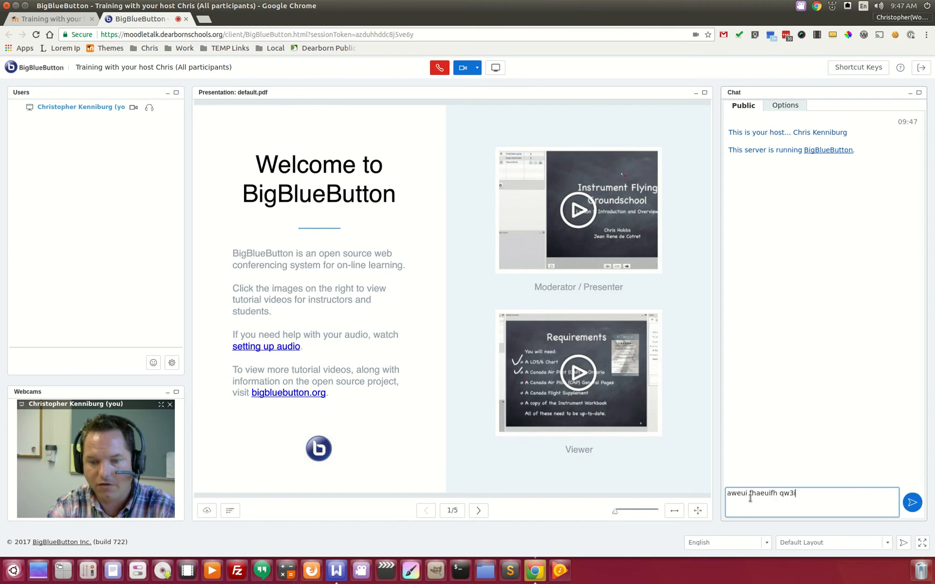
{"action": "left_click", "coordinate": [912, 501]}
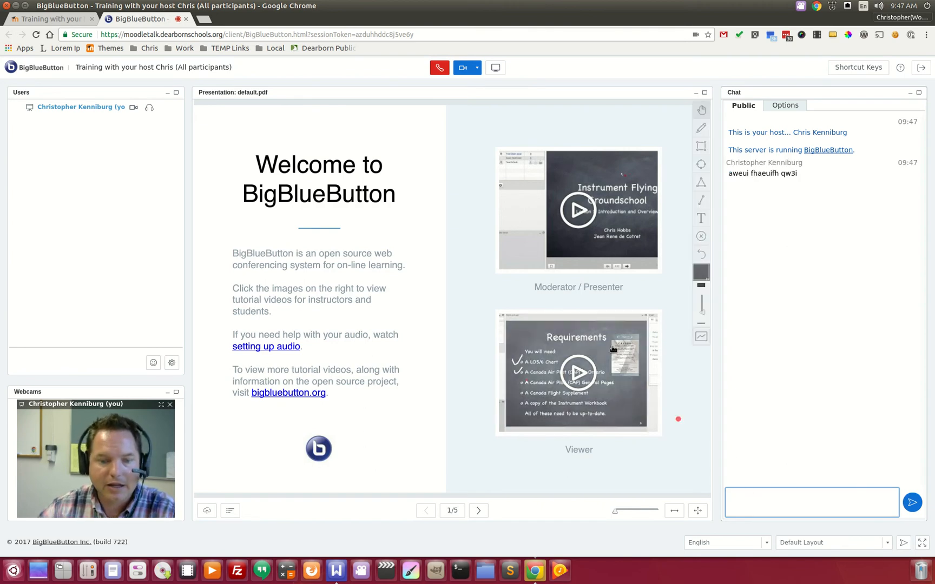
{"action": "left_click", "coordinate": [478, 510]}
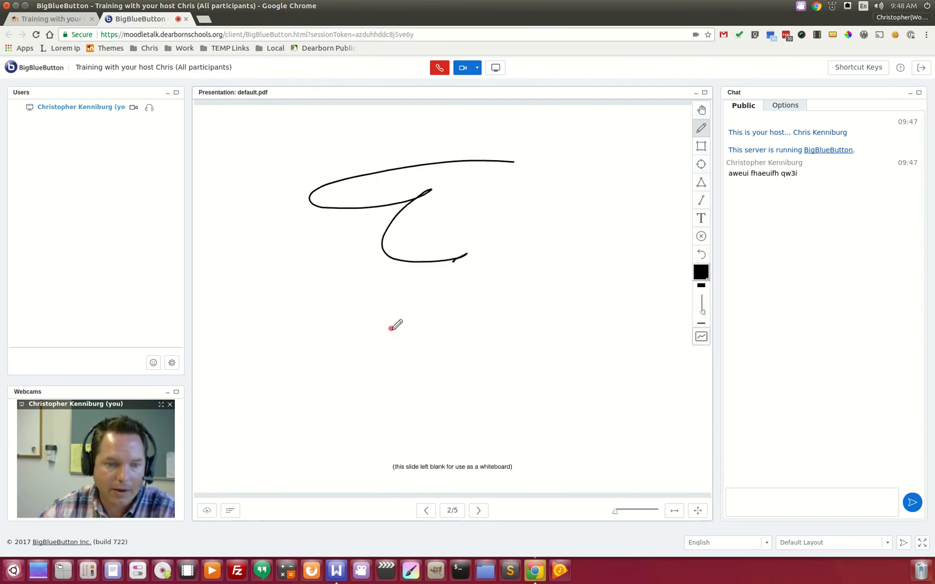
{"action": "mouse_move", "coordinate": [406, 362]}
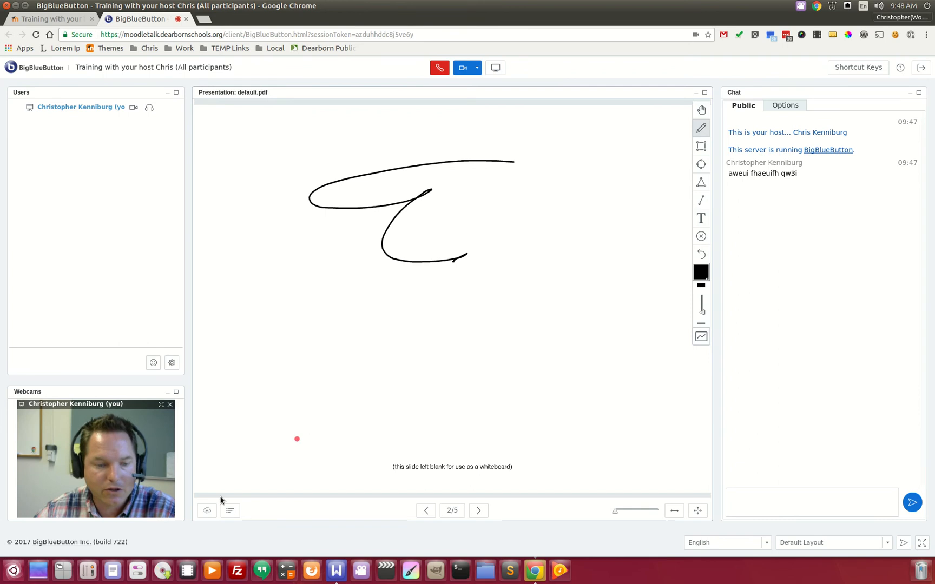
Bring up the presentation upload dialog listing default.pdf, then dismiss it
{"action": "left_click", "coordinate": [207, 510]}
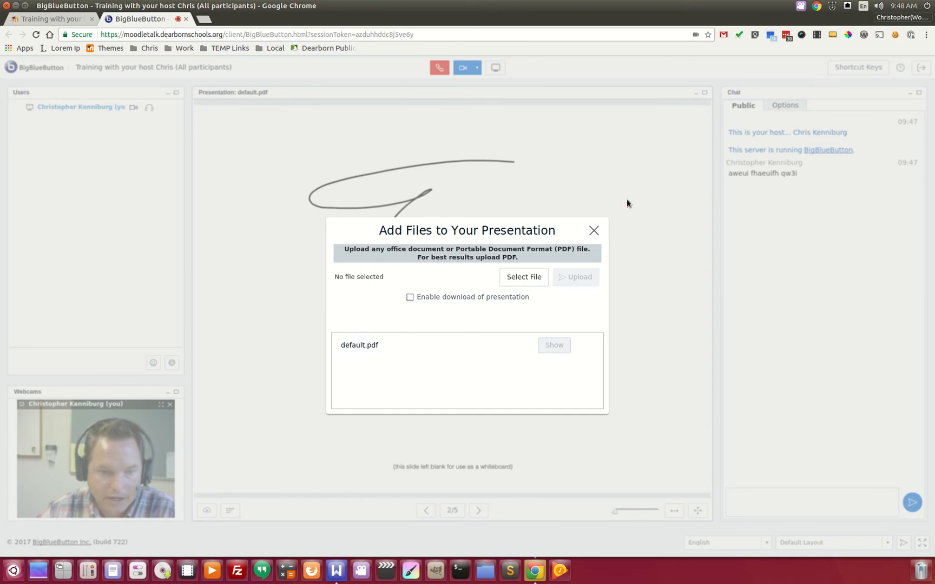
{"action": "left_click", "coordinate": [593, 231]}
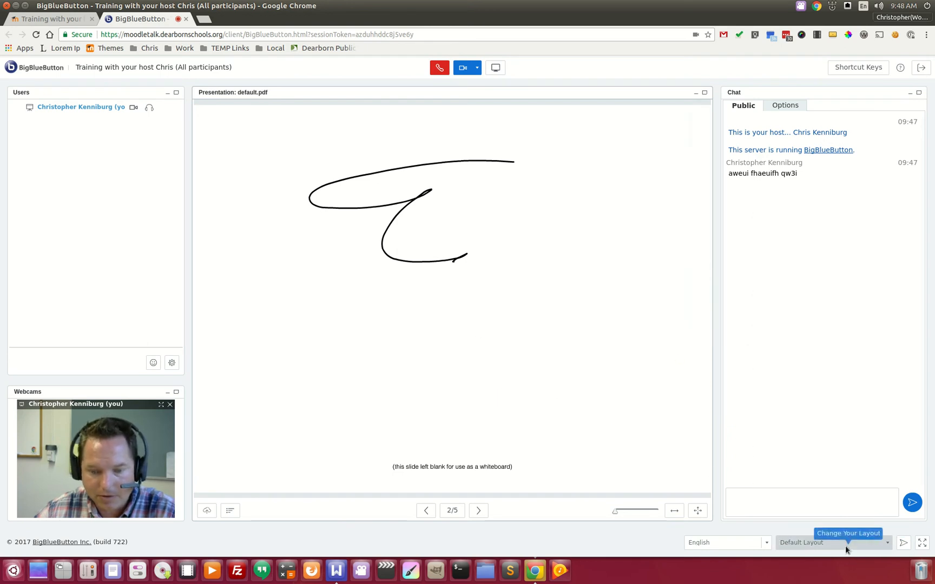
Cycle through Video Chat, Webcam Meeting and Presentation Meeting layouts, ending on Shared Notes
{"action": "left_click", "coordinate": [831, 542]}
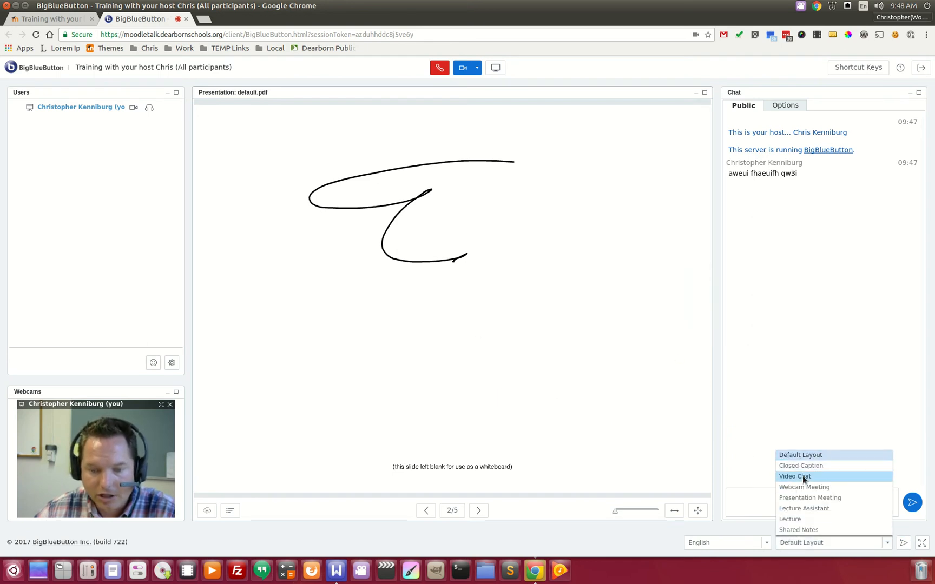
{"action": "left_click", "coordinate": [793, 476]}
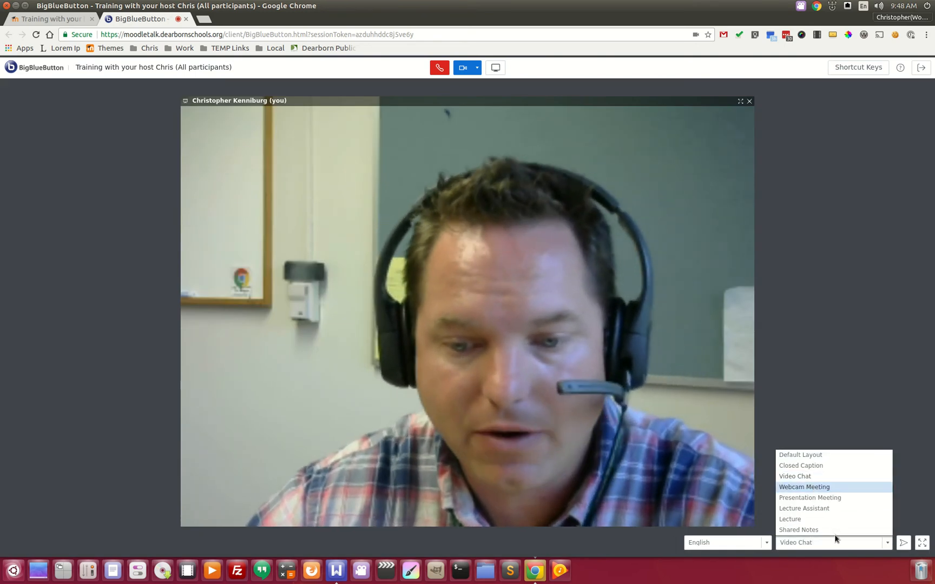
{"action": "left_click", "coordinate": [804, 487]}
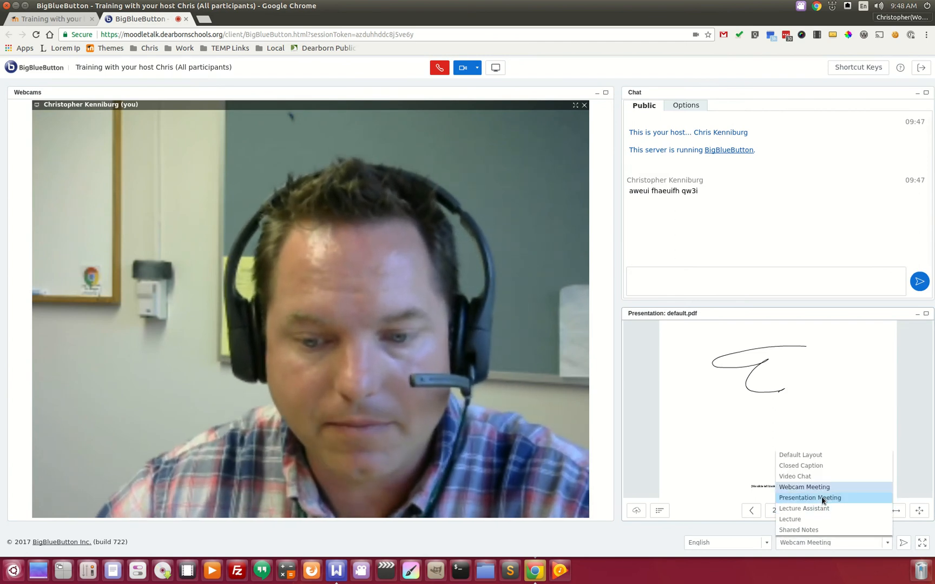
{"action": "left_click", "coordinate": [810, 498]}
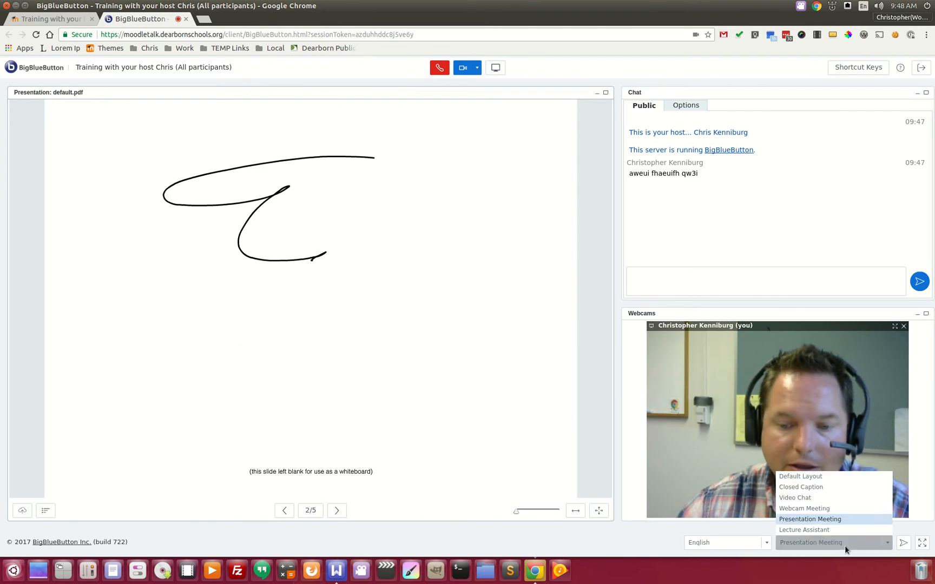
{"action": "left_click", "coordinate": [804, 529]}
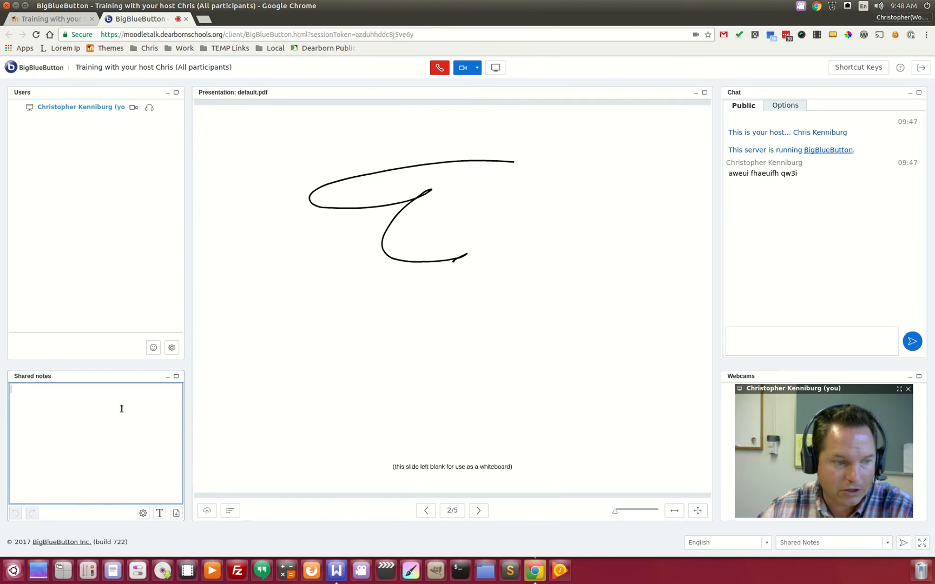
Fill the shared notes with text and try a plain-text export, cancelling the save
{"action": "type", "text": "waefhaeuifh aweuifh awei"}
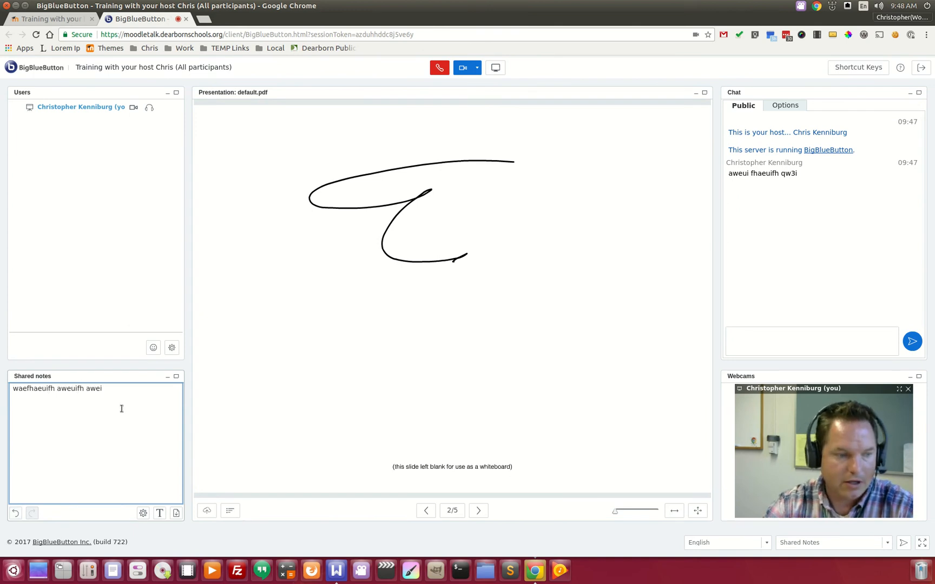
{"action": "type", "text": "e"}
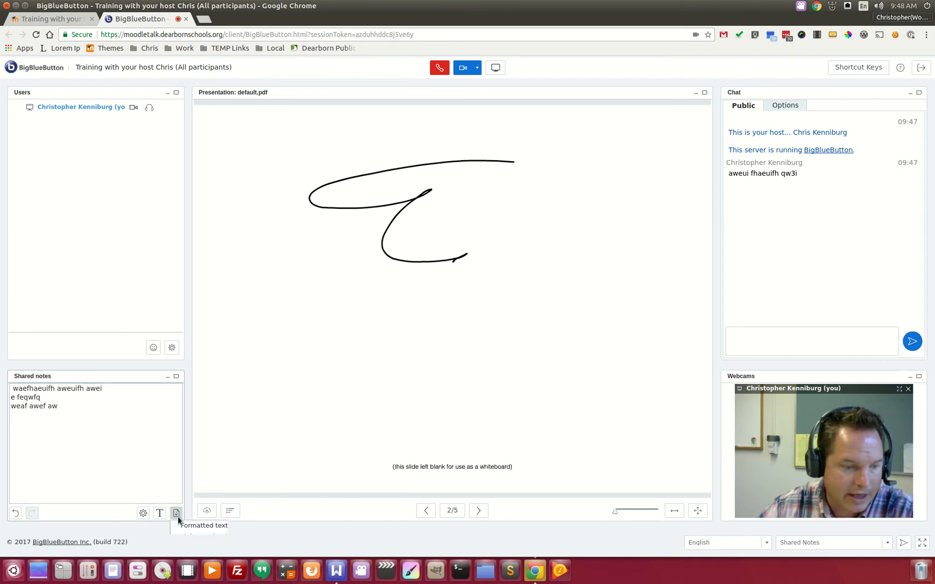
{"action": "left_click", "coordinate": [175, 513]}
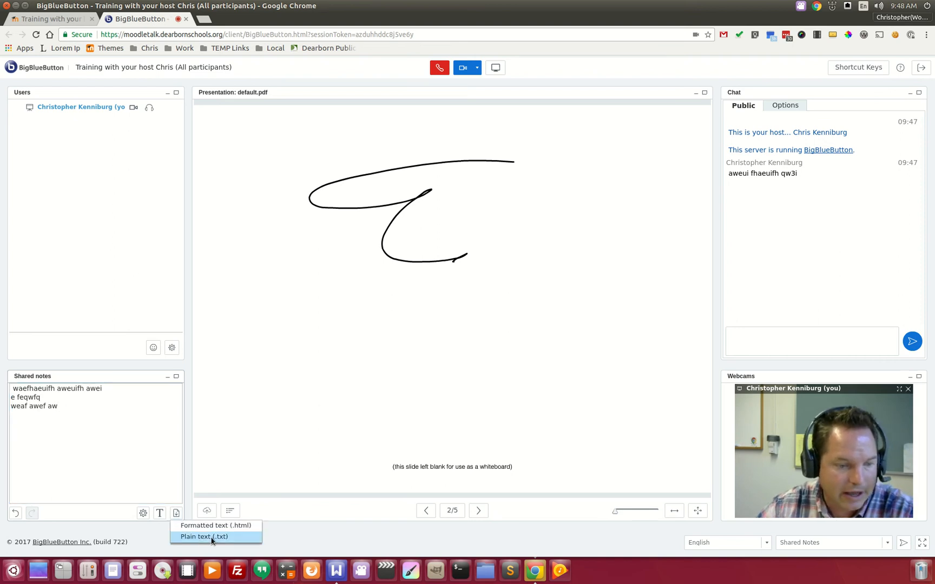
{"action": "left_click", "coordinate": [204, 537]}
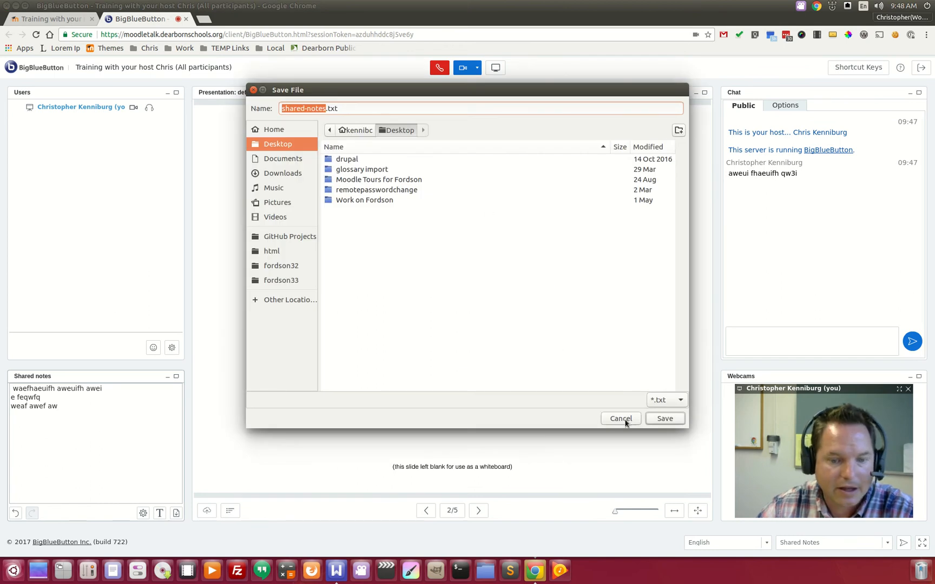
{"action": "left_click", "coordinate": [620, 418]}
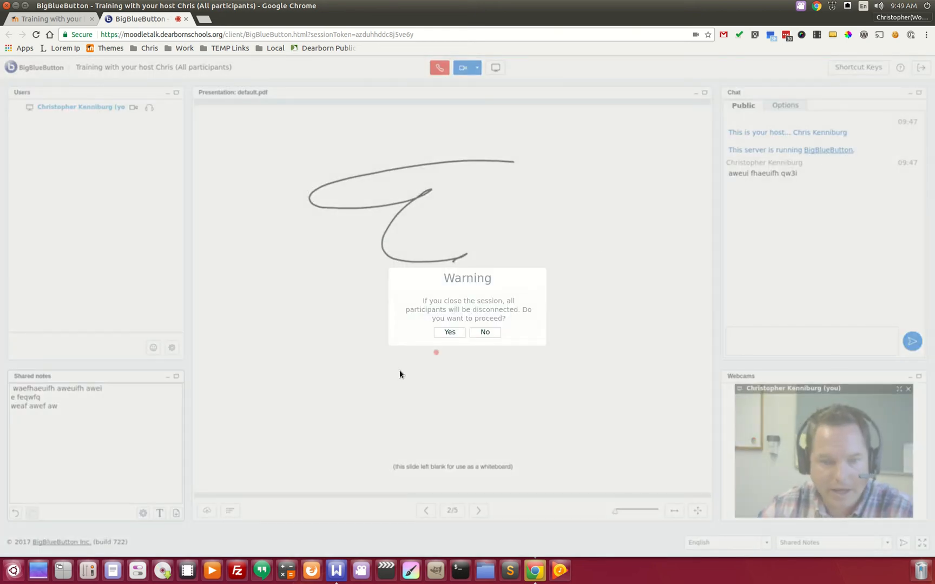
Confirm ending the session for everyone and return to the Welcome to Course 101 section
{"action": "left_click", "coordinate": [449, 332]}
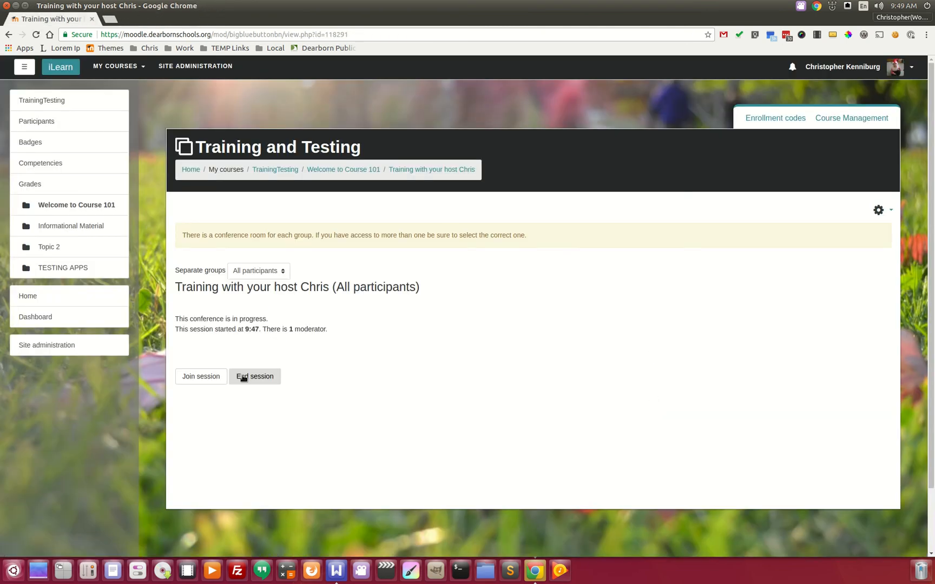
{"action": "mouse_move", "coordinate": [343, 169]}
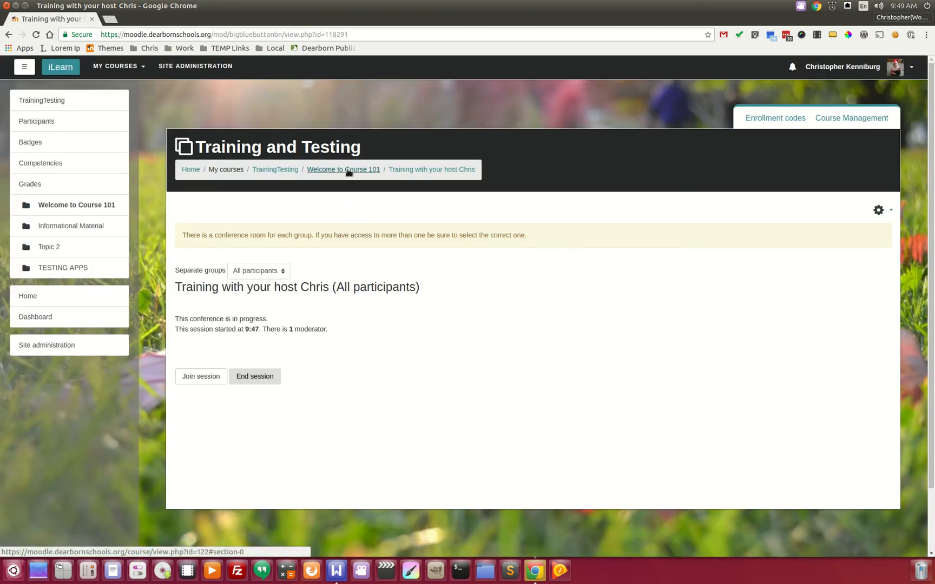
{"action": "left_click", "coordinate": [254, 376]}
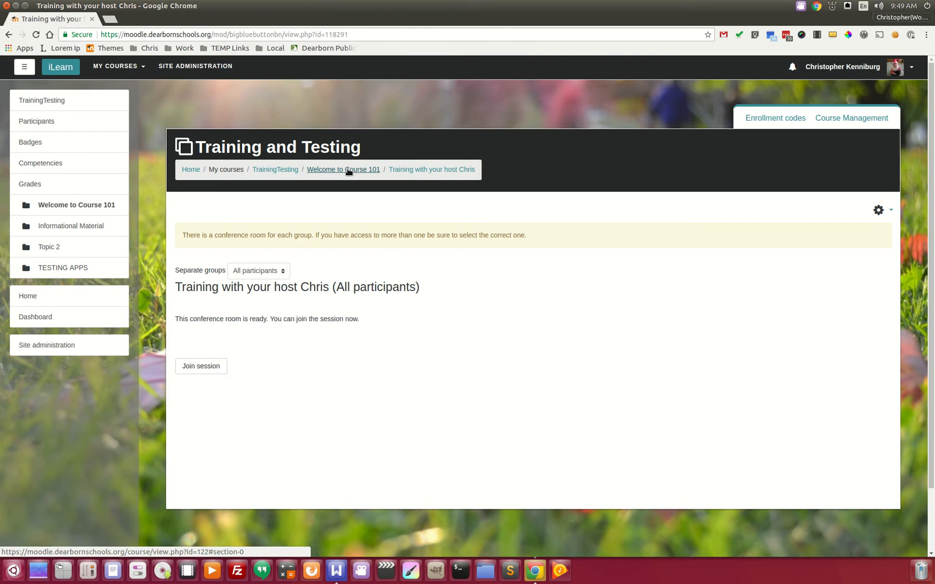
{"action": "left_click", "coordinate": [343, 169]}
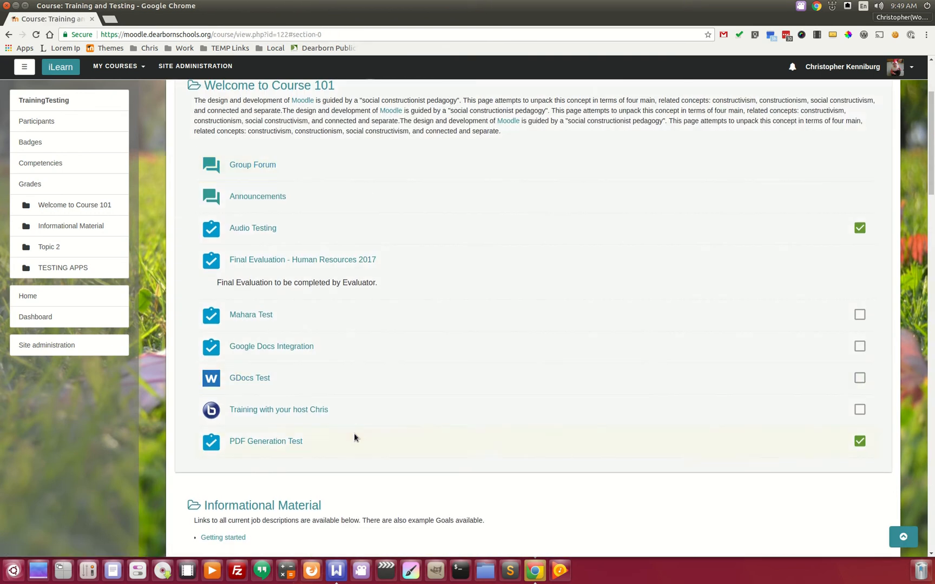
Scroll to the H5P activities and launch the Revolution War timeline
{"action": "scroll", "scroll_direction": "down", "scroll_amount": 3}
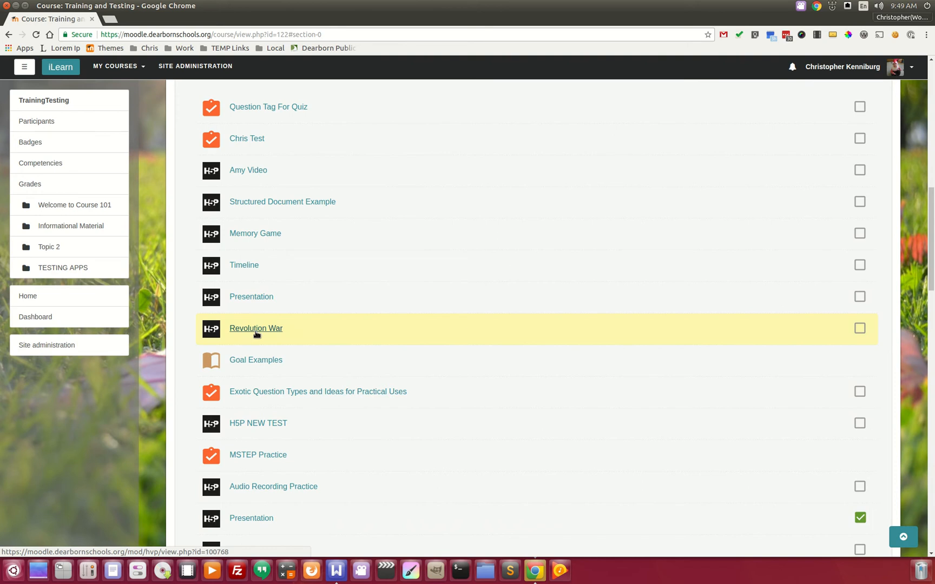
{"action": "mouse_move", "coordinate": [255, 332]}
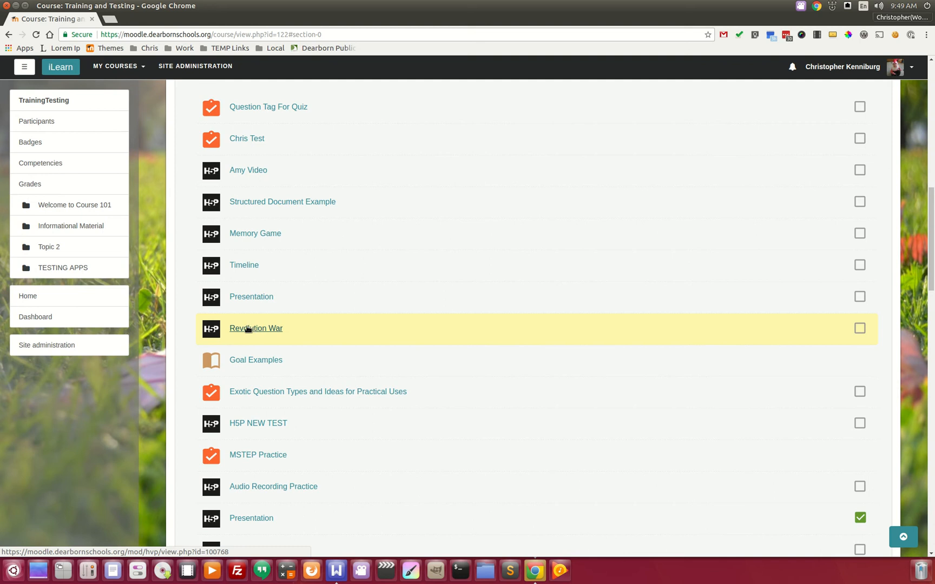
{"action": "left_click", "coordinate": [255, 328]}
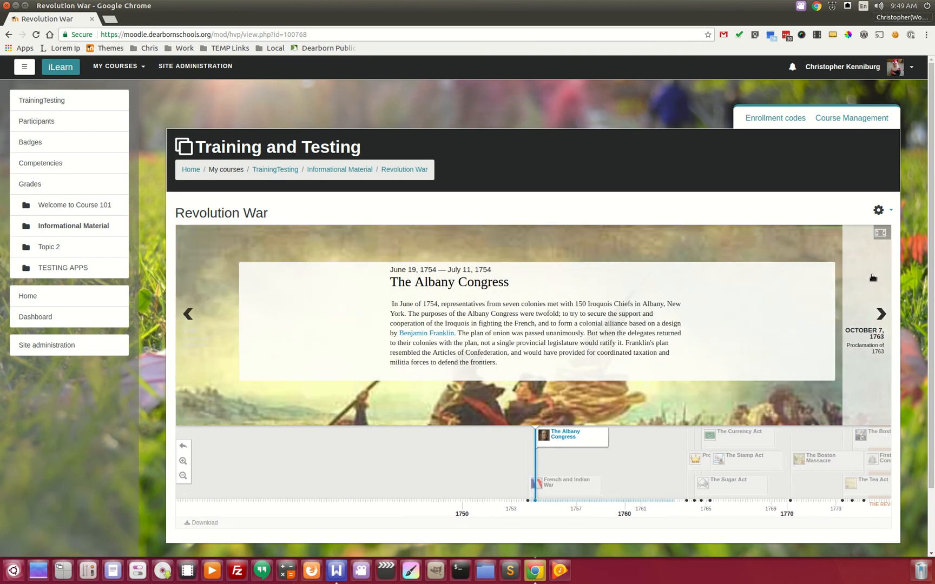
Advance the timeline to The Tea Act, return to the activity list and launch Memory Game
{"action": "left_click", "coordinate": [881, 314]}
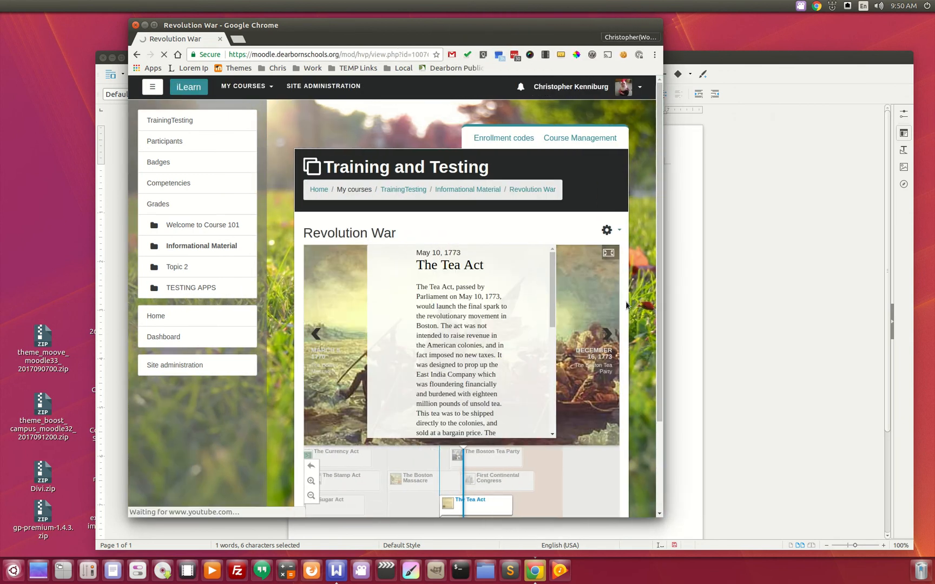
{"action": "scroll", "scroll_direction": "down", "scroll_amount": 3}
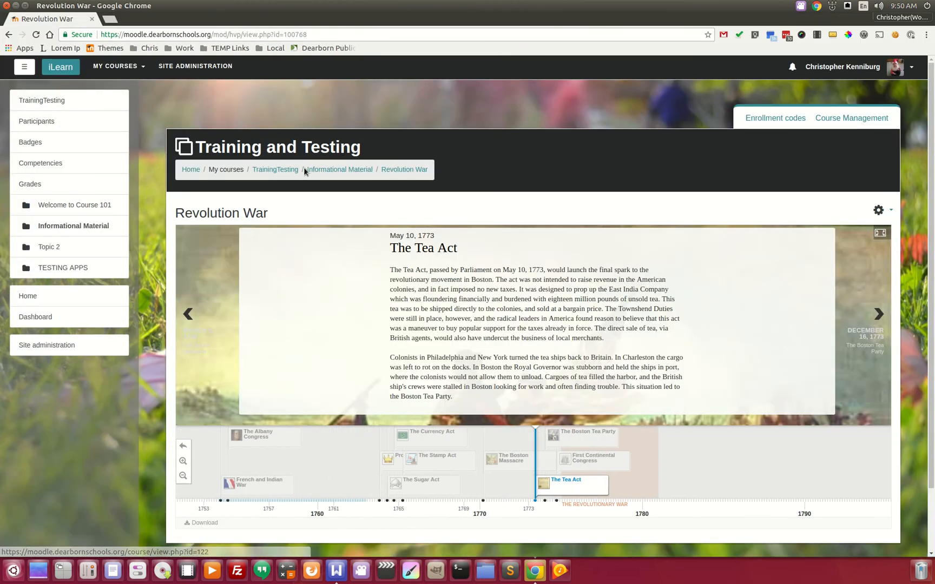
{"action": "left_click", "coordinate": [275, 169]}
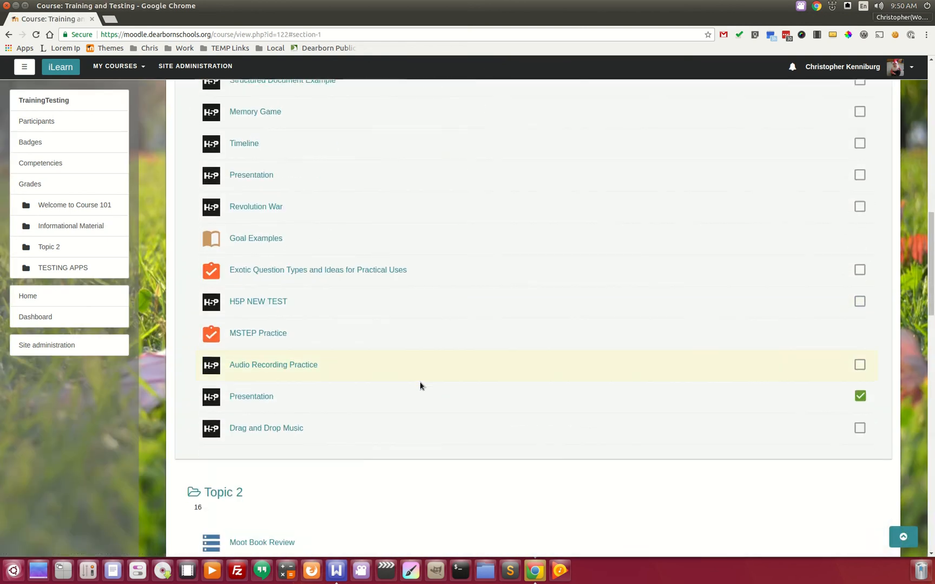
{"action": "scroll", "scroll_direction": "down", "scroll_amount": 3}
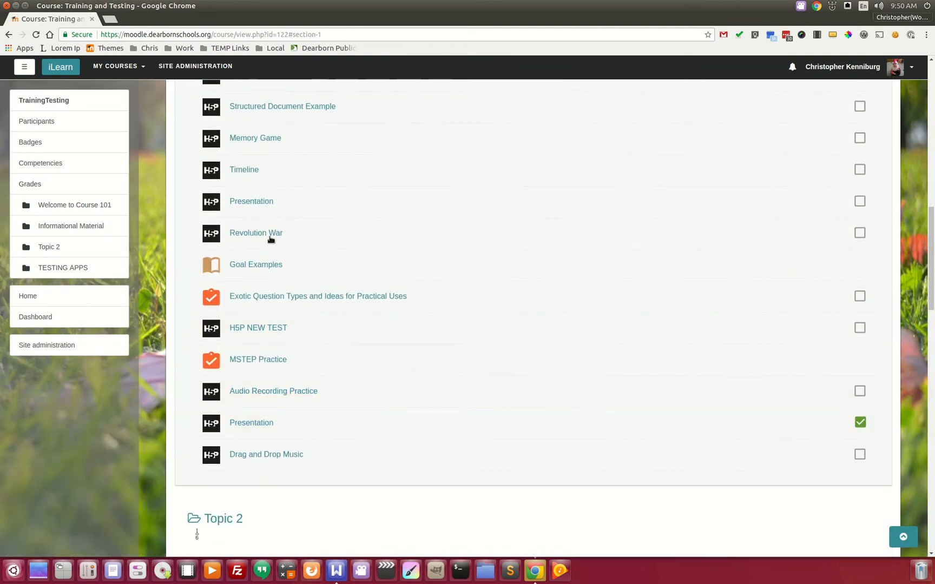
{"action": "left_click", "coordinate": [254, 137]}
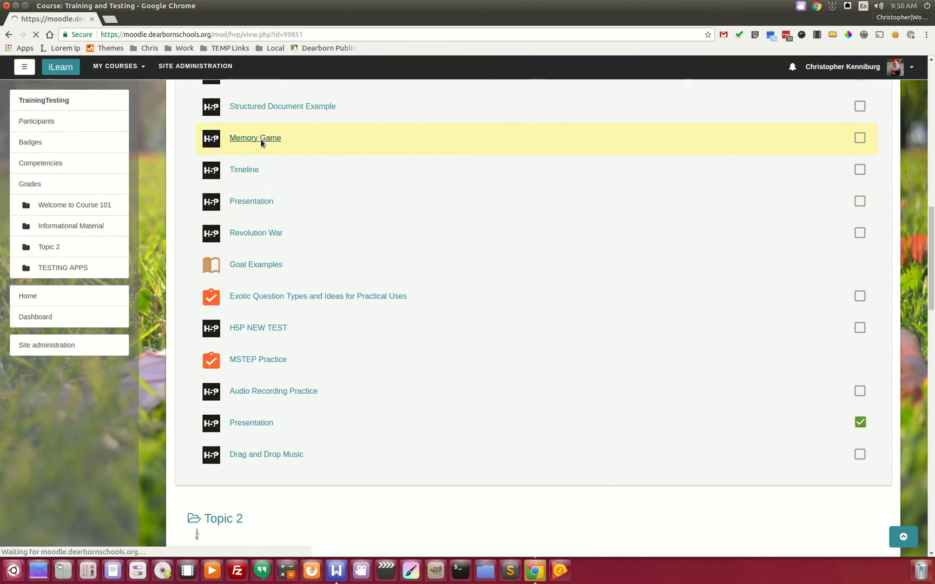
{"action": "left_click", "coordinate": [255, 137]}
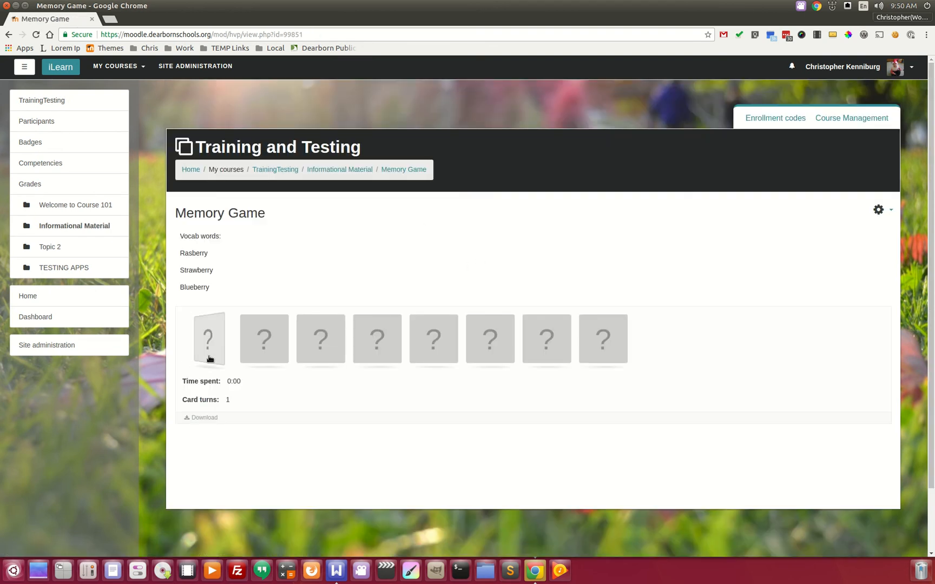
{"action": "left_click", "coordinate": [264, 340]}
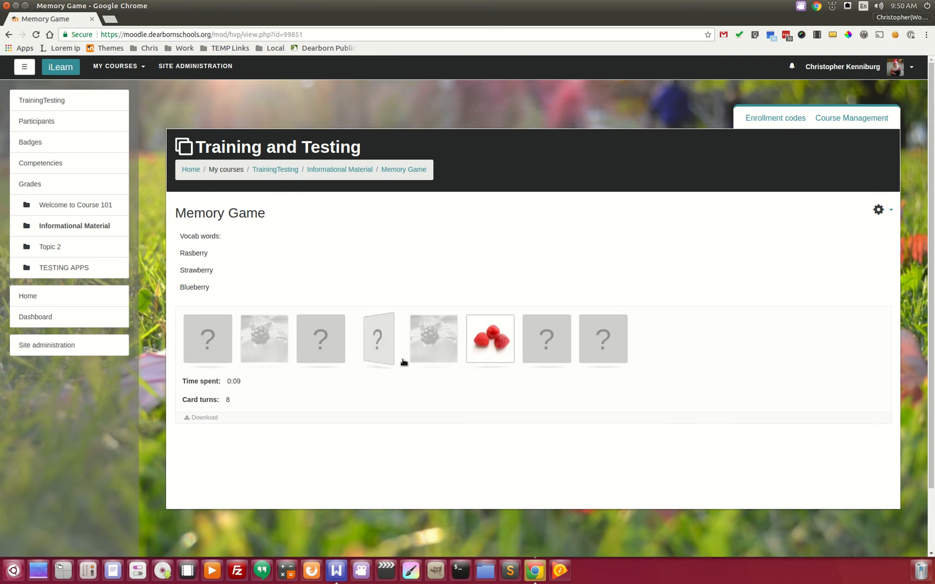
{"action": "left_click", "coordinate": [546, 338]}
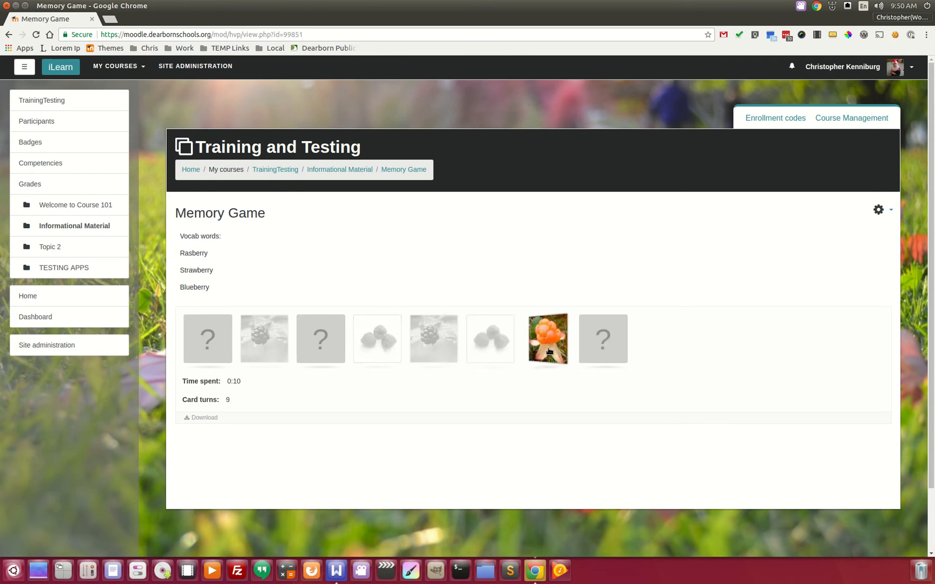
{"action": "left_click", "coordinate": [546, 340]}
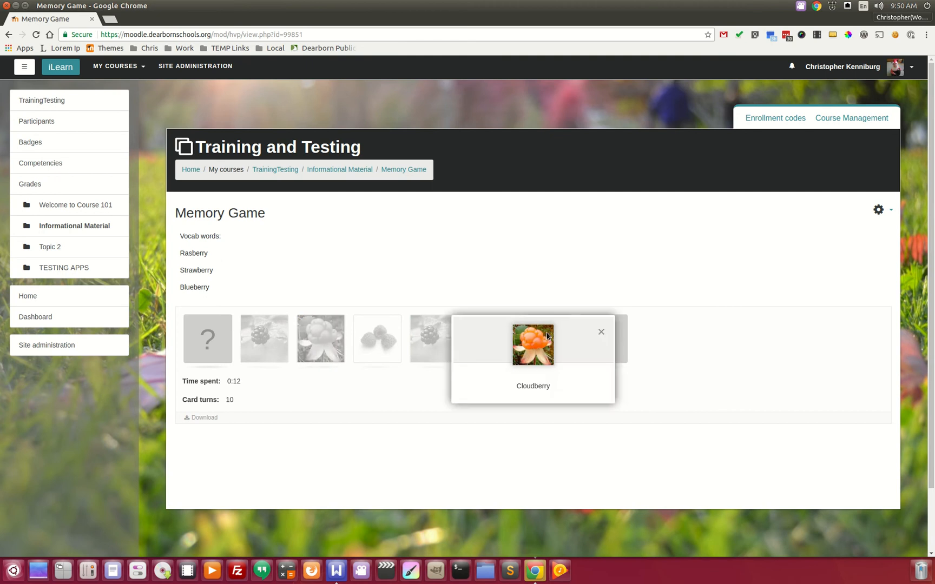
{"action": "left_click", "coordinate": [602, 340]}
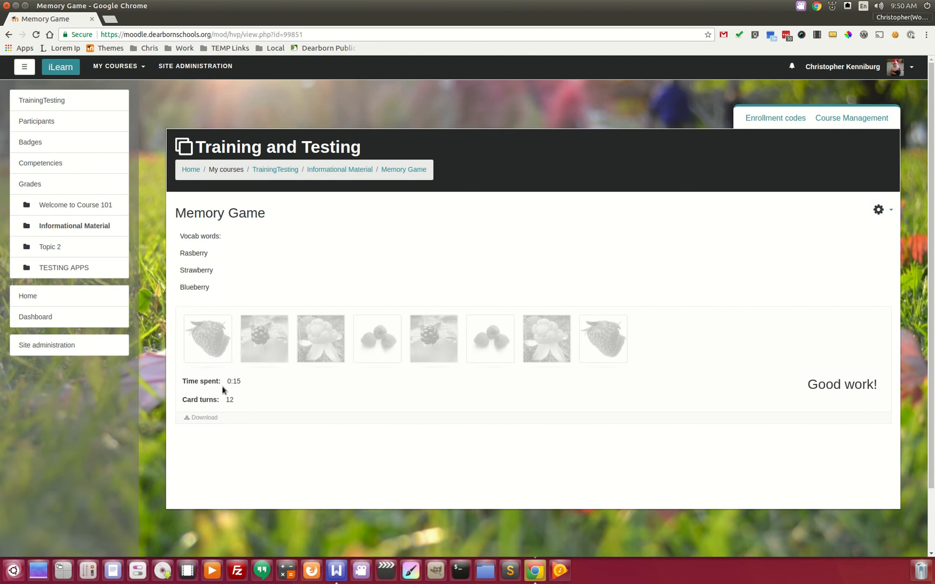
{"action": "mouse_move", "coordinate": [342, 422]}
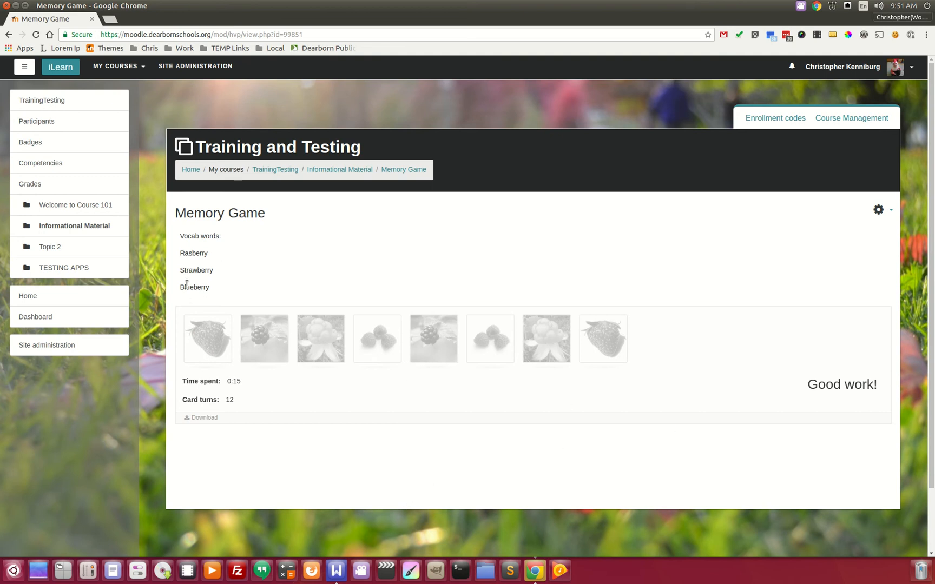
{"action": "left_click_drag", "start_coordinate": [180, 253], "coordinate": [208, 287]}
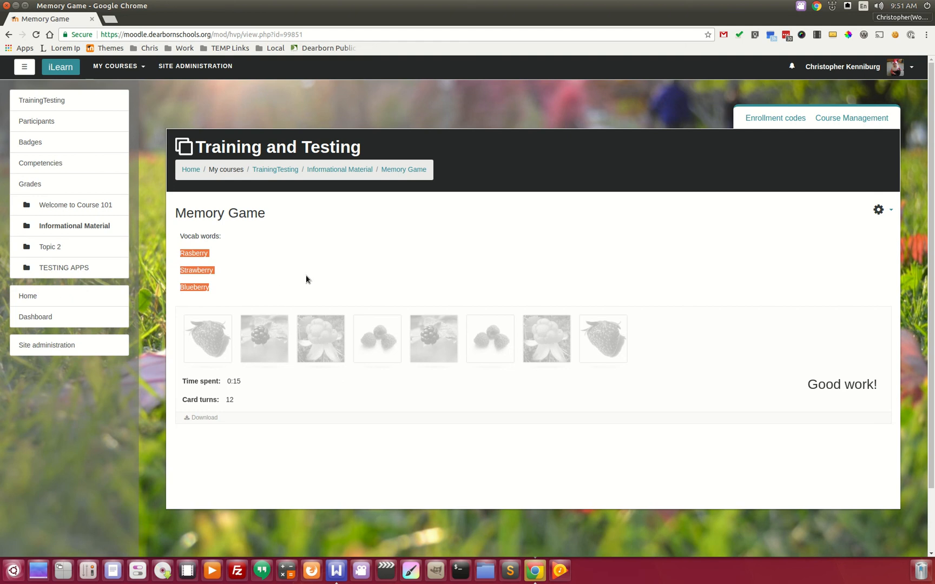
{"action": "mouse_move", "coordinate": [226, 430]}
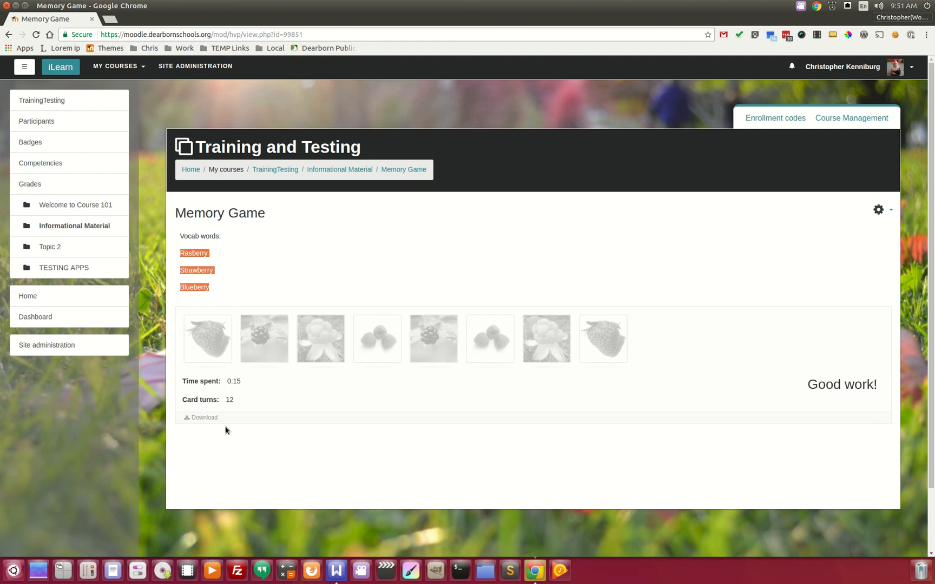
{"action": "mouse_move", "coordinate": [204, 418]}
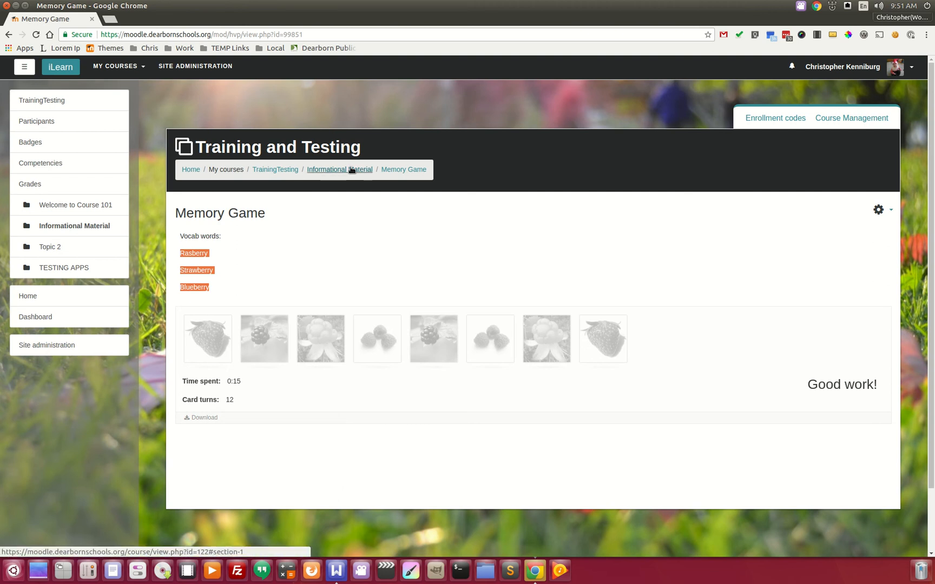
{"action": "mouse_move", "coordinate": [351, 171]}
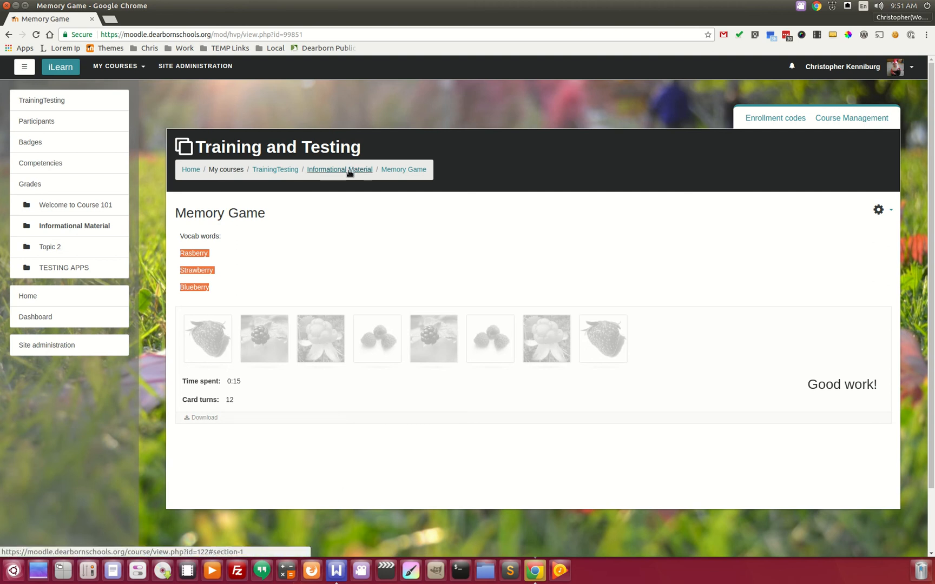
Return to Informational Material and bring up the course's Grader report
{"action": "left_click", "coordinate": [340, 168]}
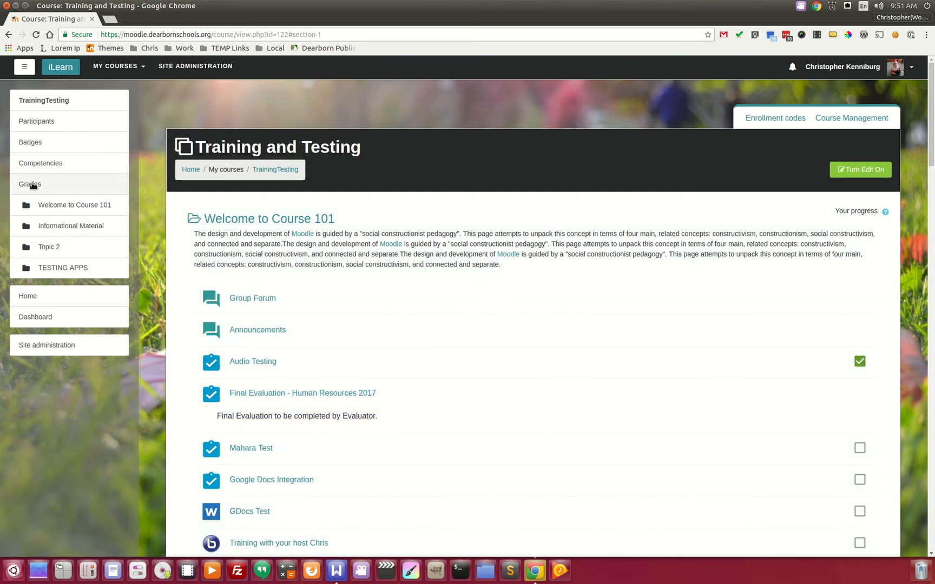
{"action": "mouse_move", "coordinate": [31, 184]}
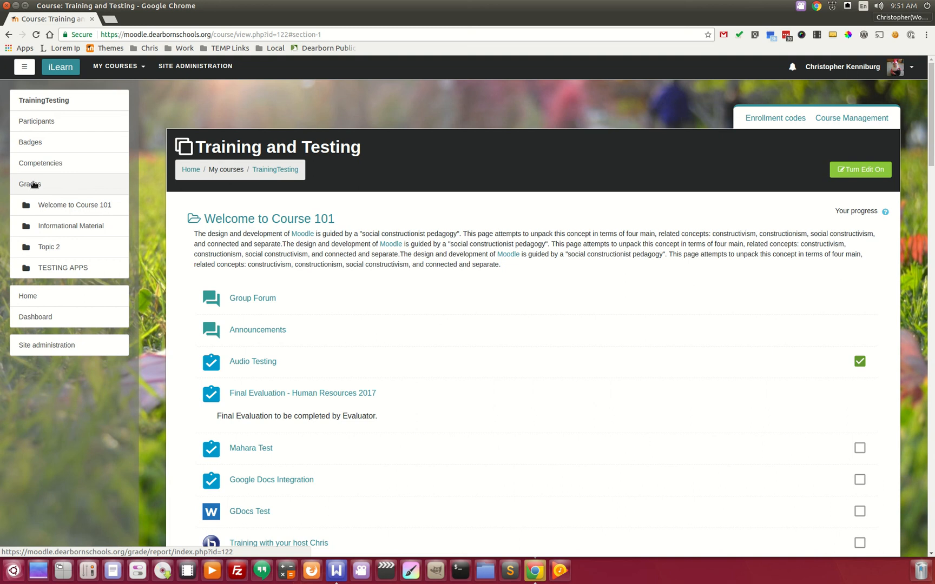
{"action": "mouse_move", "coordinate": [57, 186]}
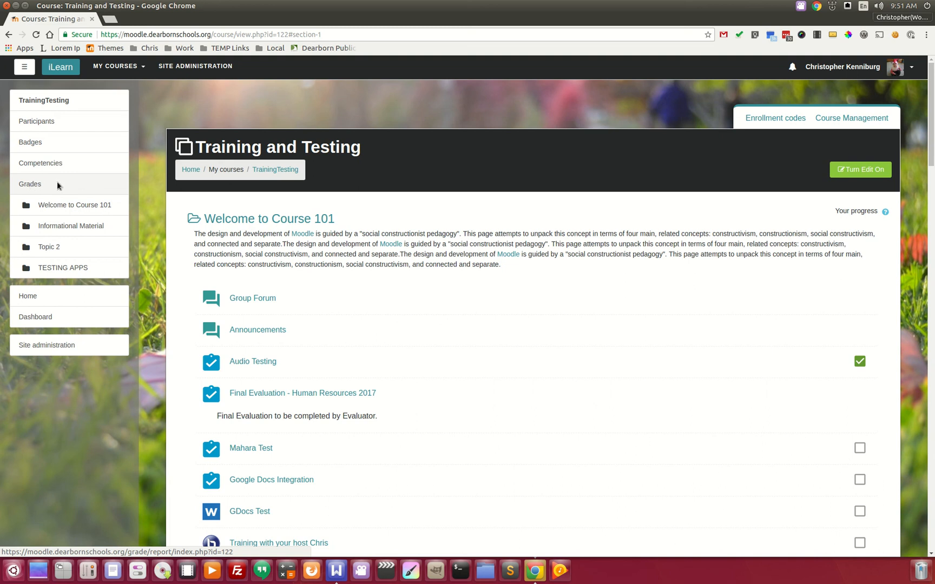
{"action": "left_click", "coordinate": [30, 184]}
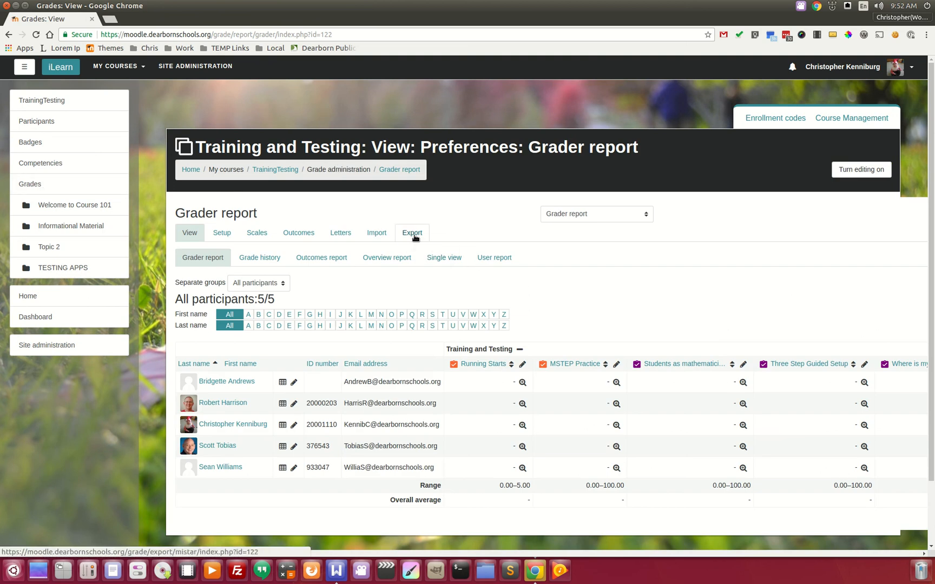
Start a grade export choosing the 17/18 HF EarlyCollege-AdvManufac track and continue
{"action": "left_click", "coordinate": [412, 233]}
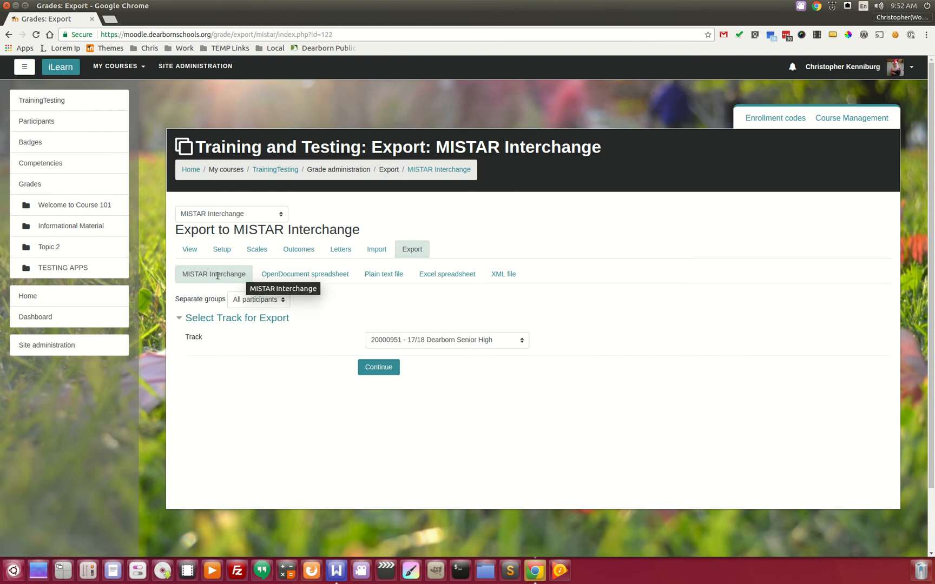
{"action": "mouse_move", "coordinate": [367, 302]}
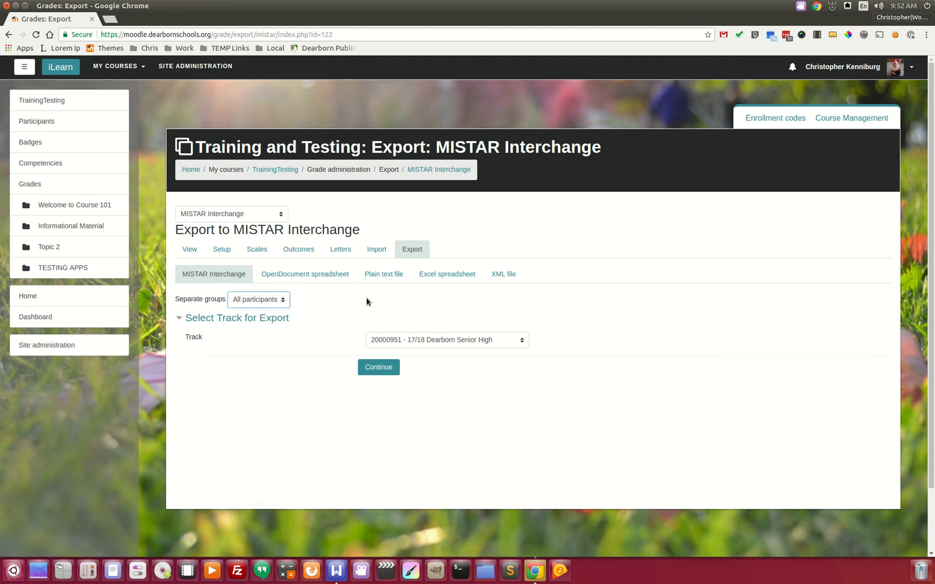
{"action": "left_click", "coordinate": [446, 340]}
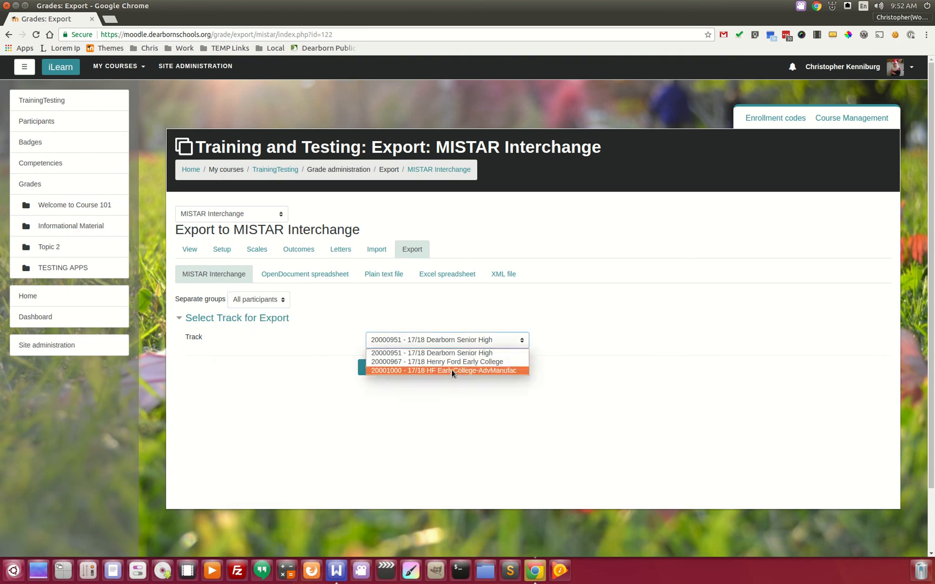
{"action": "left_click", "coordinate": [444, 370]}
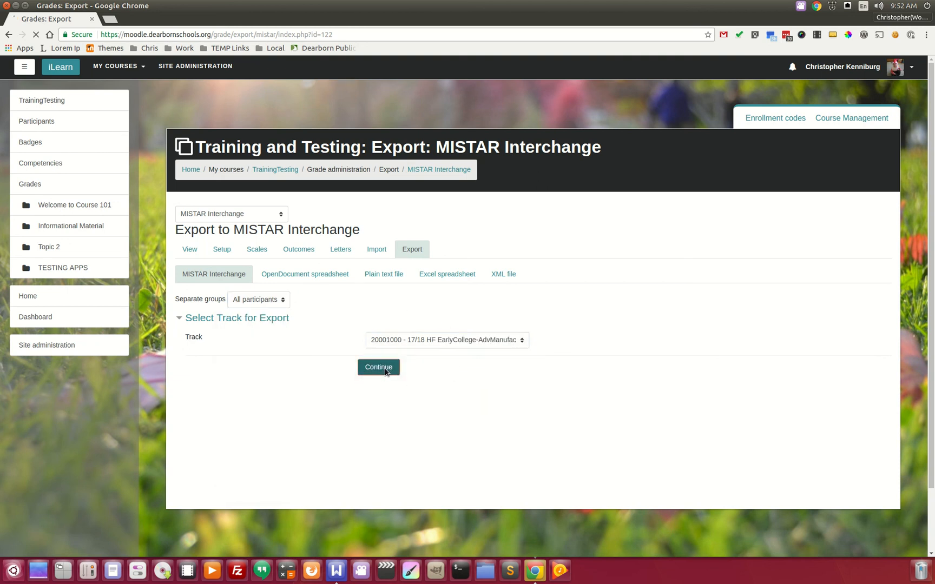
{"action": "left_click", "coordinate": [378, 367]}
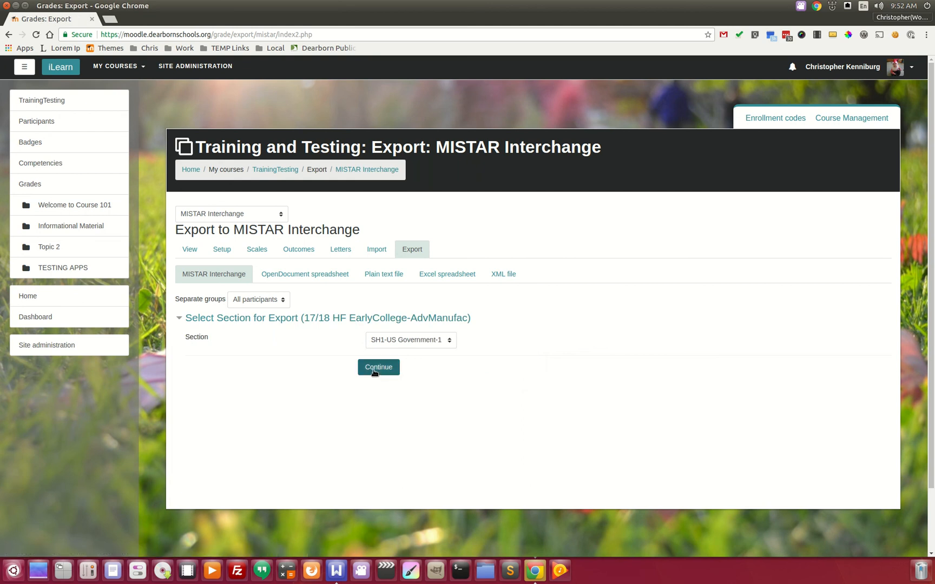
Accept the US Government-1 section and scroll through the listed grade items
{"action": "left_click", "coordinate": [378, 367]}
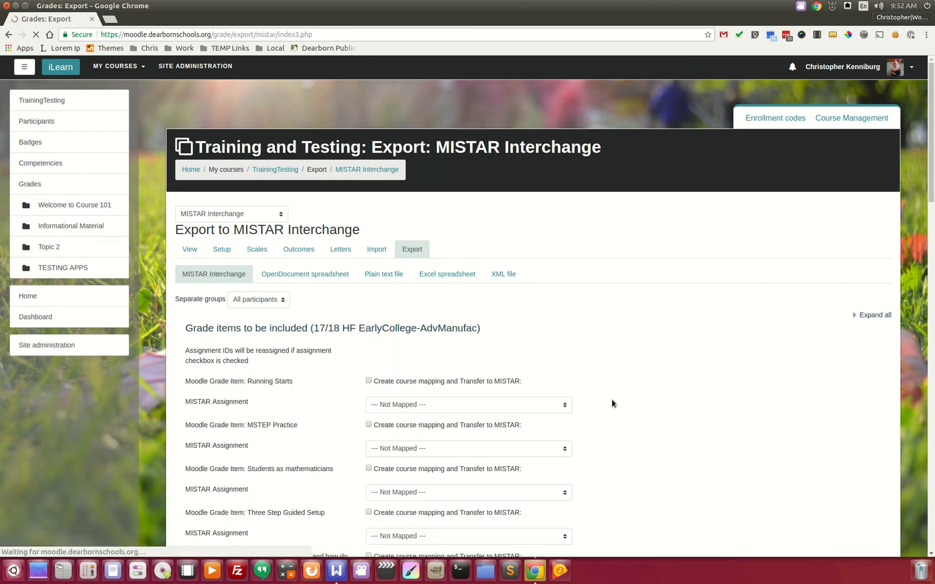
{"action": "scroll", "scroll_direction": "down", "scroll_amount": 3}
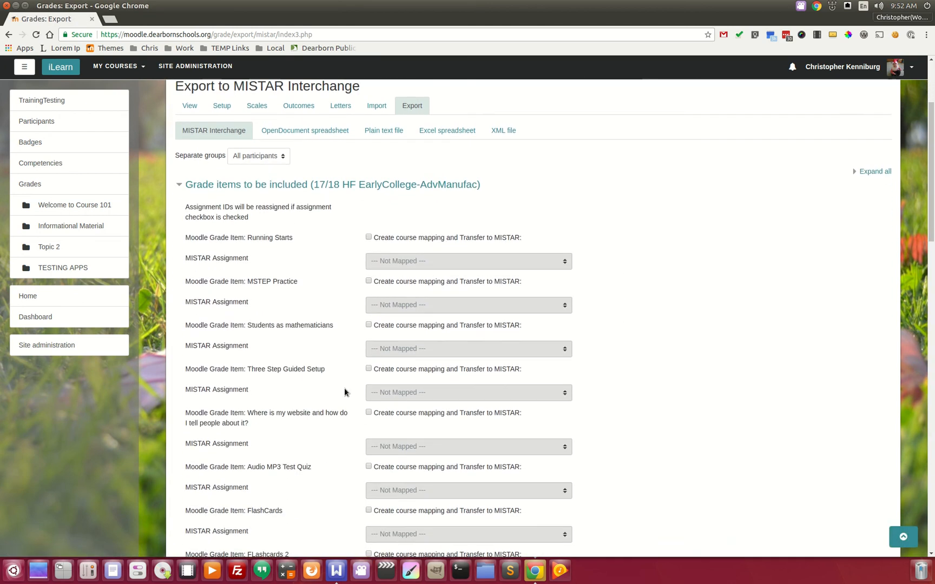
{"action": "scroll", "scroll_direction": "down", "scroll_amount": 3}
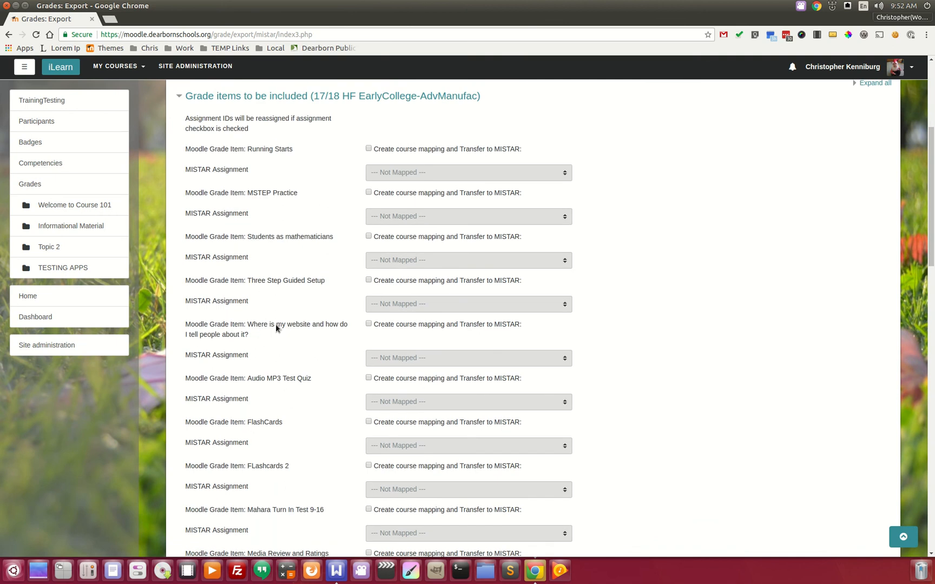
{"action": "scroll", "scroll_direction": "down", "scroll_amount": 3}
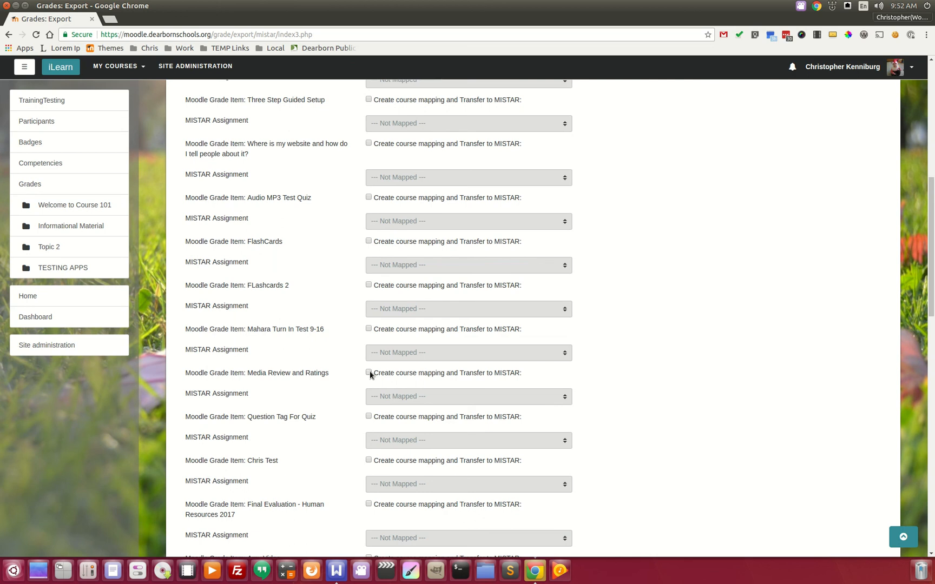
Mark Media Review and Ratings for MISTAR transfer and review its available MISTAR assignments
{"action": "left_click", "coordinate": [369, 372]}
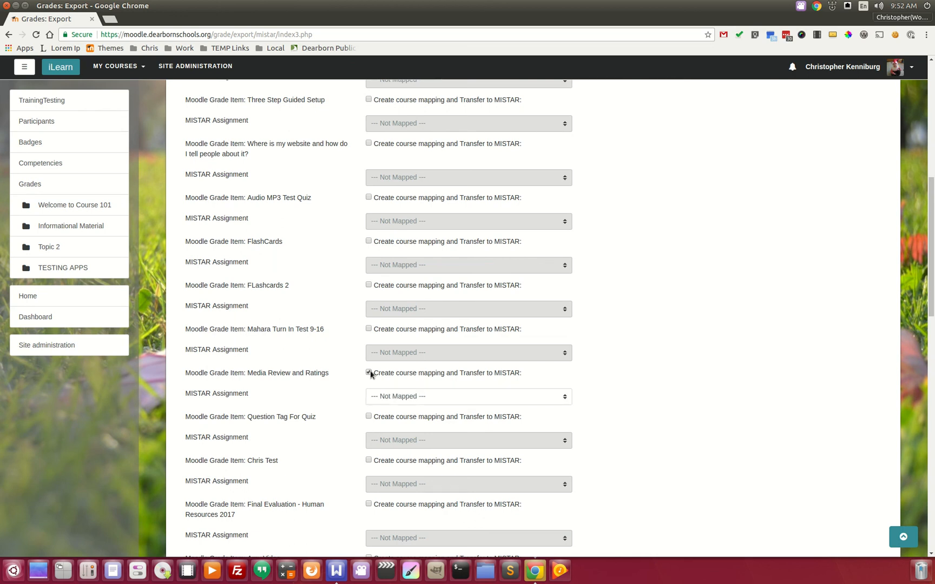
{"action": "left_click", "coordinate": [369, 372]}
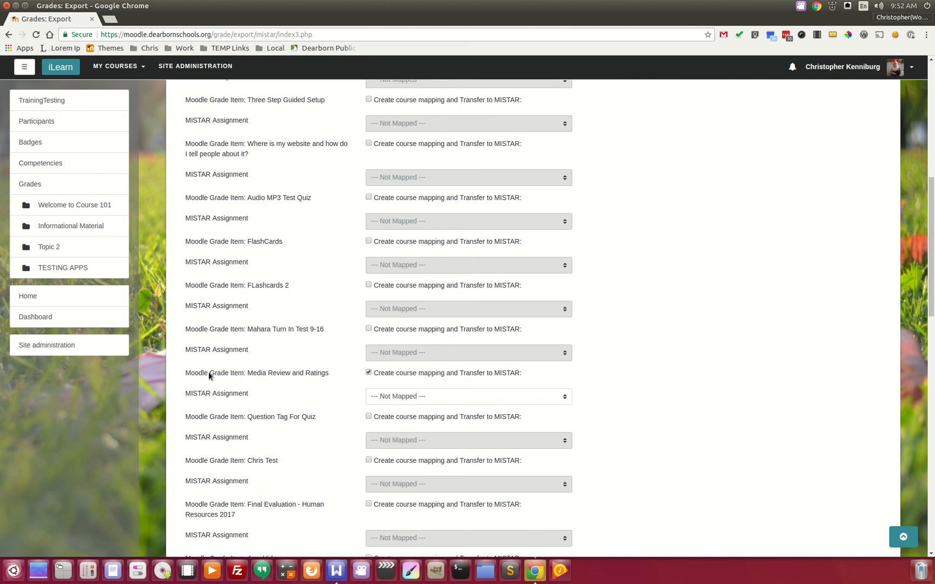
{"action": "double_click", "coordinate": [257, 373]}
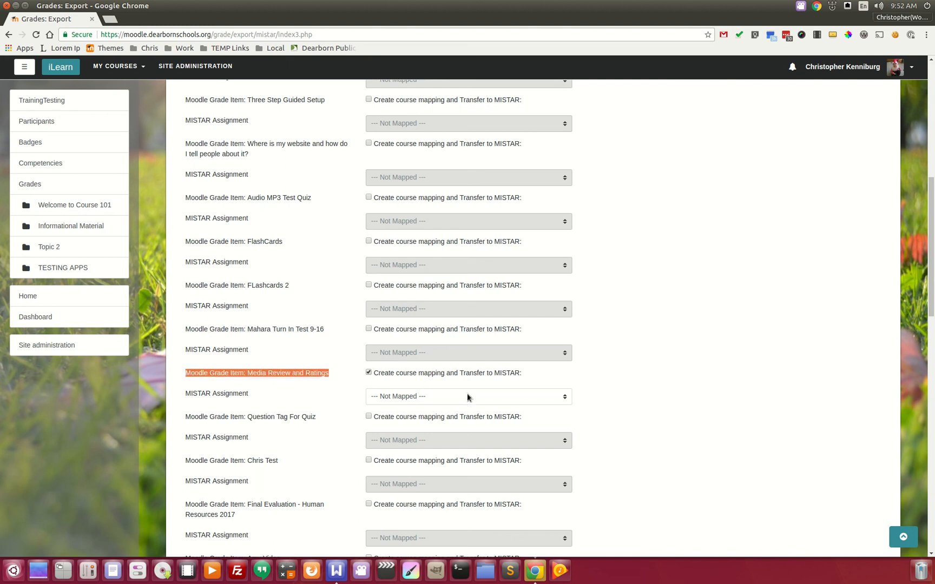
{"action": "left_click", "coordinate": [468, 396]}
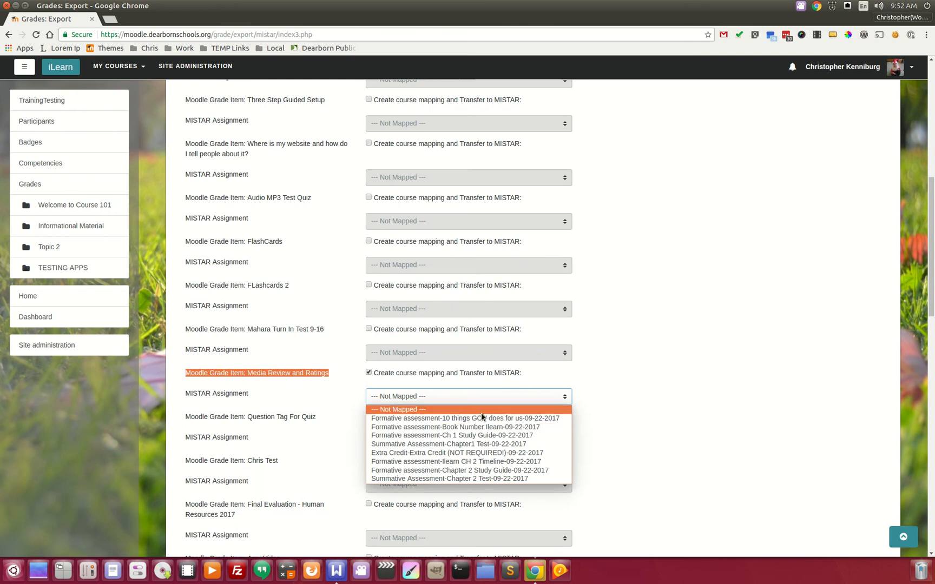
{"action": "left_click", "coordinate": [466, 418]}
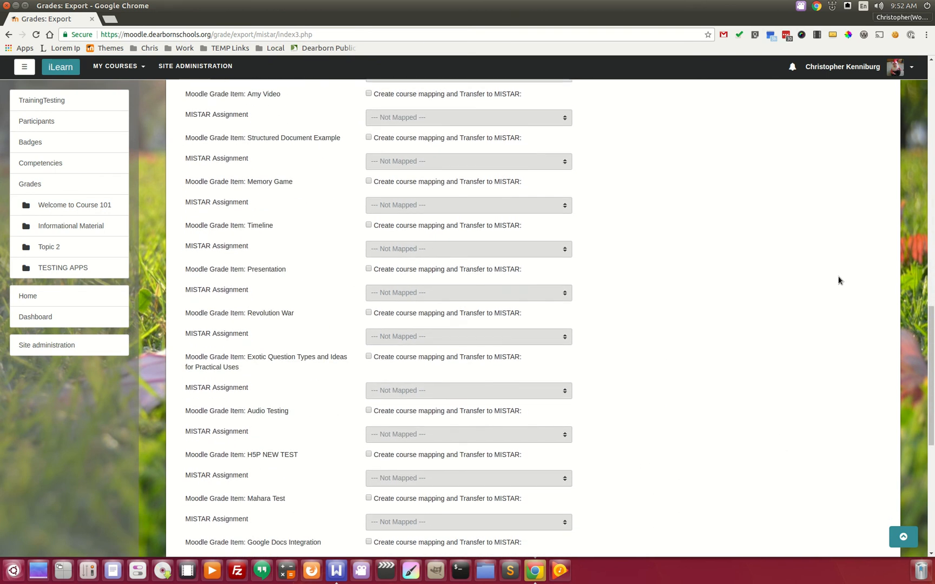
{"action": "scroll", "scroll_direction": "down", "scroll_amount": 3}
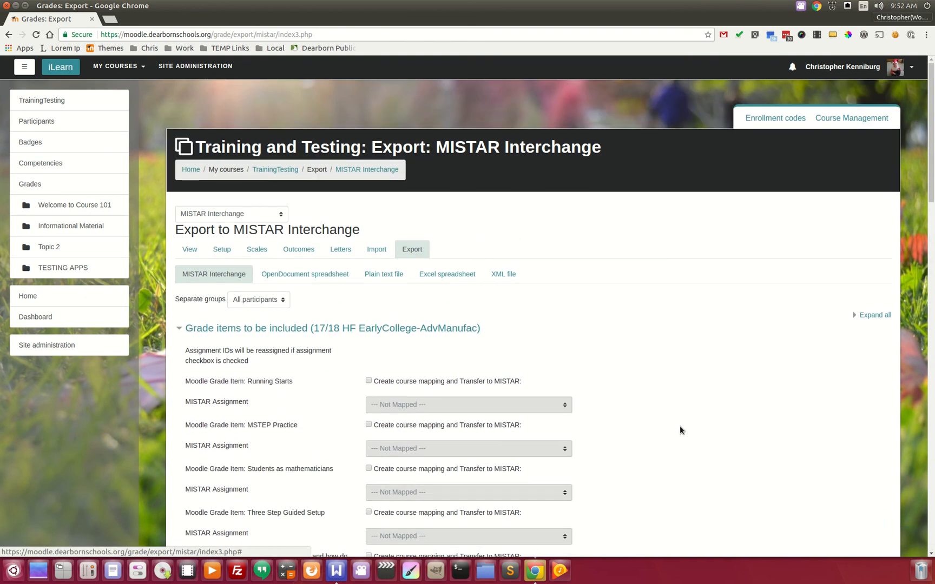
Leave the unsaved MISTAR export via the Home breadcrumb, confirming Leave at the prompt
{"action": "left_click", "coordinate": [190, 170]}
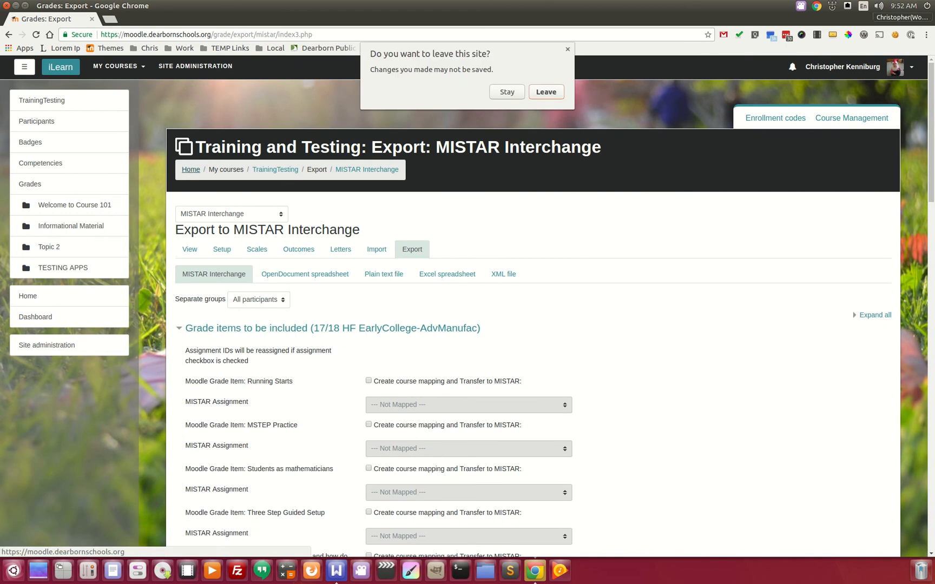
{"action": "left_click", "coordinate": [545, 92]}
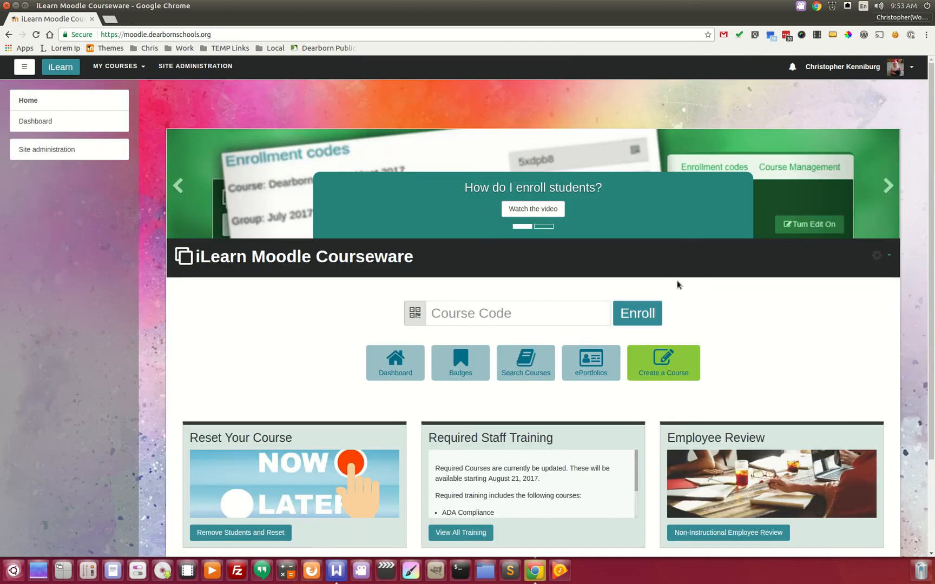
{"action": "mouse_move", "coordinate": [593, 283]}
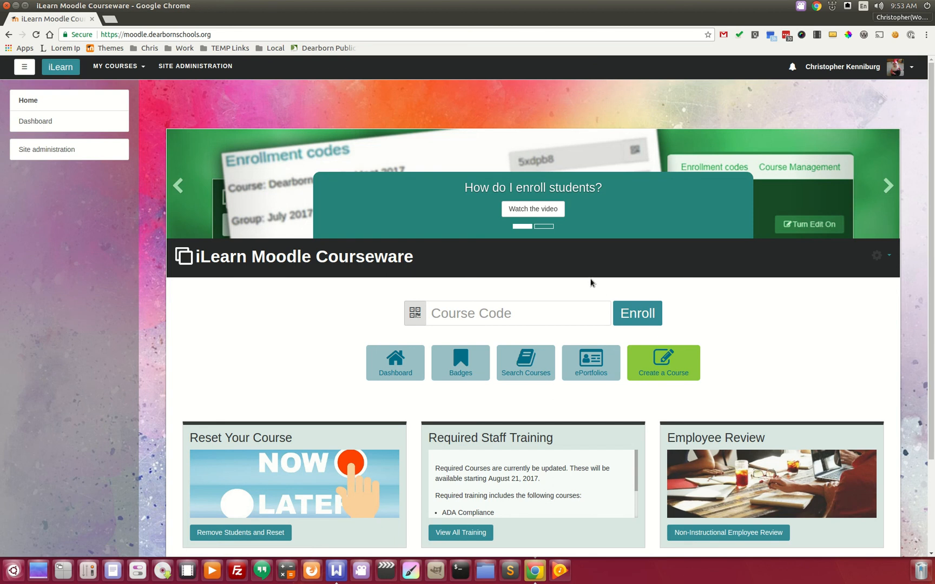
{"action": "mouse_move", "coordinate": [589, 279]}
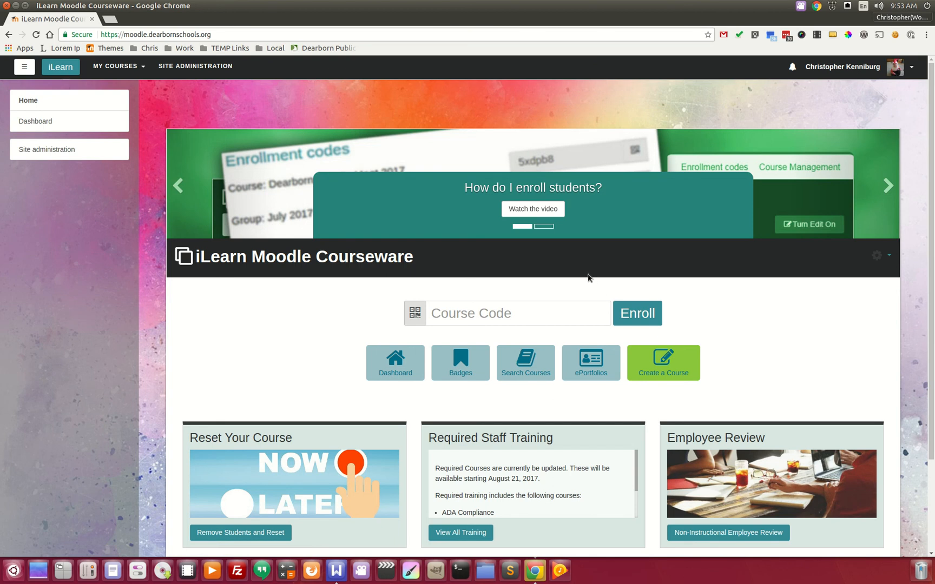
{"action": "mouse_move", "coordinate": [588, 276]}
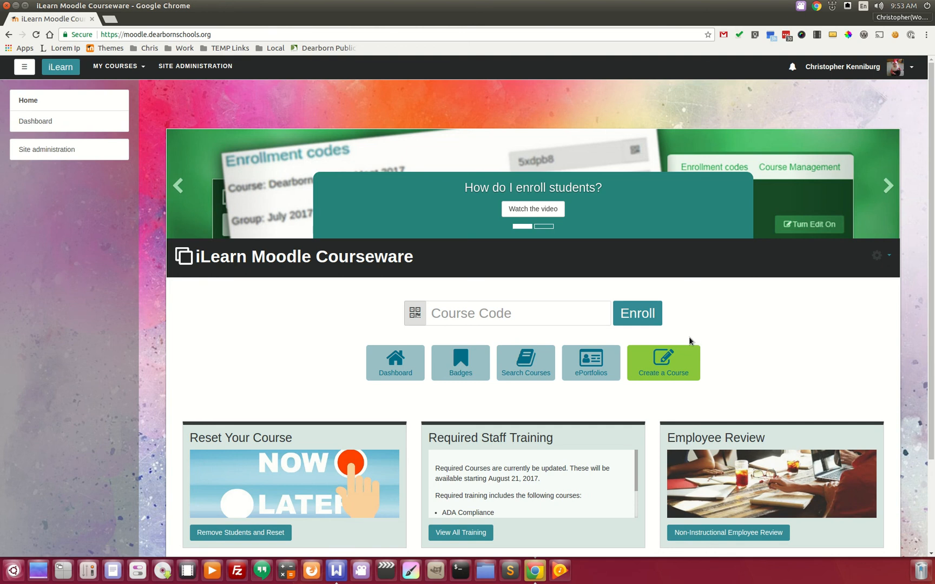
{"action": "mouse_move", "coordinate": [688, 340]}
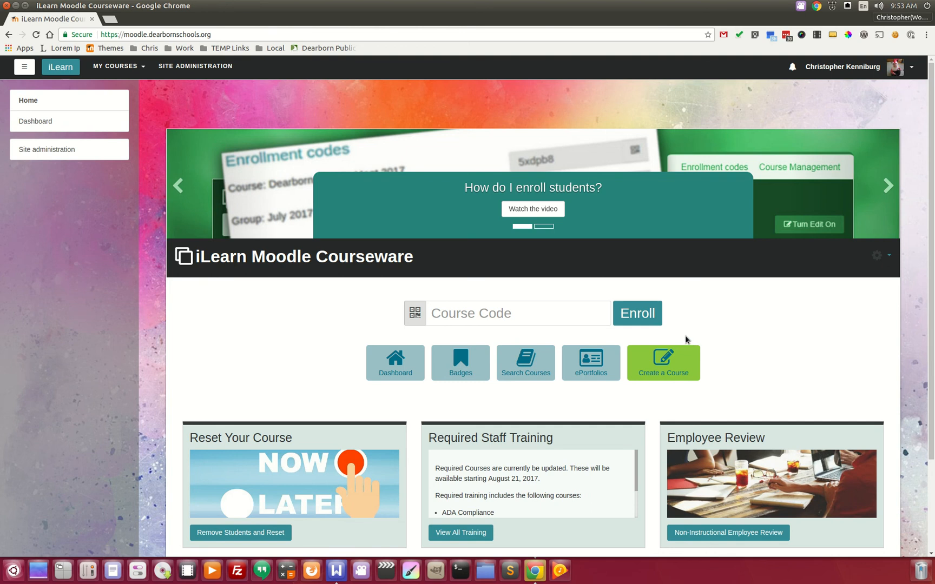